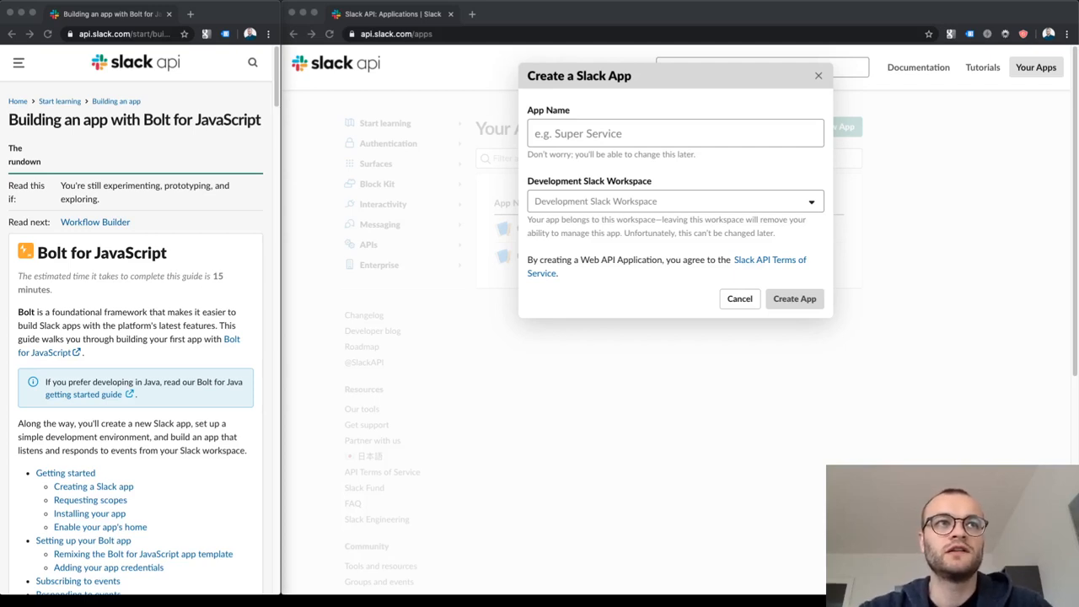
{"action": "mouse_move", "coordinate": [141, 144]}
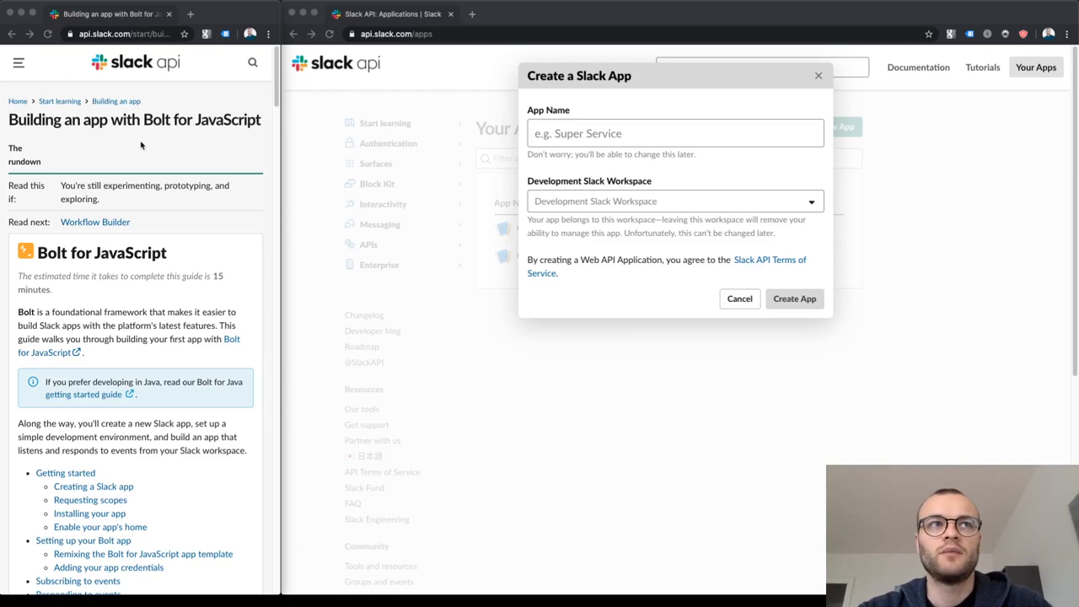
{"action": "mouse_move", "coordinate": [199, 182]}
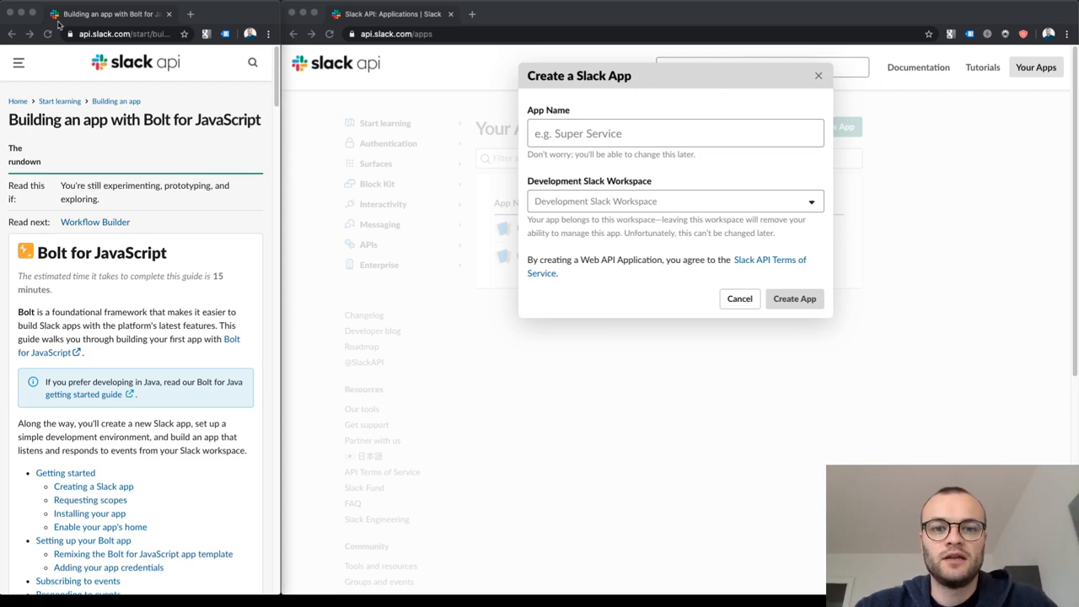
{"action": "mouse_move", "coordinate": [138, 135]}
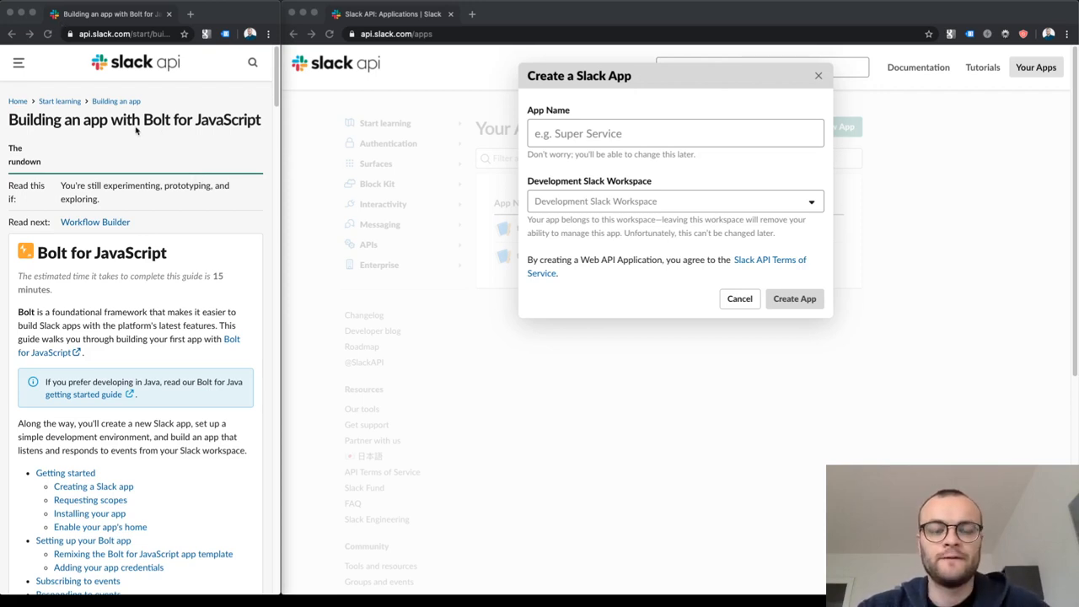
{"action": "mouse_move", "coordinate": [196, 186]}
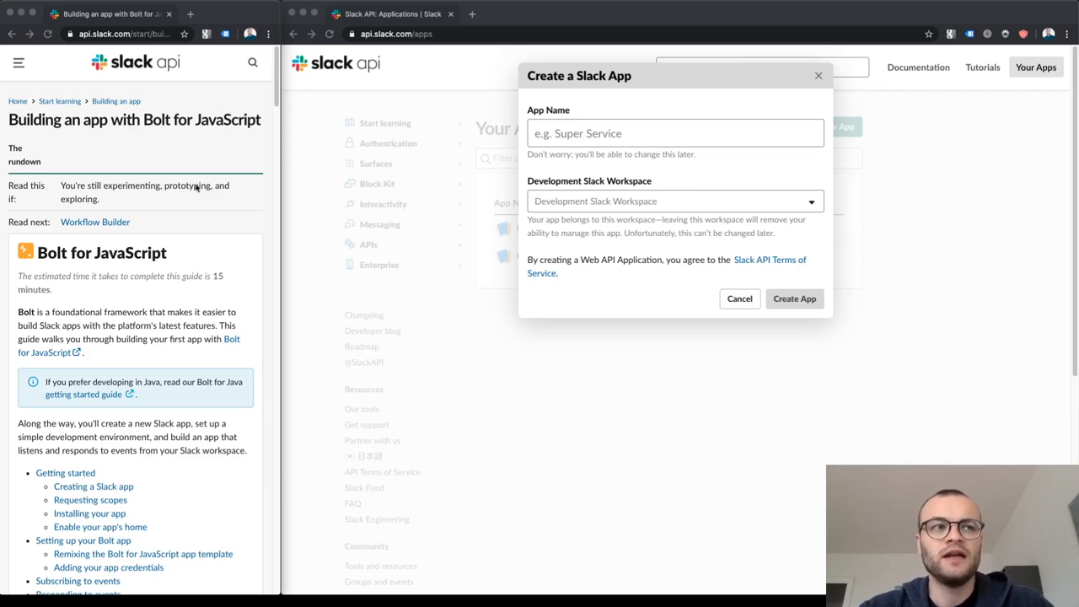
{"action": "mouse_move", "coordinate": [317, 184]}
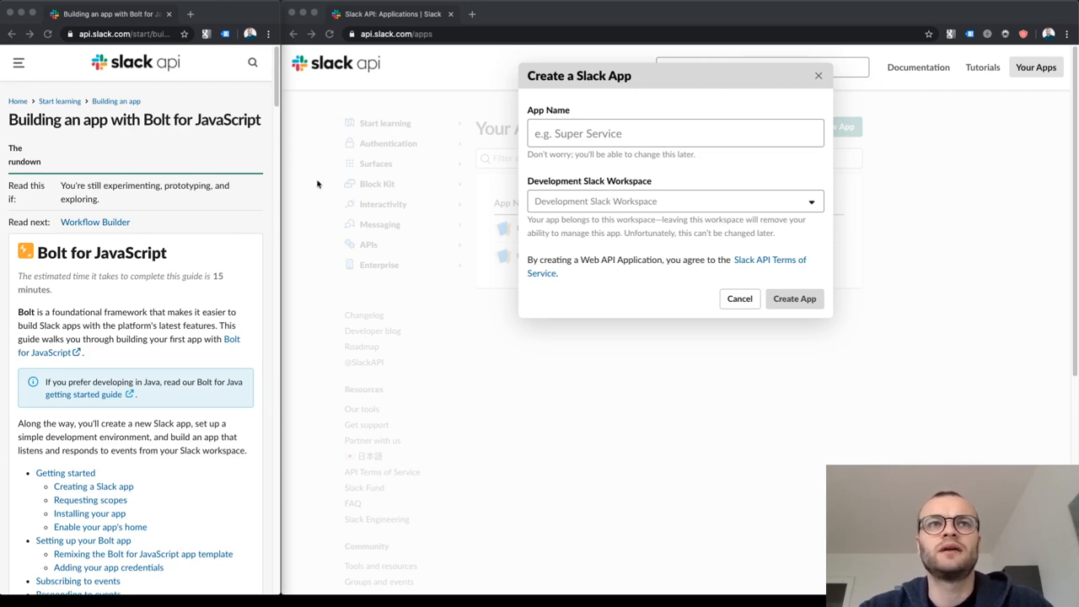
{"action": "mouse_move", "coordinate": [364, 192]}
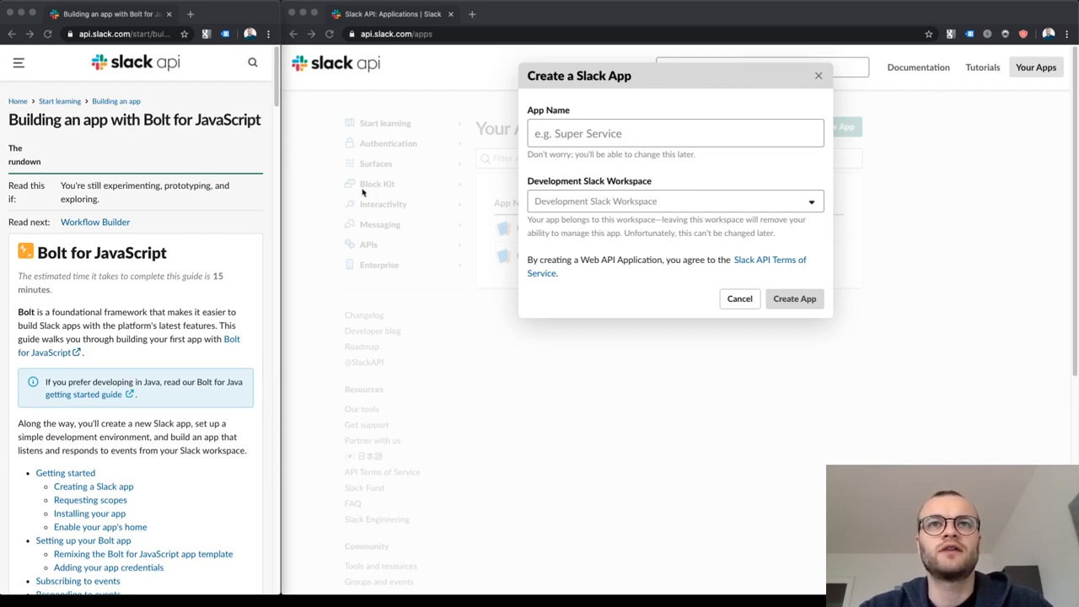
{"action": "mouse_move", "coordinate": [483, 194]}
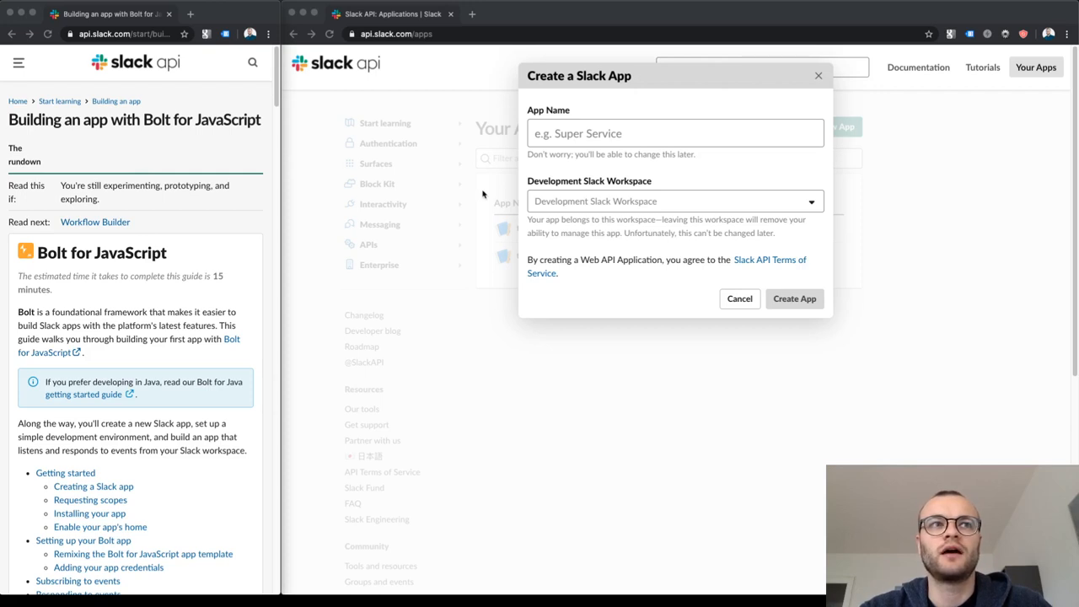
{"action": "mouse_move", "coordinate": [310, 284]}
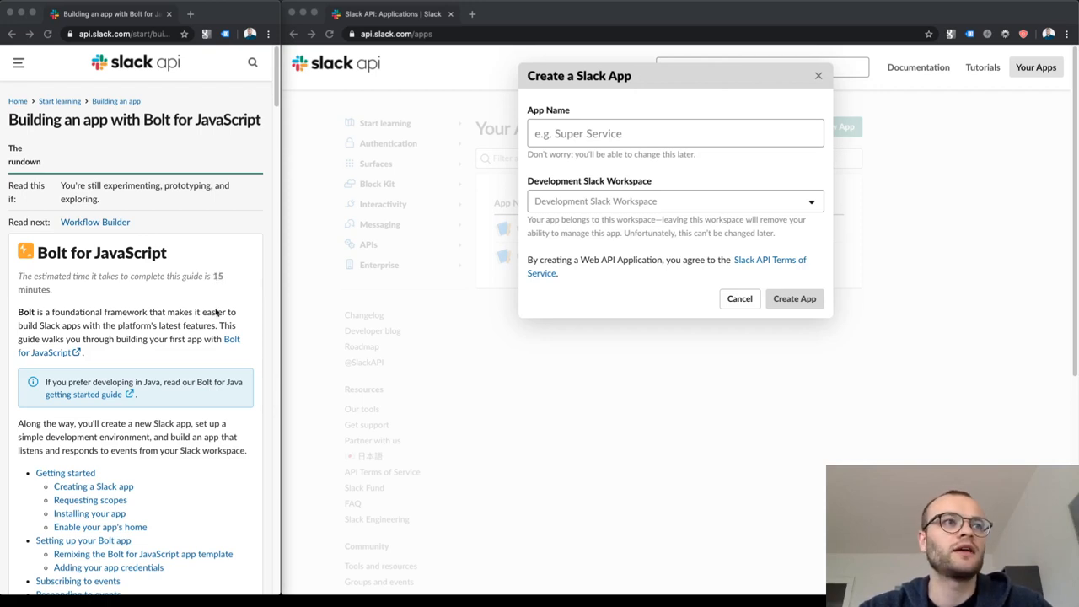
{"action": "mouse_move", "coordinate": [249, 222]}
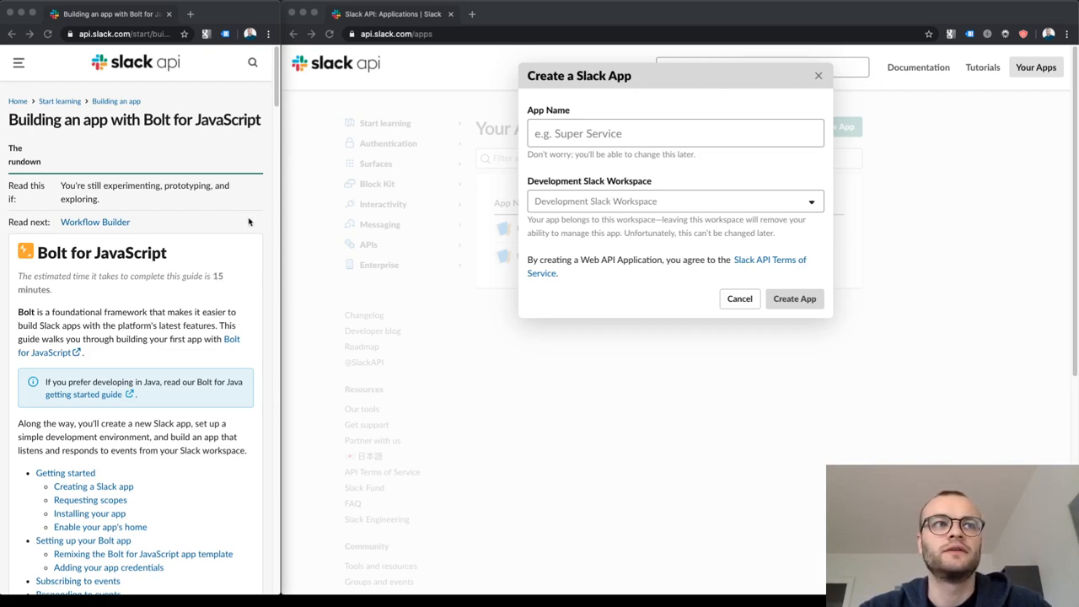
{"action": "mouse_move", "coordinate": [208, 256]}
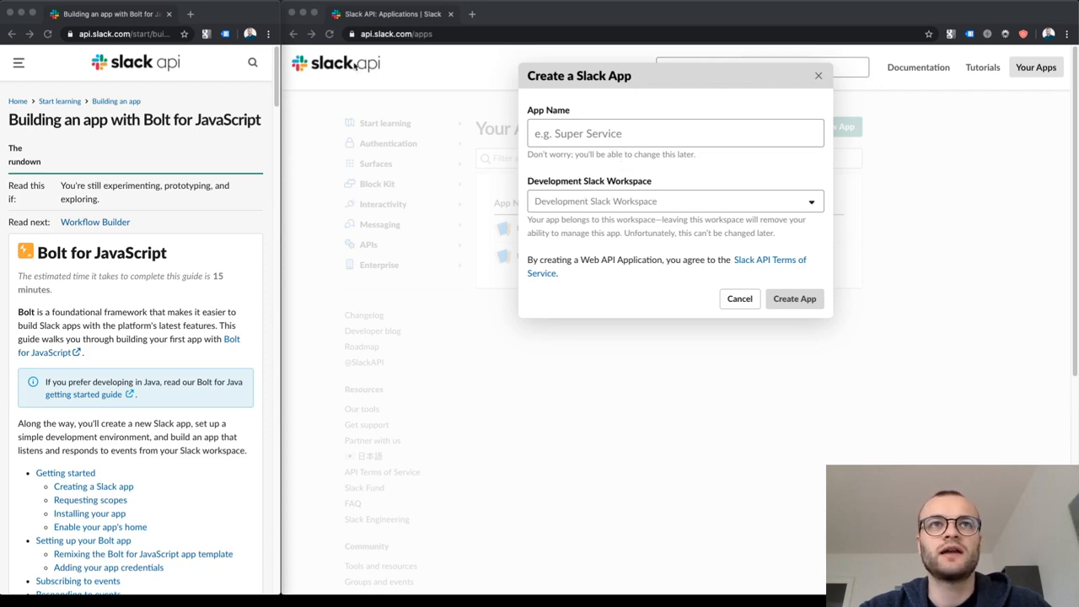
{"action": "mouse_move", "coordinate": [408, 52]}
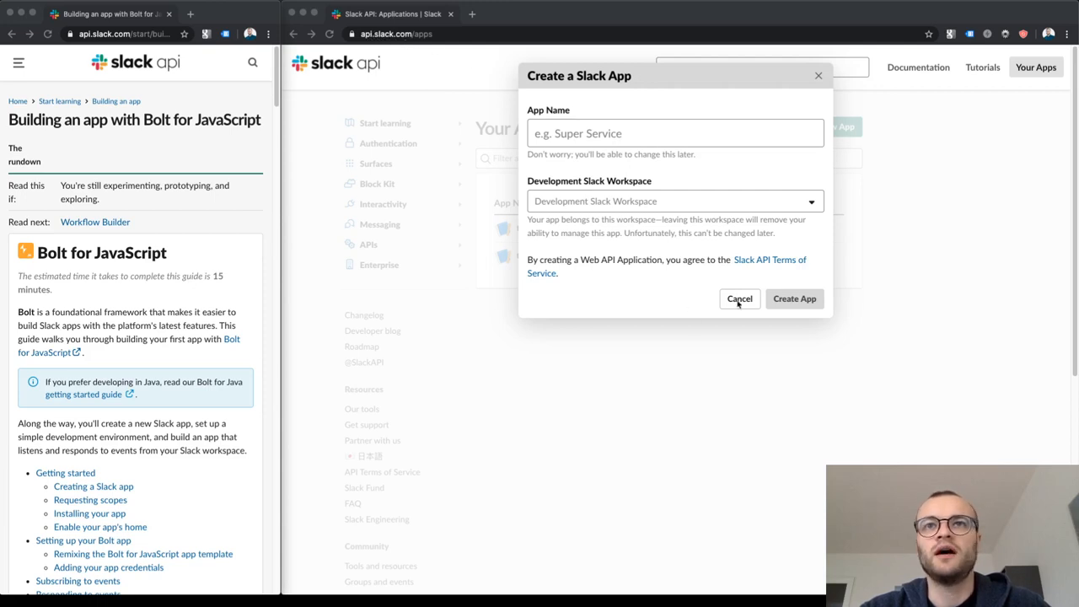
- Enter bolt-test as the app name and select the development Slack workspace
{"action": "left_click", "coordinate": [674, 133]}
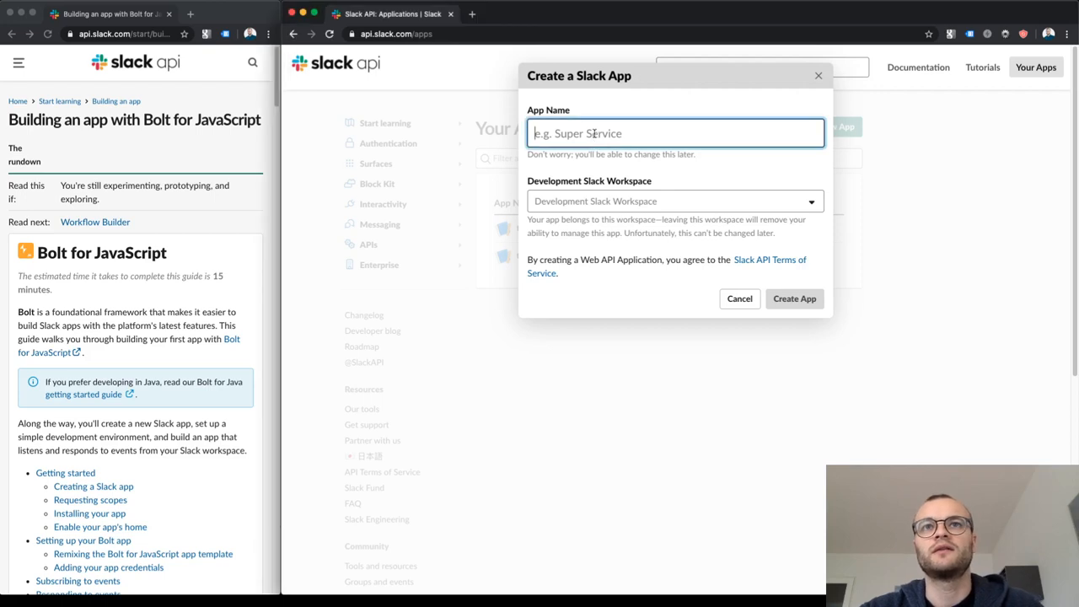
{"action": "type", "text": "bolt-test"}
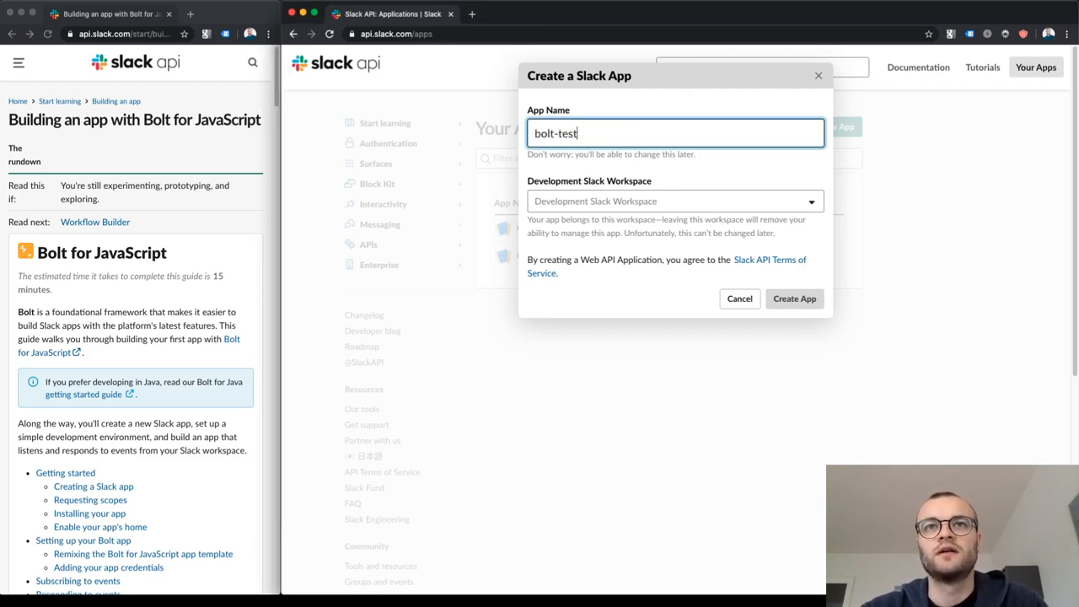
{"action": "left_click", "coordinate": [674, 200]}
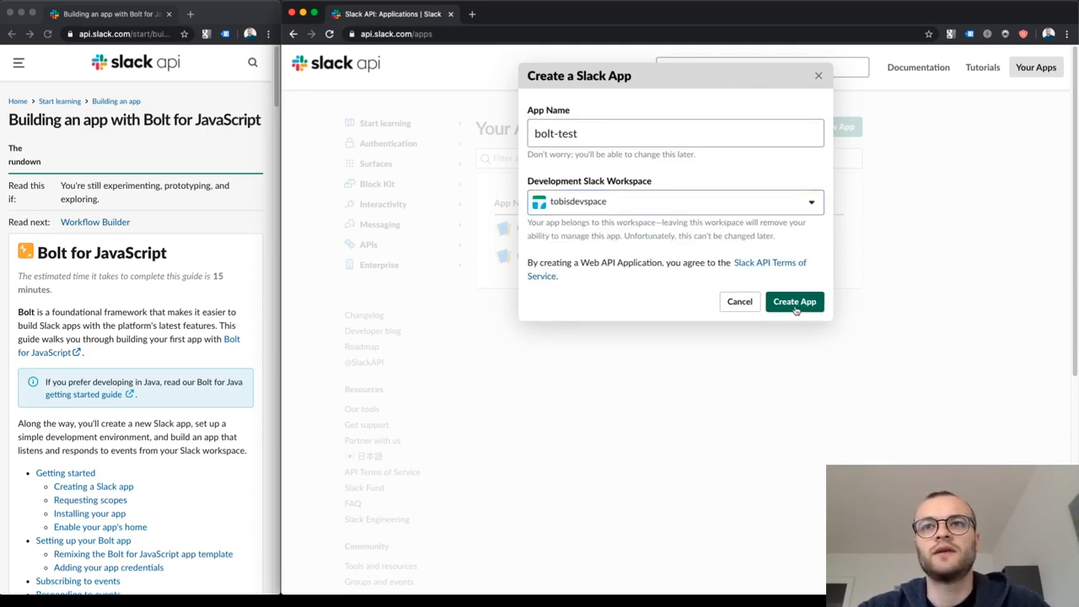
- Create the bolt-test app and choose bolt-test in the guide's Bolt app selector
{"action": "left_click", "coordinate": [793, 300]}
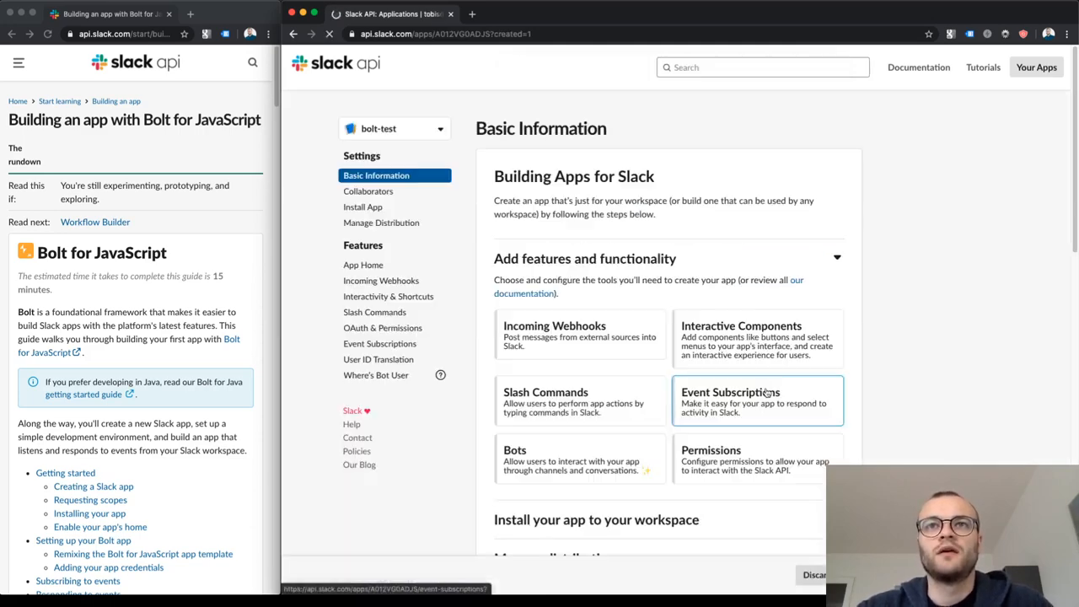
{"action": "scroll", "scroll_direction": "down", "scroll_amount": 3}
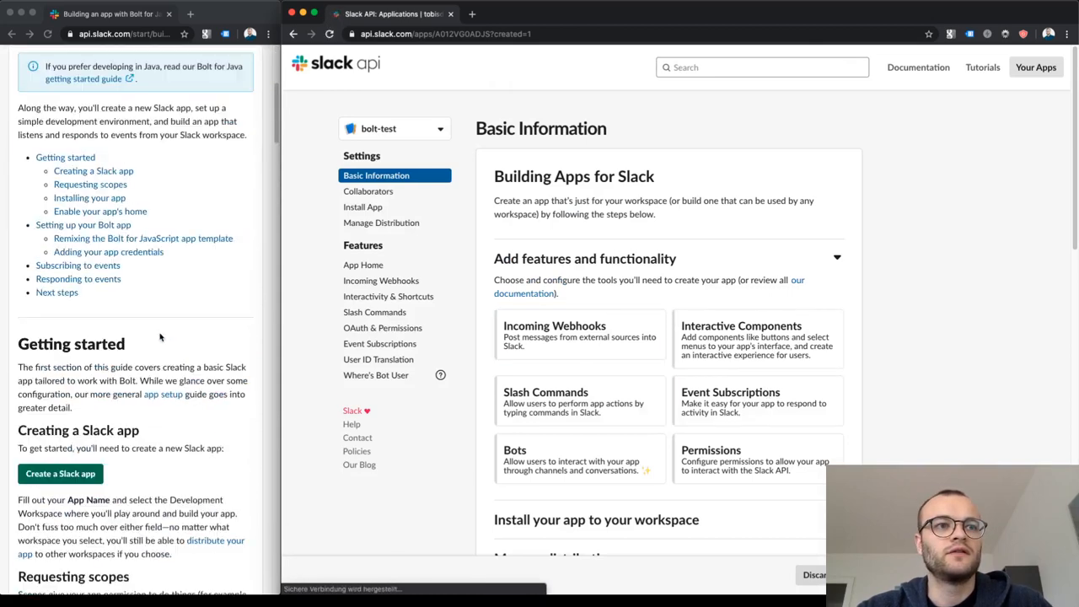
{"action": "scroll", "scroll_direction": "down", "scroll_amount": 3}
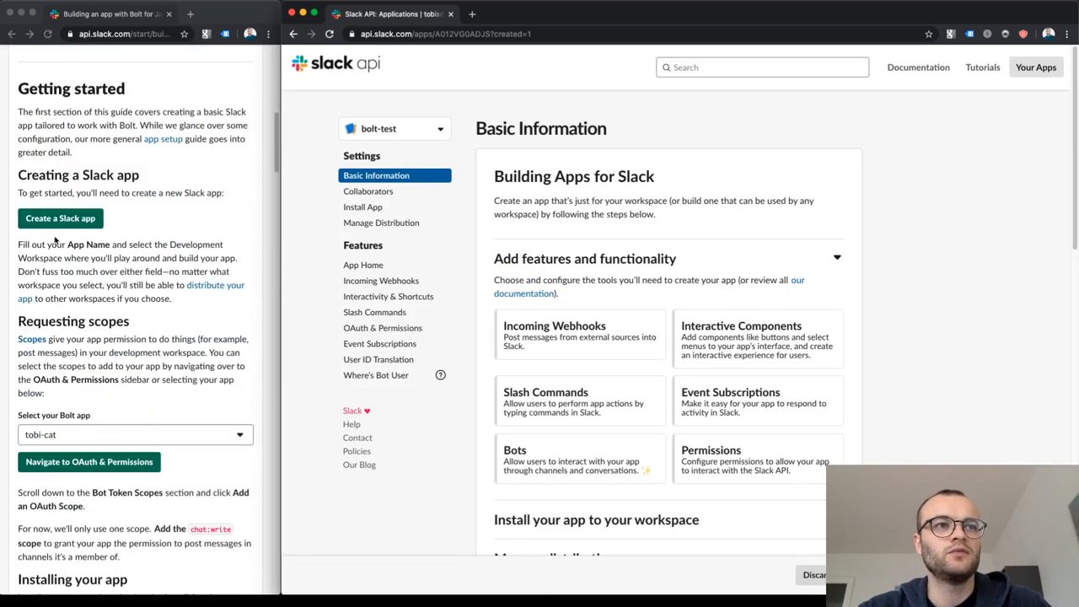
{"action": "left_click", "coordinate": [135, 435]}
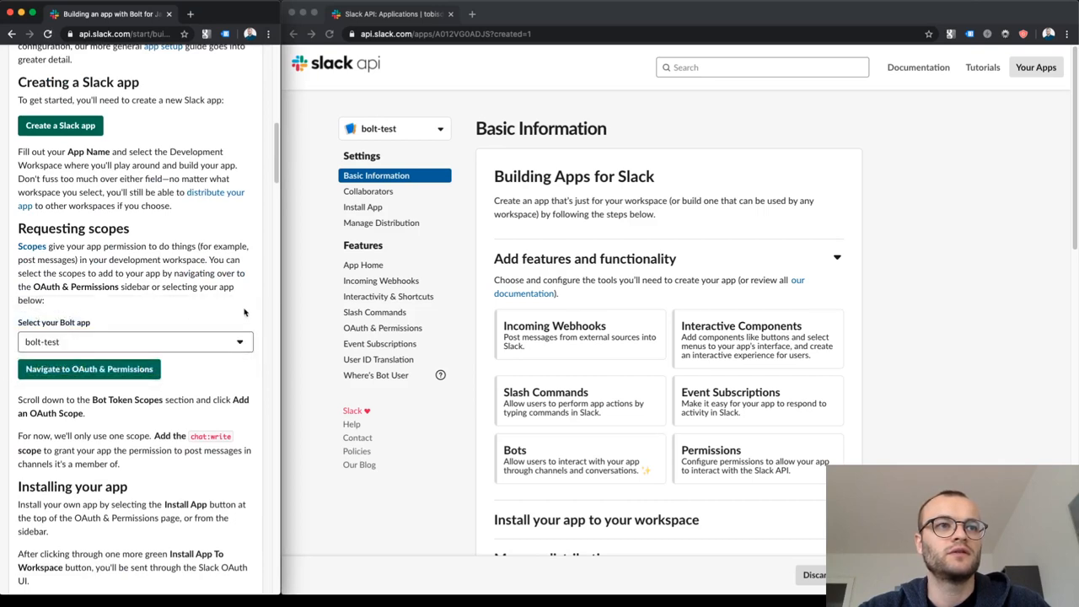
{"action": "scroll", "scroll_direction": "down", "scroll_amount": 3}
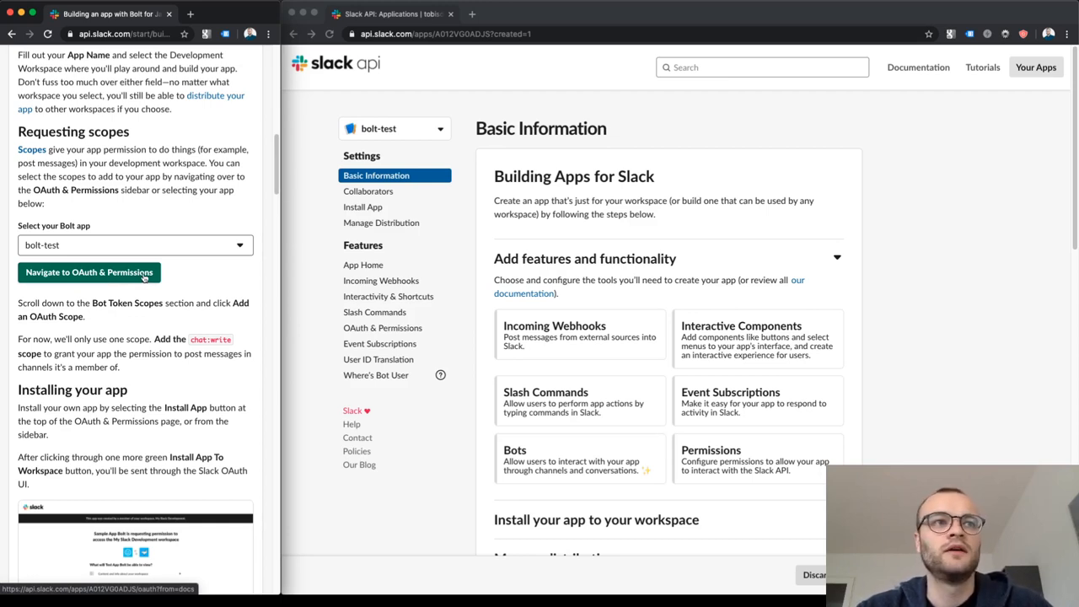
- Go to bolt-test's OAuth & Permissions page and bring the Scopes section into view
{"action": "left_click", "coordinate": [87, 273]}
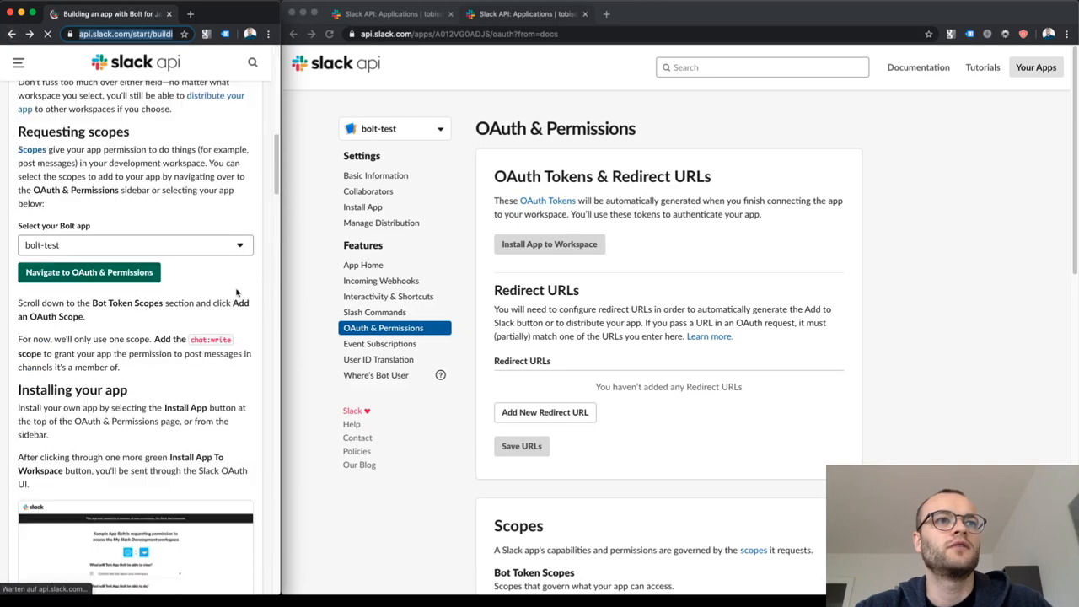
{"action": "scroll", "scroll_direction": "down", "scroll_amount": 3}
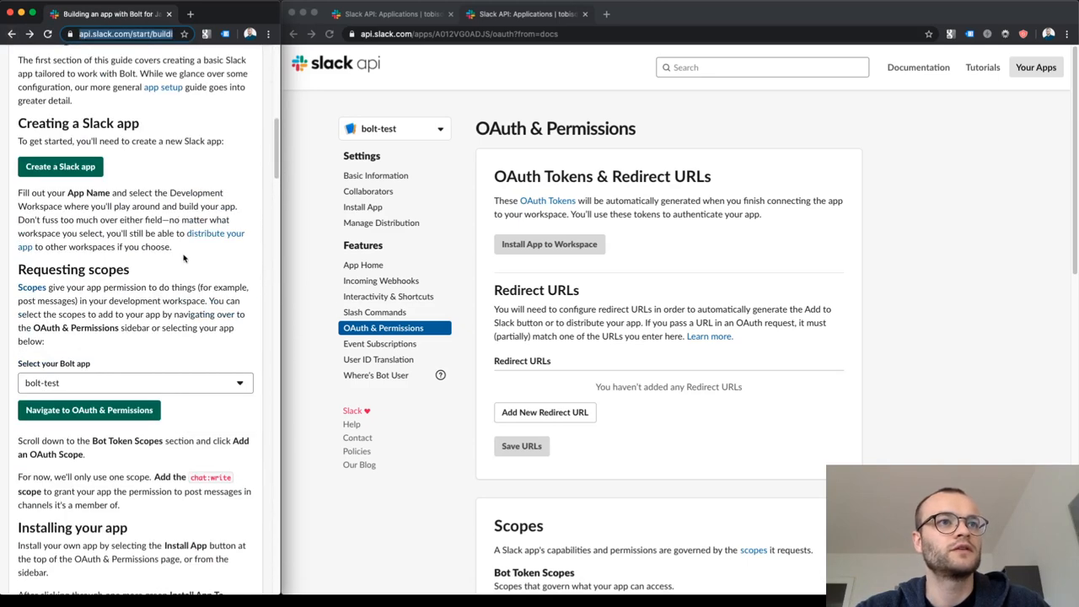
{"action": "scroll", "scroll_direction": "down", "scroll_amount": 3}
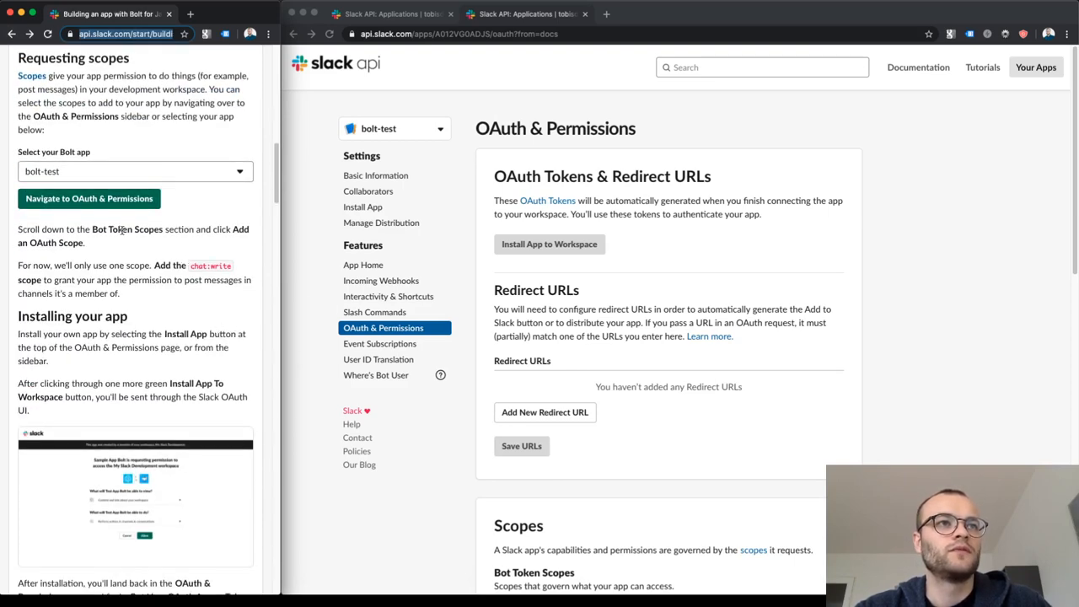
{"action": "mouse_move", "coordinate": [768, 354]}
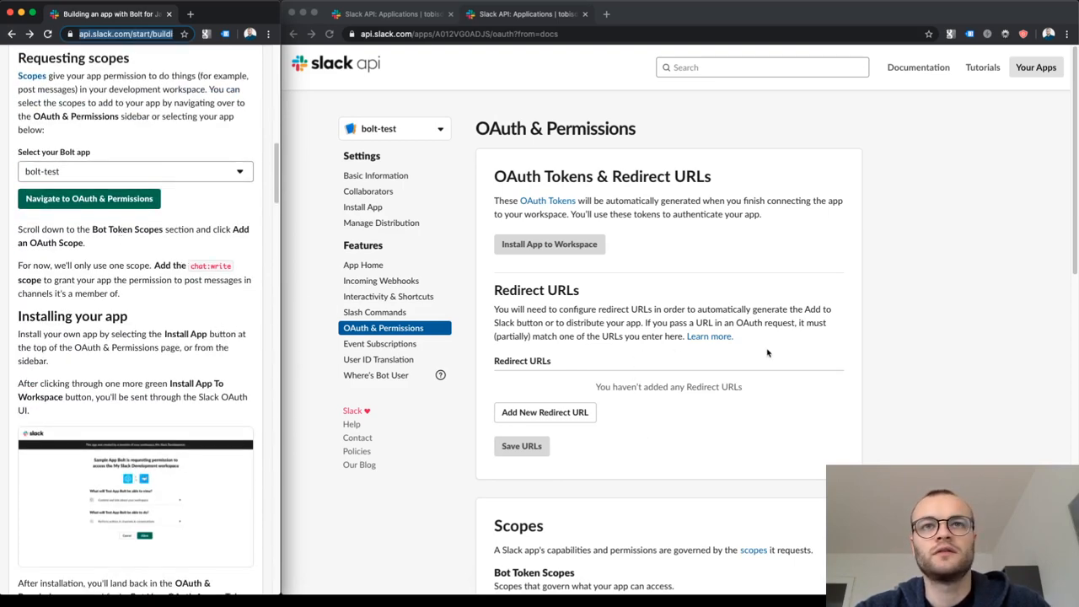
{"action": "mouse_move", "coordinate": [738, 353]}
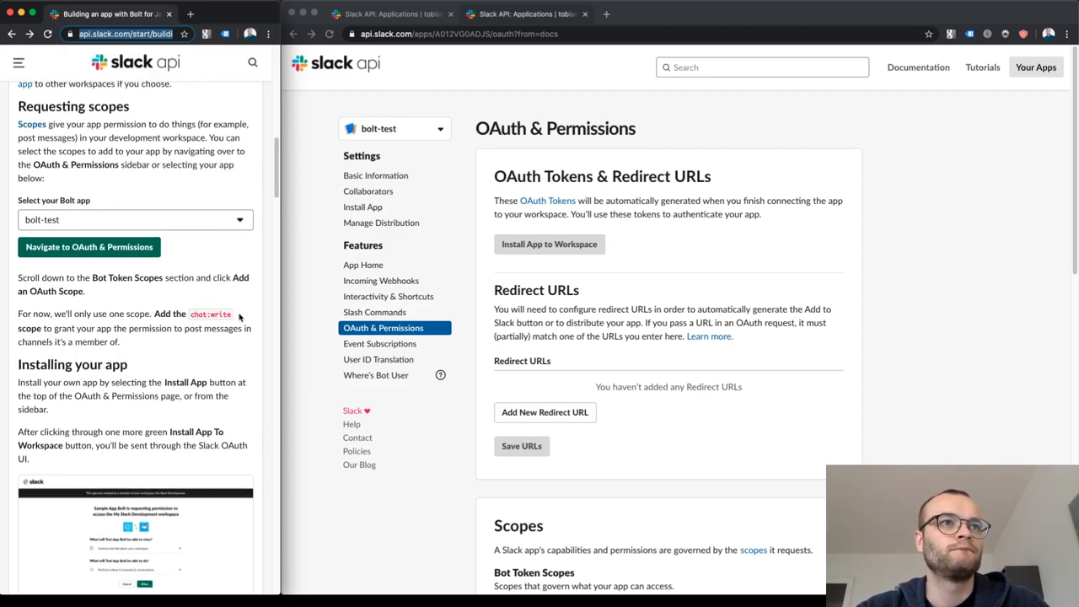
{"action": "mouse_move", "coordinate": [391, 356]}
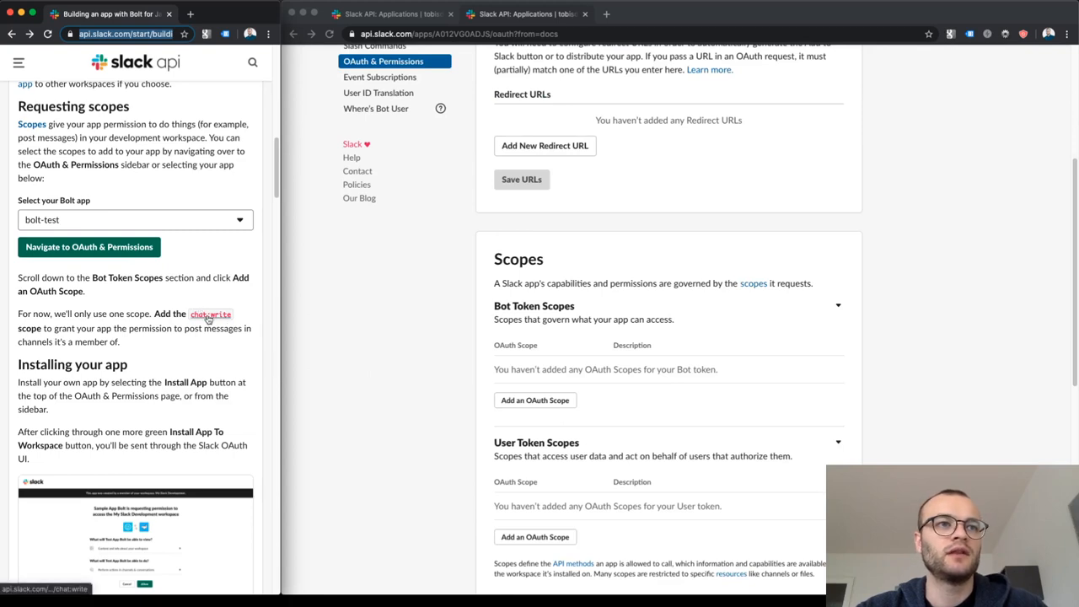
{"action": "mouse_move", "coordinate": [212, 324]}
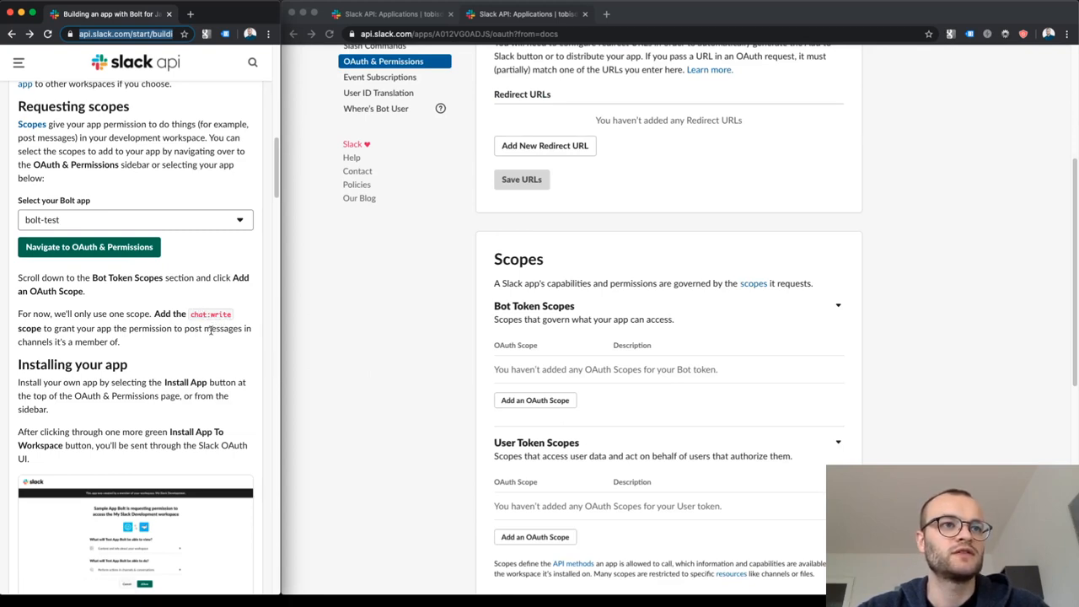
{"action": "mouse_move", "coordinate": [536, 344]}
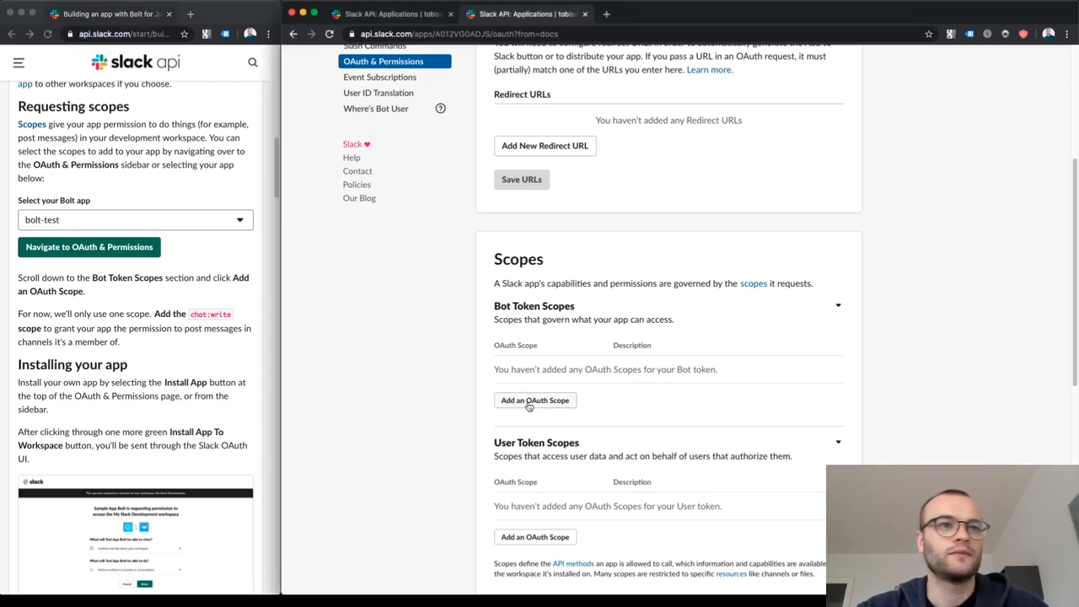
{"action": "left_click", "coordinate": [535, 401]}
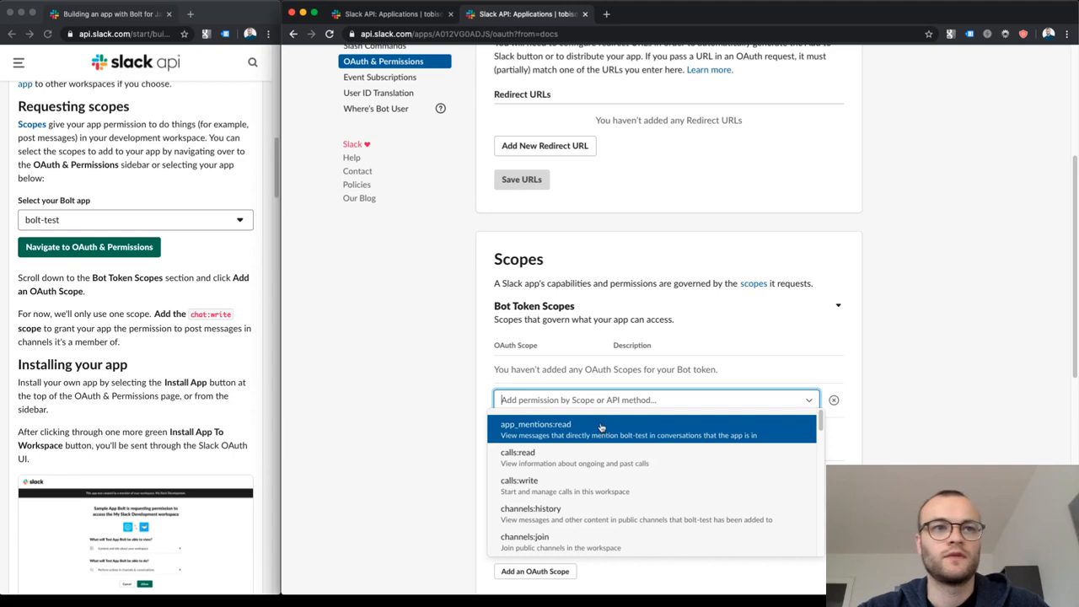
{"action": "type", "text": "cha"}
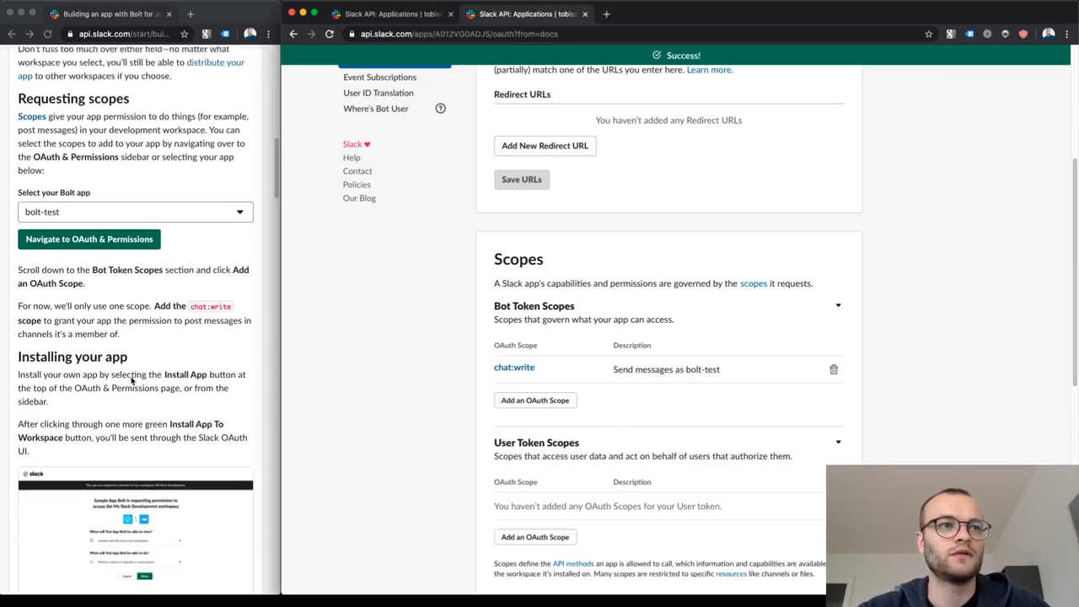
{"action": "scroll", "scroll_direction": "down", "scroll_amount": 3}
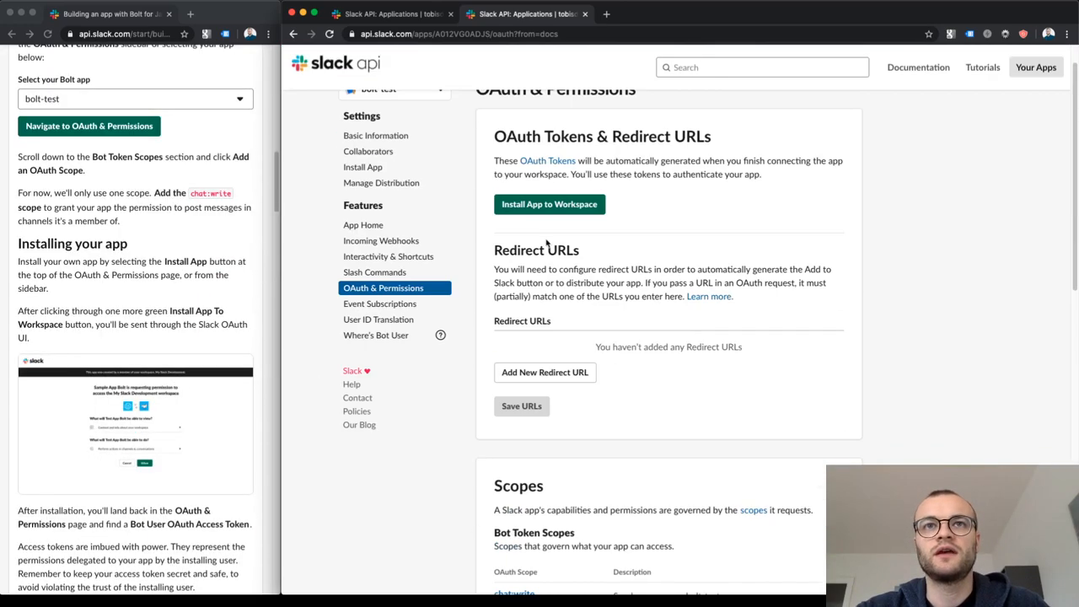
- Install bolt-test to the tobidevspace workspace and allow the requested permissions
{"action": "left_click", "coordinate": [549, 205]}
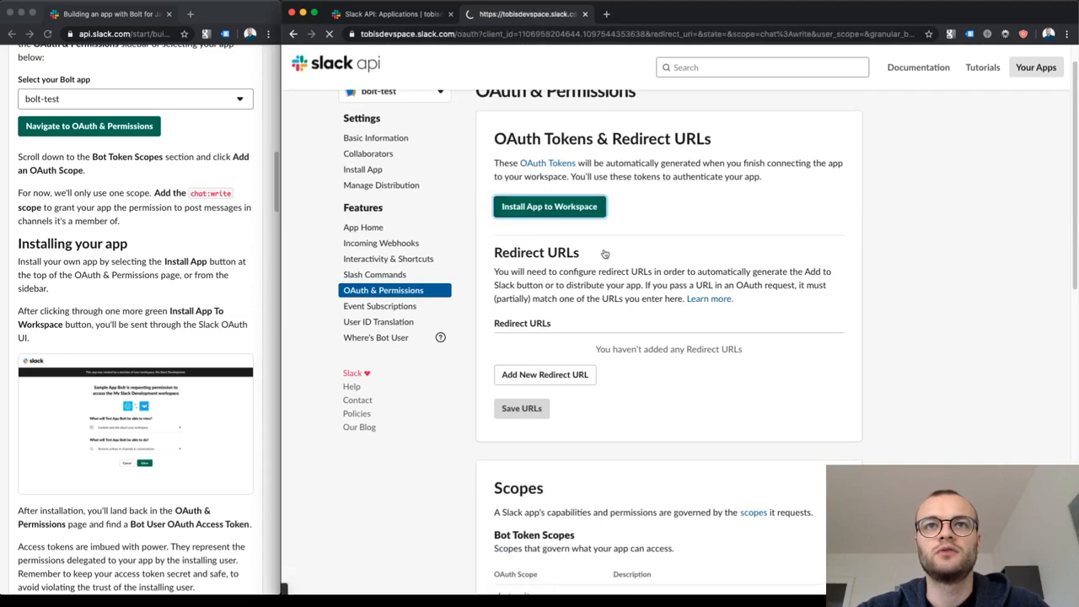
{"action": "left_click", "coordinate": [550, 206]}
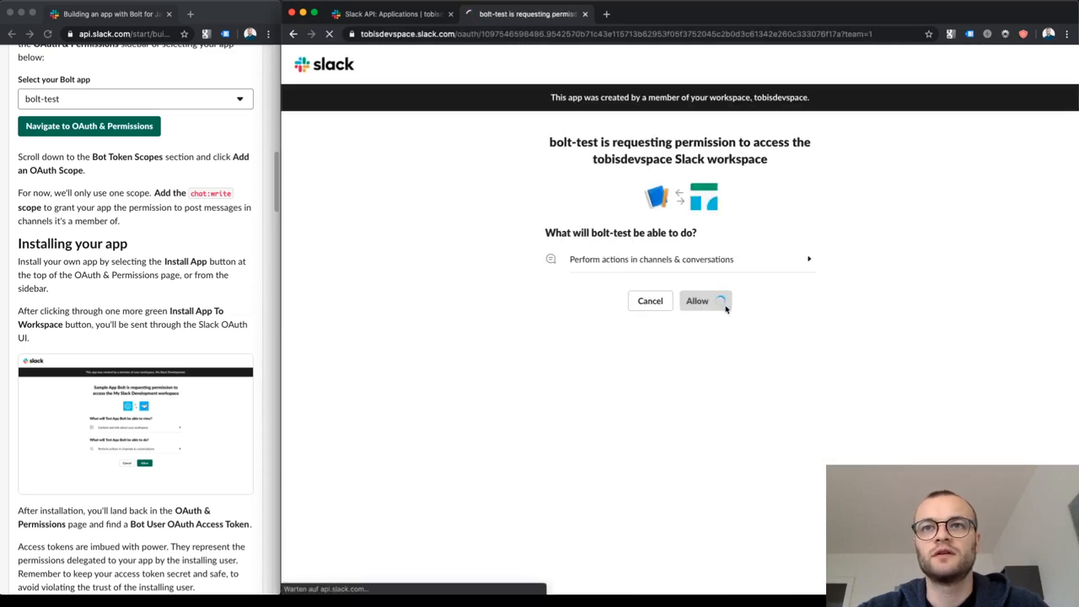
{"action": "left_click", "coordinate": [698, 300]}
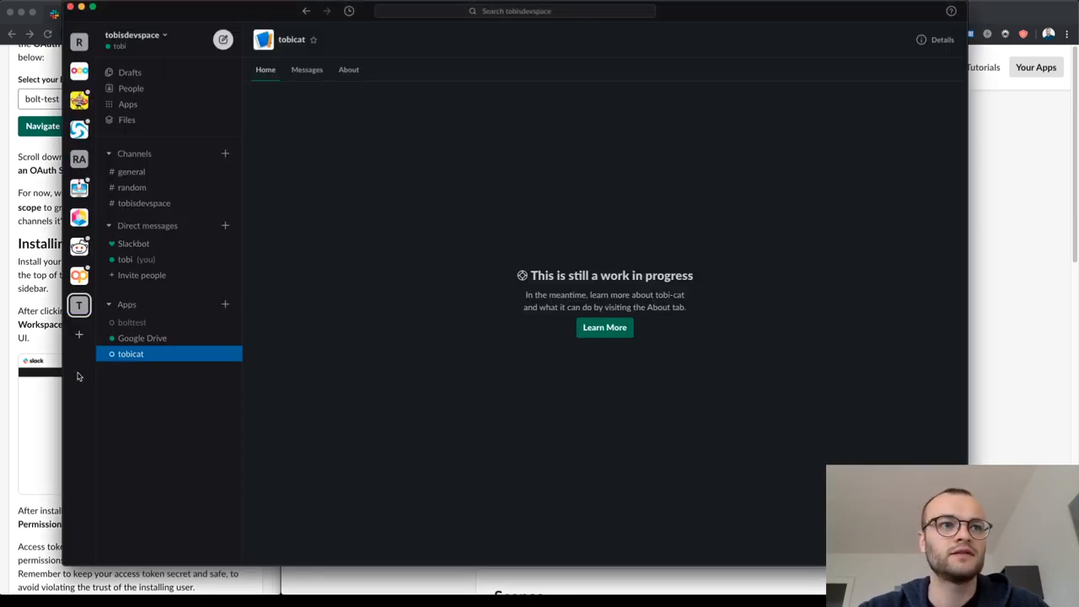
- View the bolttest app's About details in Slack, then return to its browser settings
{"action": "left_click", "coordinate": [131, 322]}
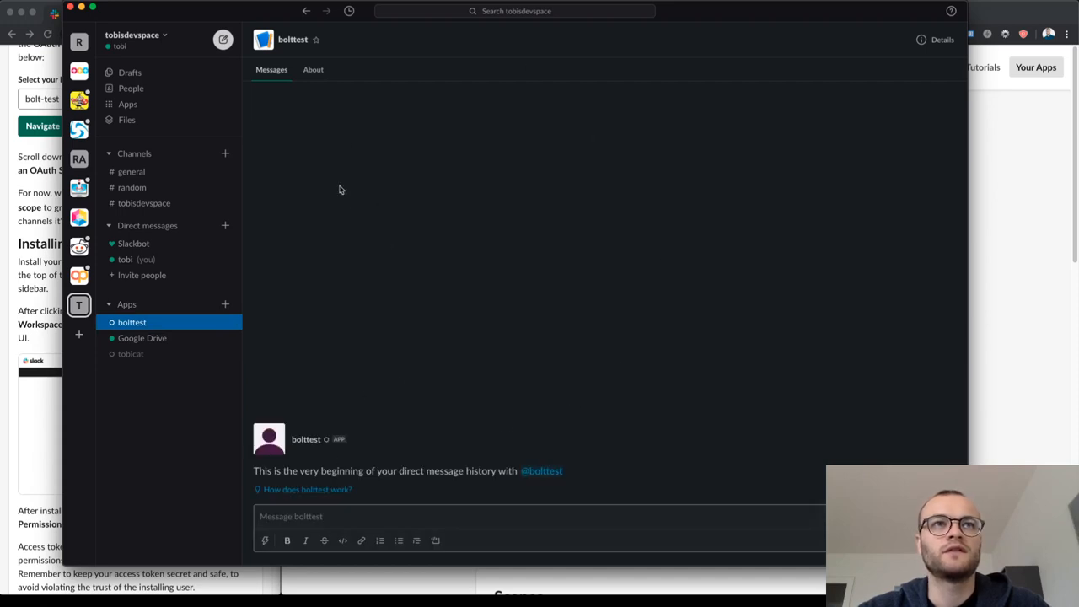
{"action": "left_click", "coordinate": [313, 69]}
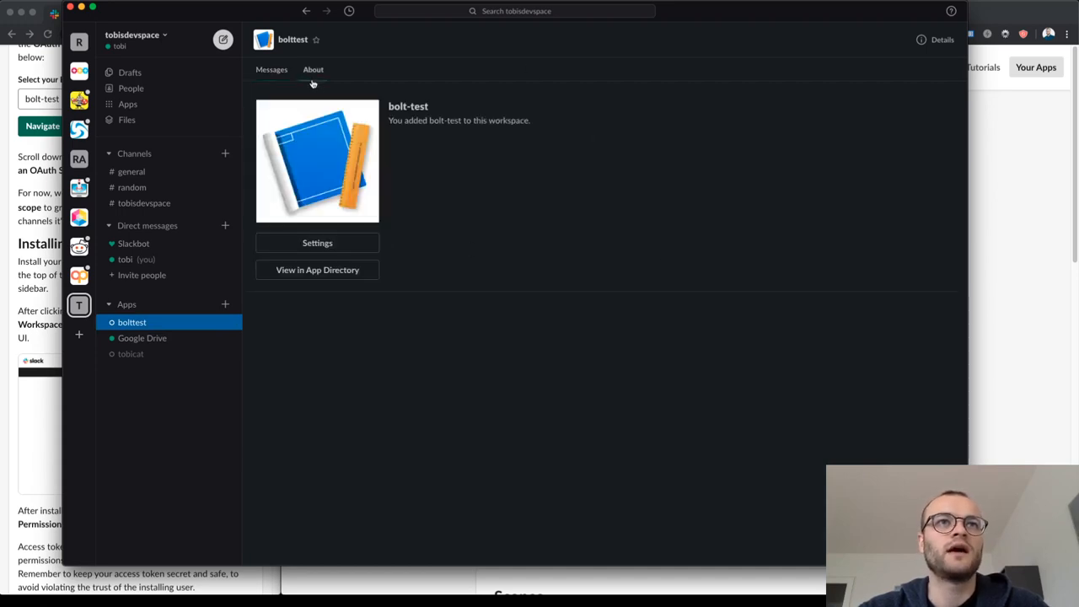
{"action": "left_click", "coordinate": [271, 69]}
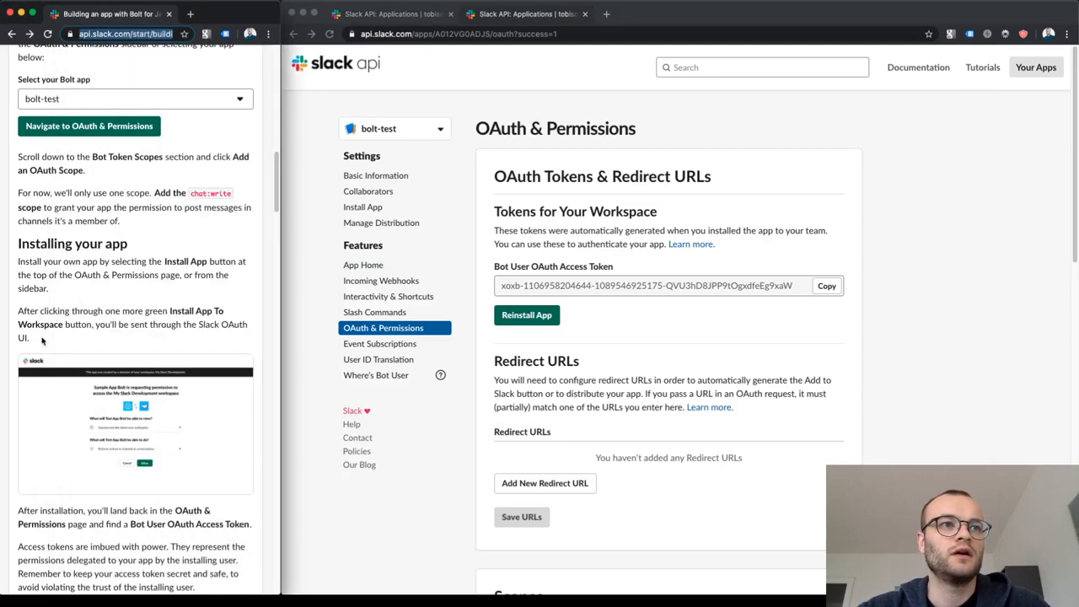
- Scroll the Bolt guide down to its 'Enable your app's home' section
{"action": "scroll", "scroll_direction": "down", "scroll_amount": 3}
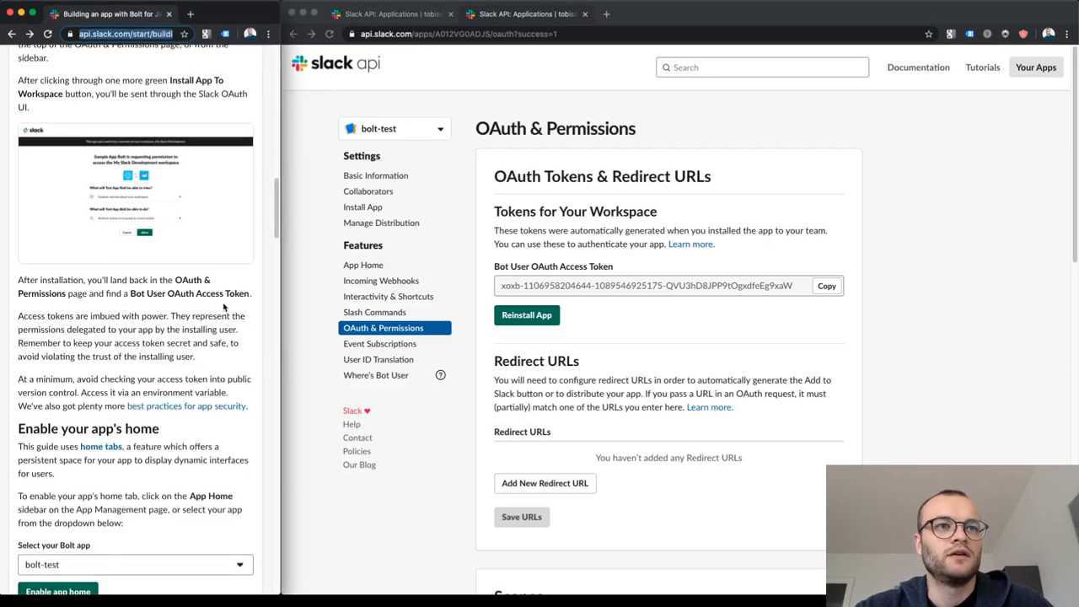
{"action": "scroll", "scroll_direction": "down", "scroll_amount": 3}
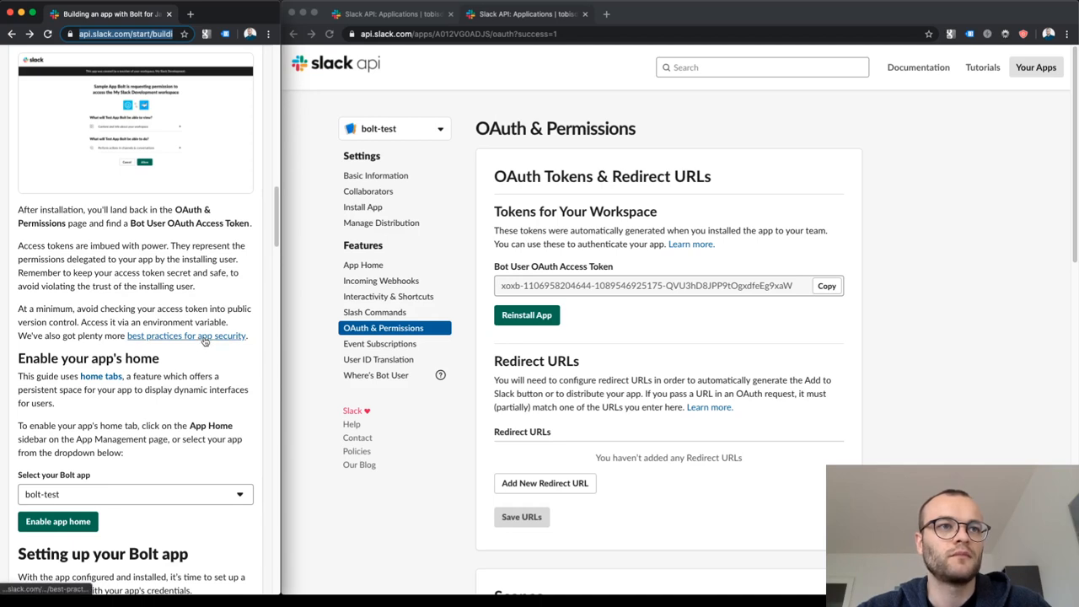
{"action": "scroll", "scroll_direction": "down", "scroll_amount": 3}
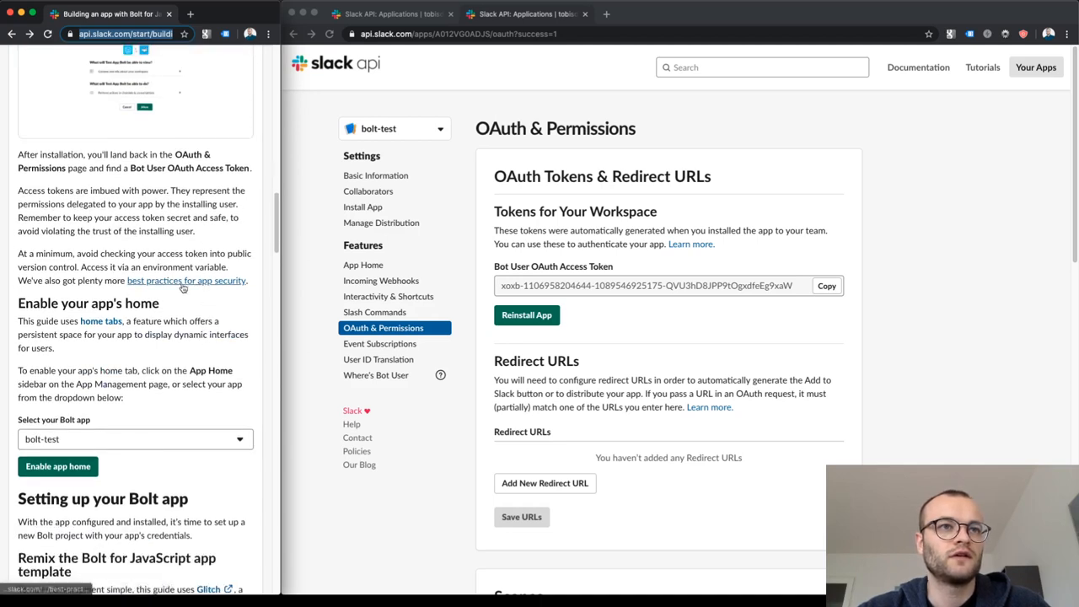
{"action": "scroll", "scroll_direction": "down", "scroll_amount": 3}
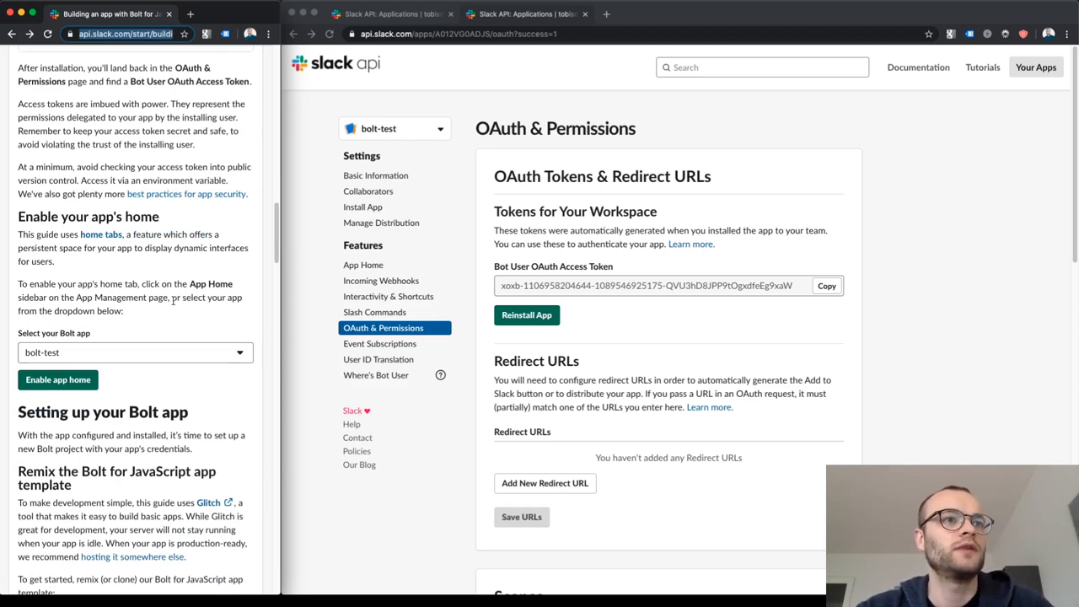
{"action": "scroll", "scroll_direction": "down", "scroll_amount": 3}
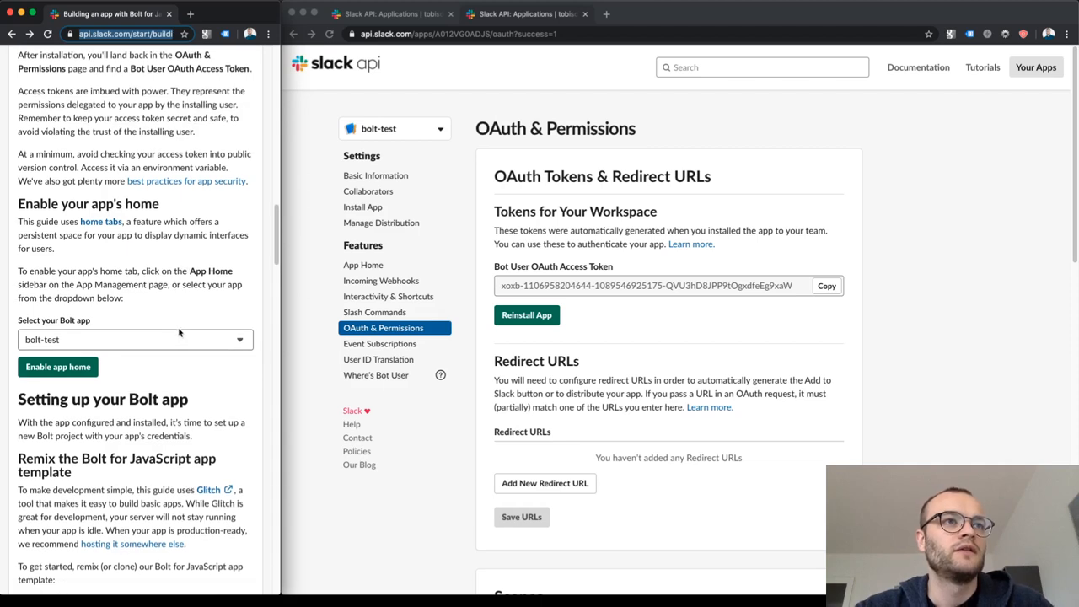
{"action": "scroll", "scroll_direction": "down", "scroll_amount": 3}
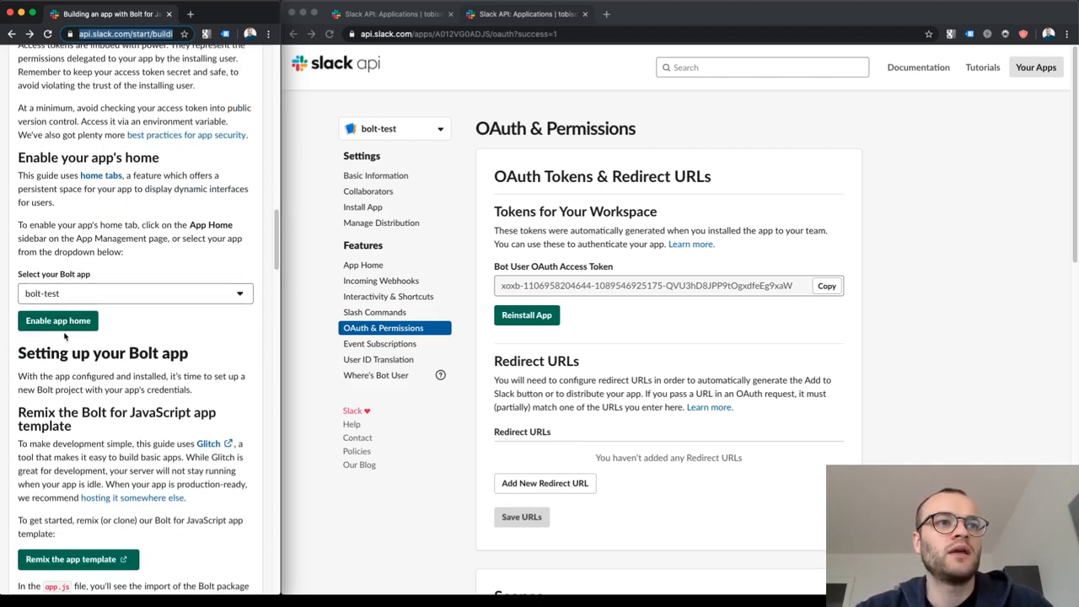
{"action": "mouse_move", "coordinate": [155, 337]}
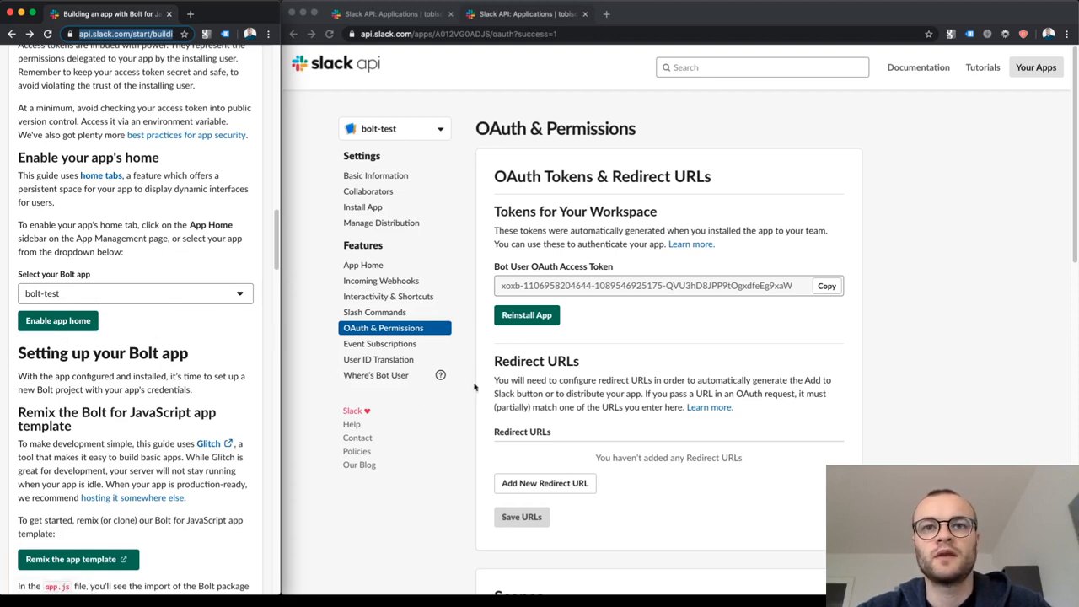
{"action": "mouse_move", "coordinate": [57, 321]}
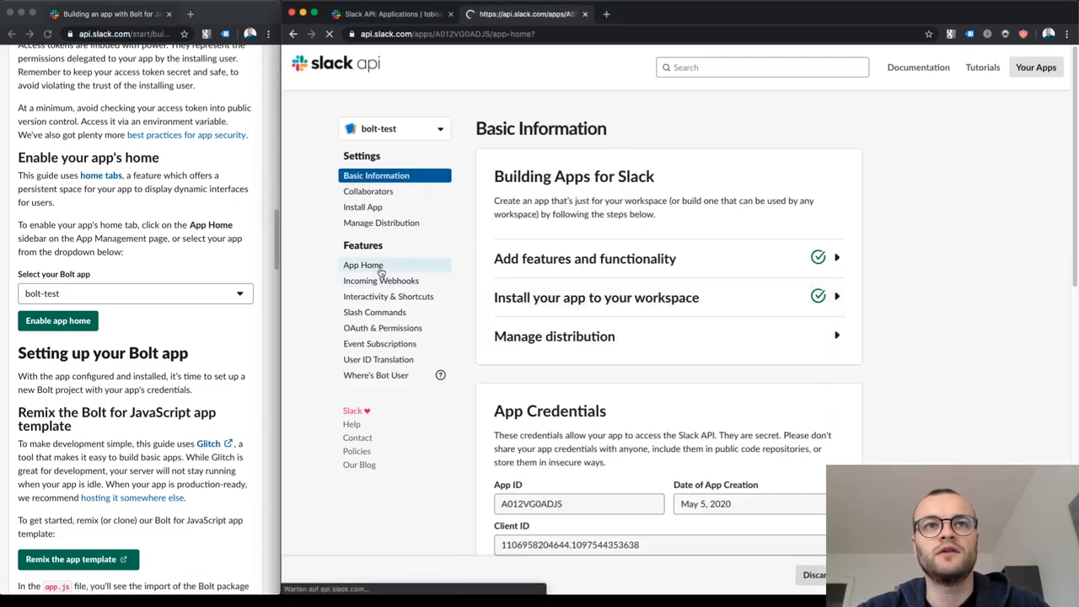
- Reach bolt-test's App Home settings via the tutorial's app home link in a new tab
{"action": "left_click", "coordinate": [364, 265]}
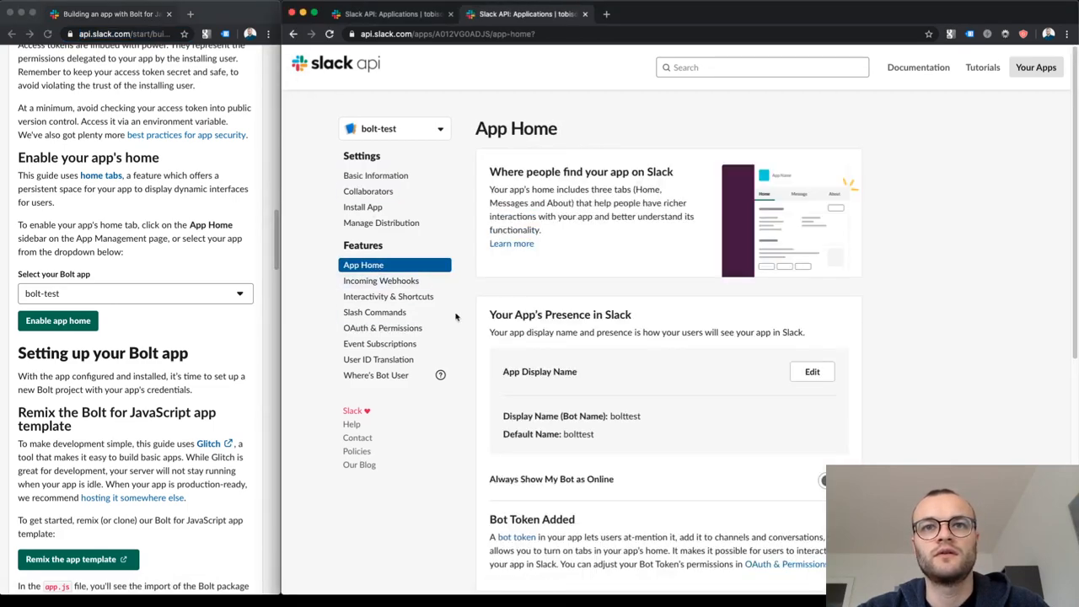
{"action": "scroll", "scroll_direction": "down", "scroll_amount": 3}
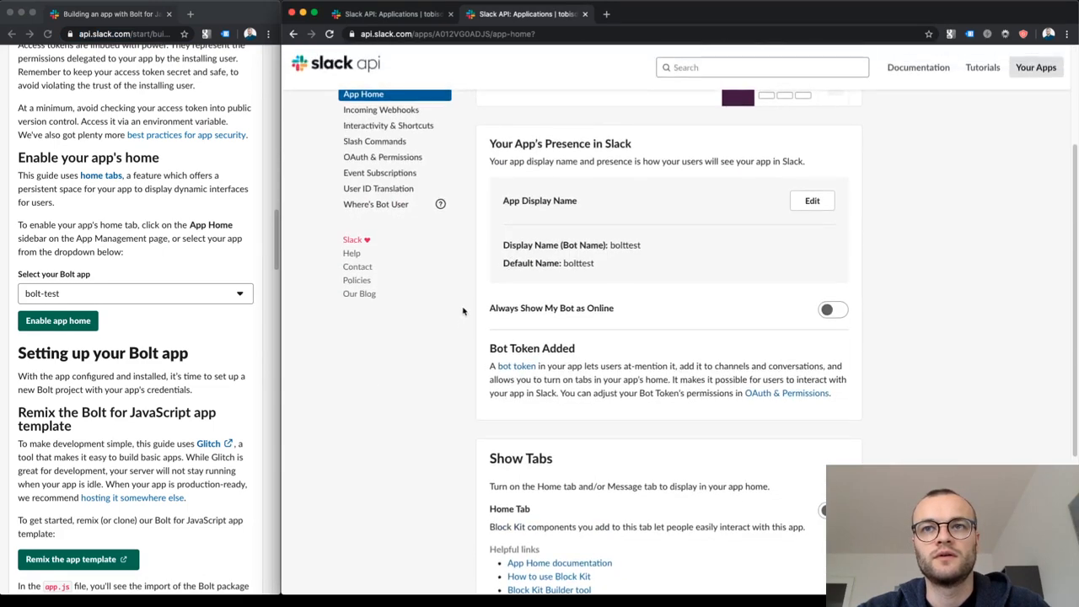
{"action": "right_click", "coordinate": [57, 320]}
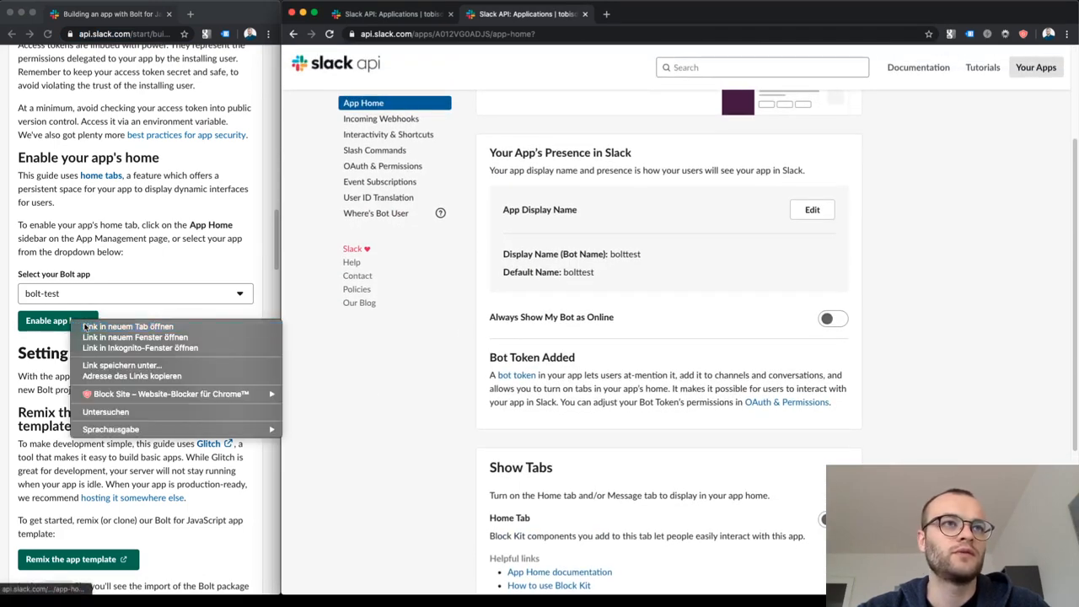
{"action": "left_click", "coordinate": [126, 327]}
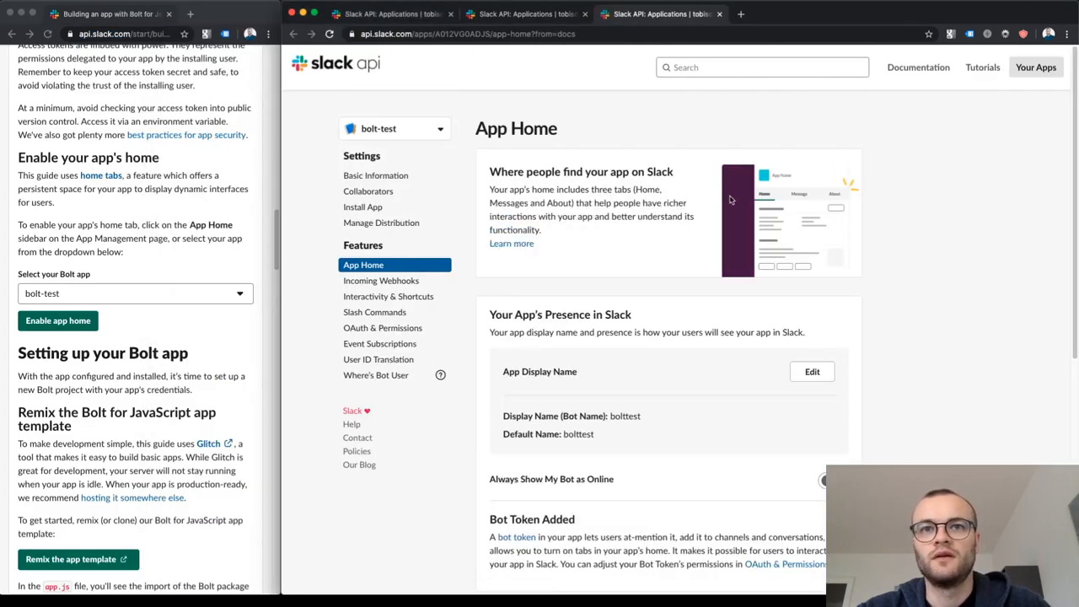
- Switch on the Home Tab toggle for bolt-test
{"action": "scroll", "scroll_direction": "down", "scroll_amount": 3}
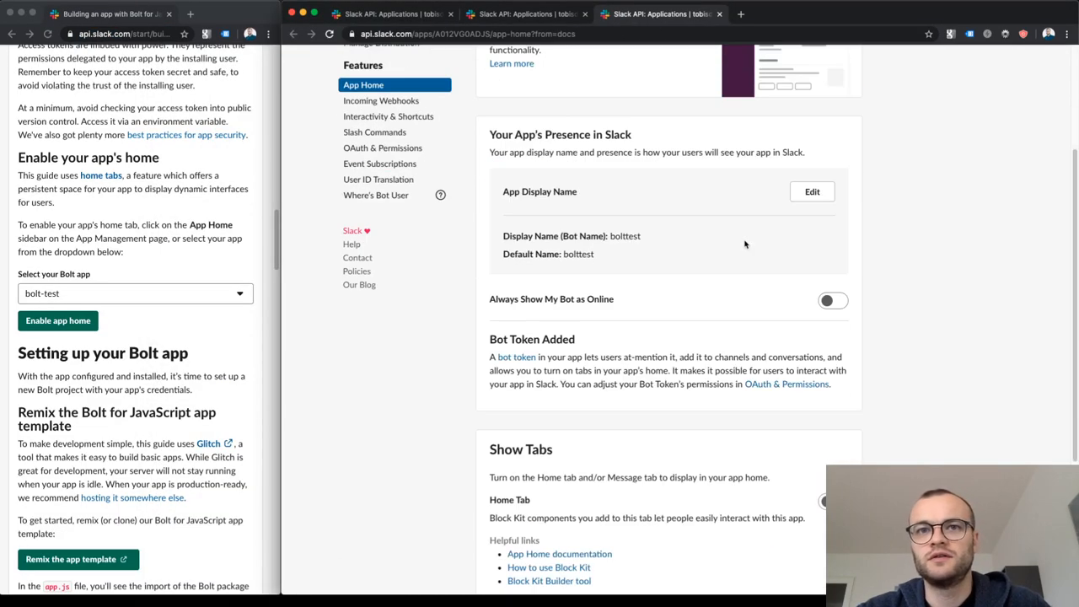
{"action": "scroll", "scroll_direction": "down", "scroll_amount": 3}
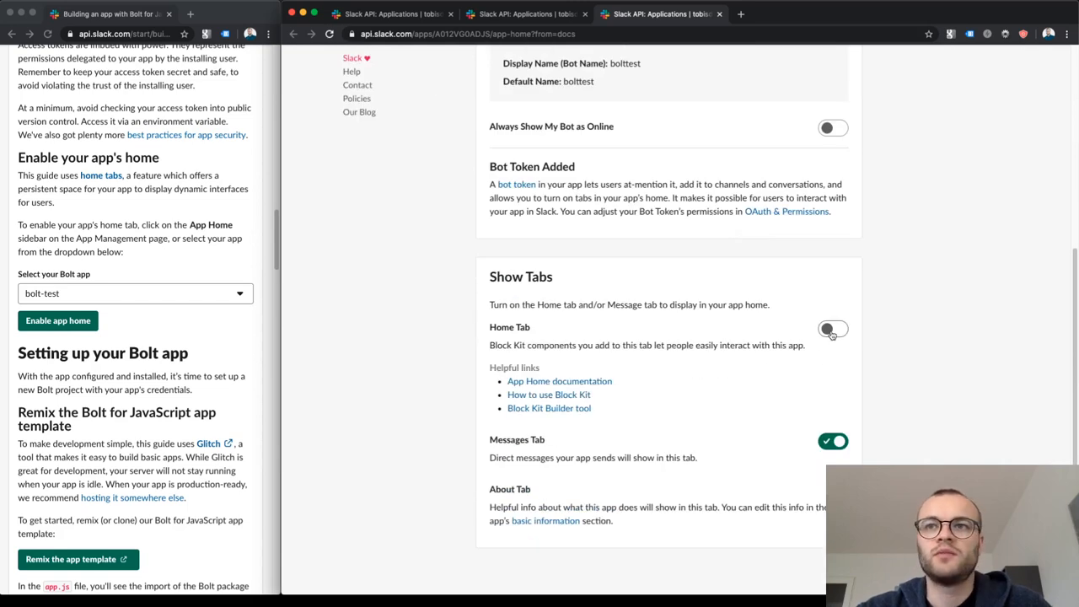
{"action": "left_click", "coordinate": [831, 328]}
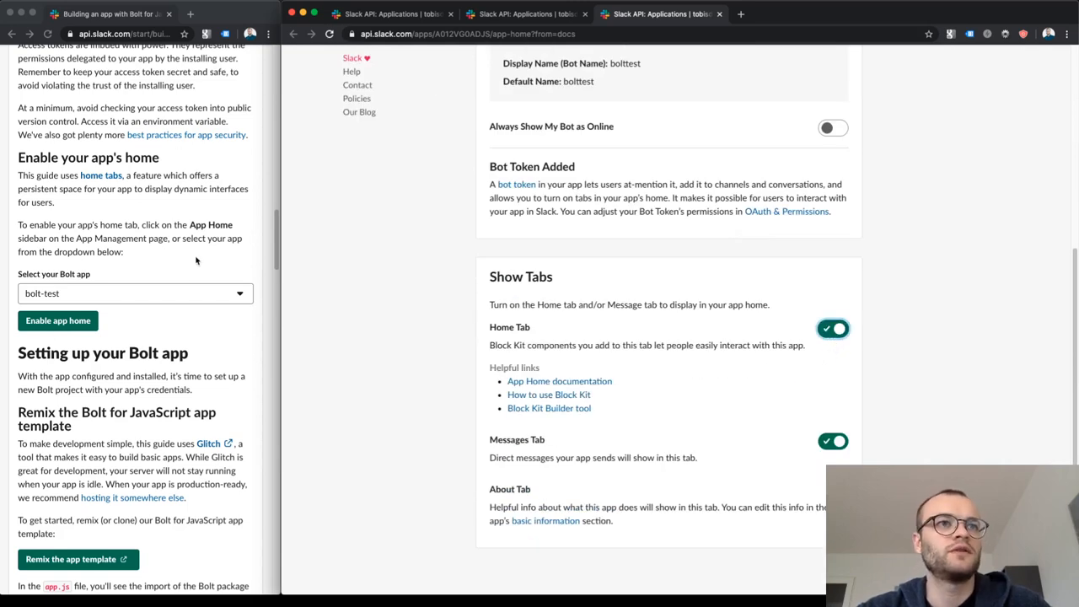
{"action": "mouse_move", "coordinate": [161, 224]}
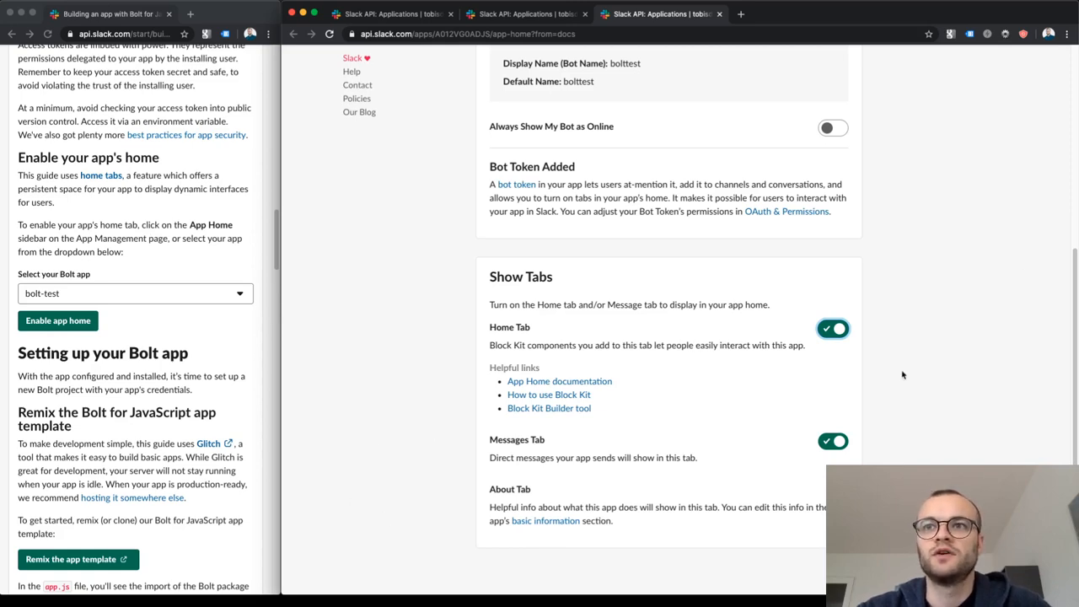
{"action": "mouse_move", "coordinate": [782, 324]}
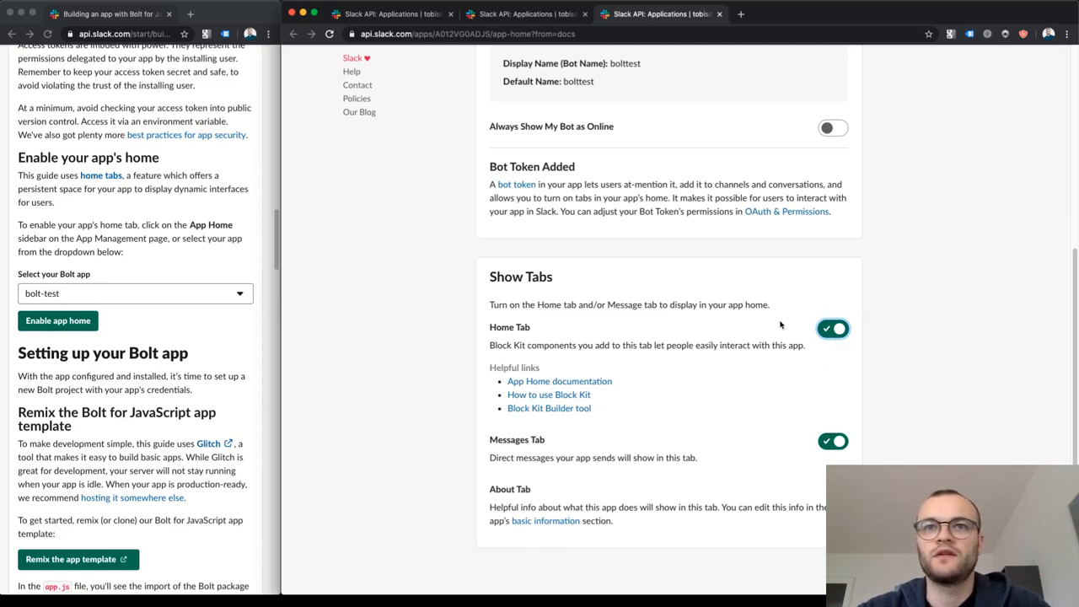
- Bring up link options on the guide's 'Remix the app template' button
{"action": "scroll", "scroll_direction": "down", "scroll_amount": 3}
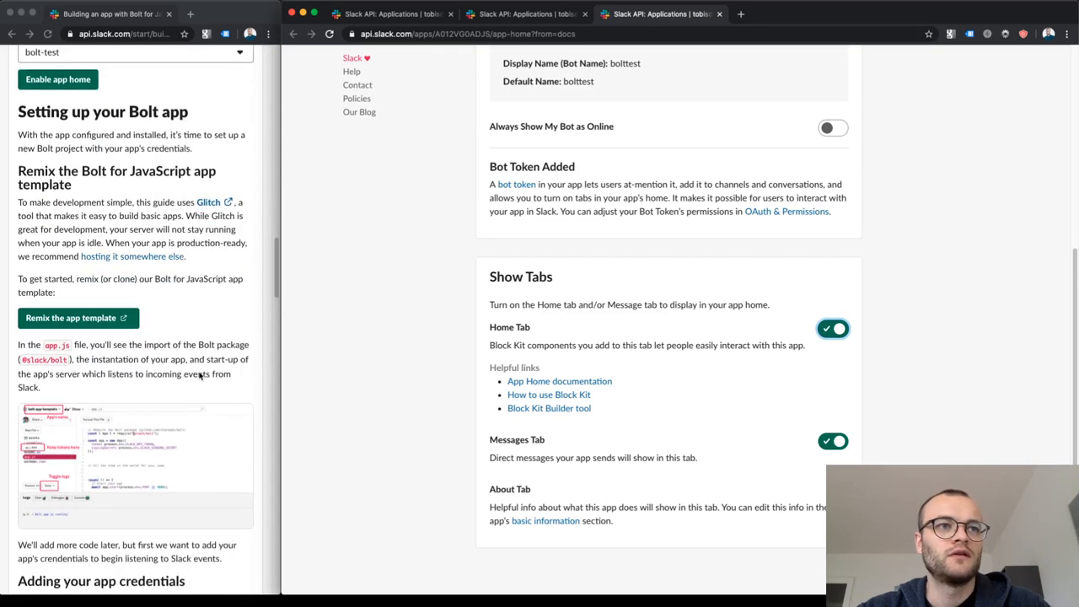
{"action": "scroll", "scroll_direction": "down", "scroll_amount": 3}
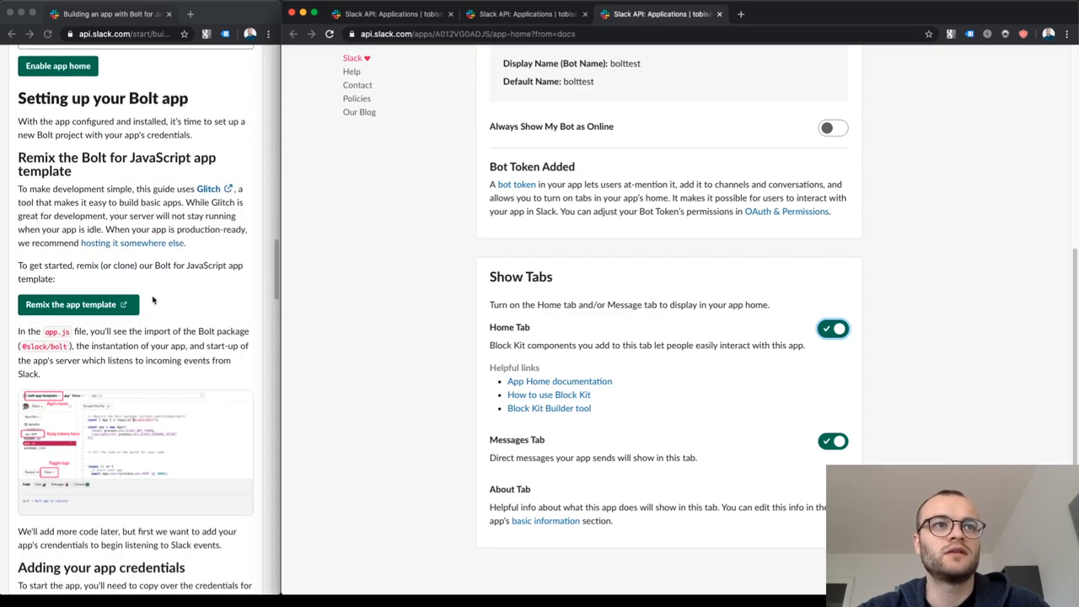
{"action": "mouse_move", "coordinate": [177, 317]}
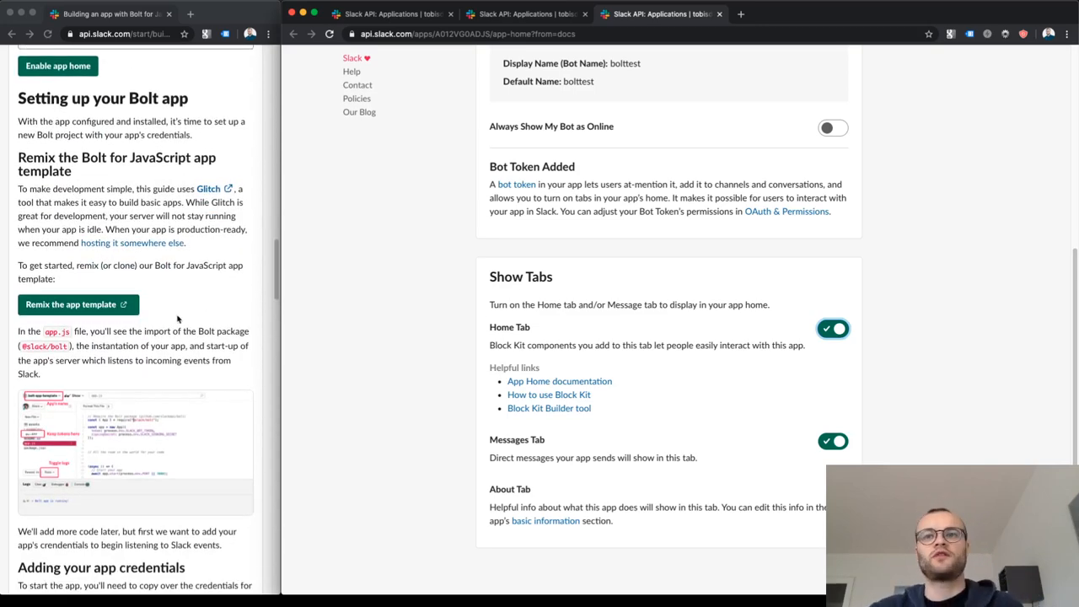
{"action": "mouse_move", "coordinate": [385, 256]}
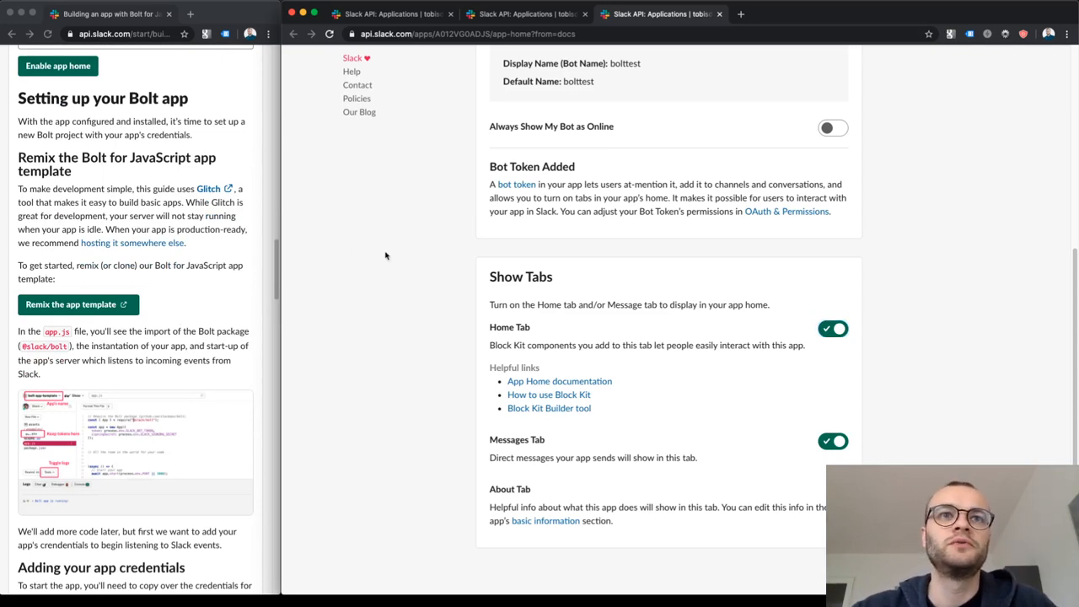
{"action": "mouse_move", "coordinate": [118, 323]}
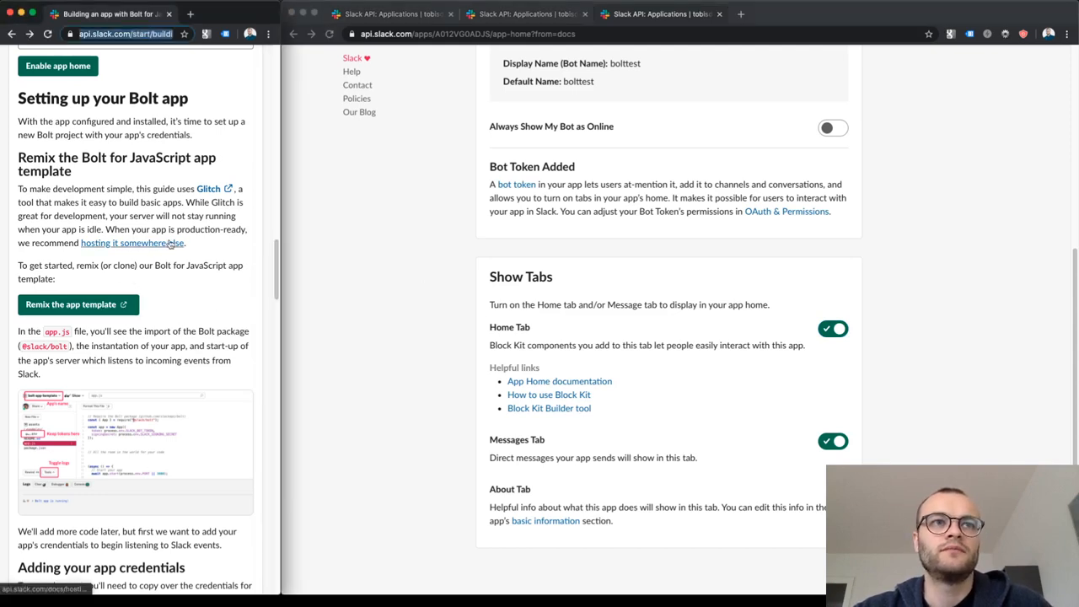
{"action": "mouse_move", "coordinate": [209, 192]}
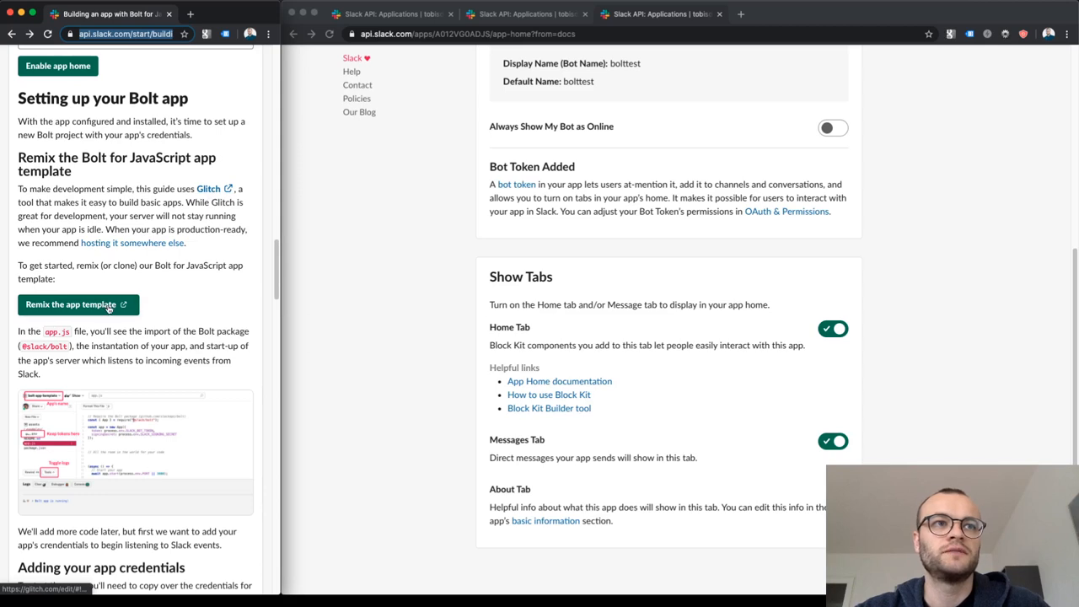
{"action": "right_click", "coordinate": [76, 305]}
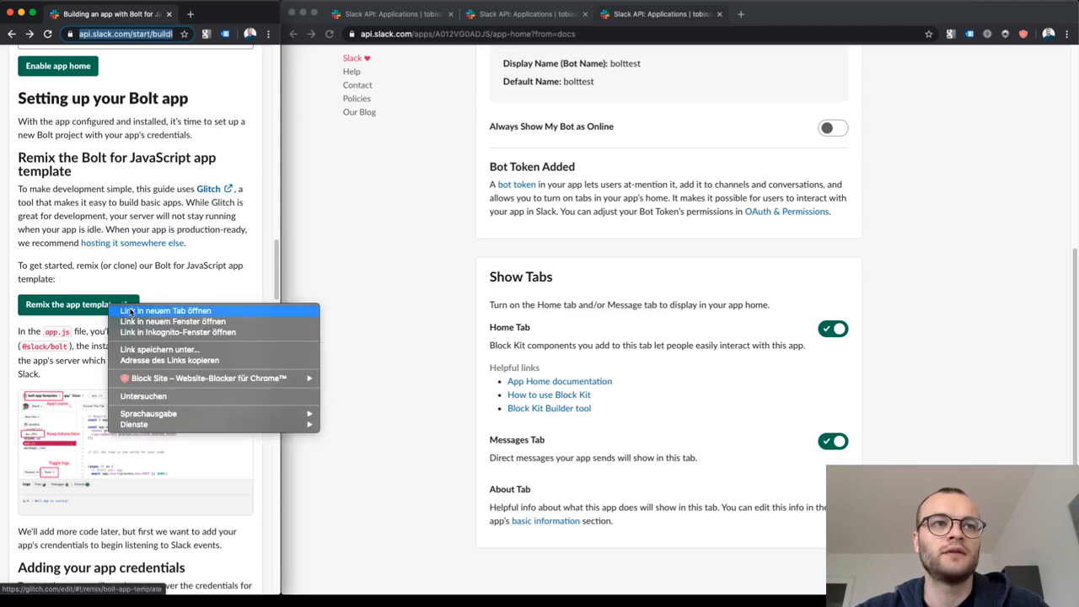
{"action": "mouse_move", "coordinate": [137, 310]}
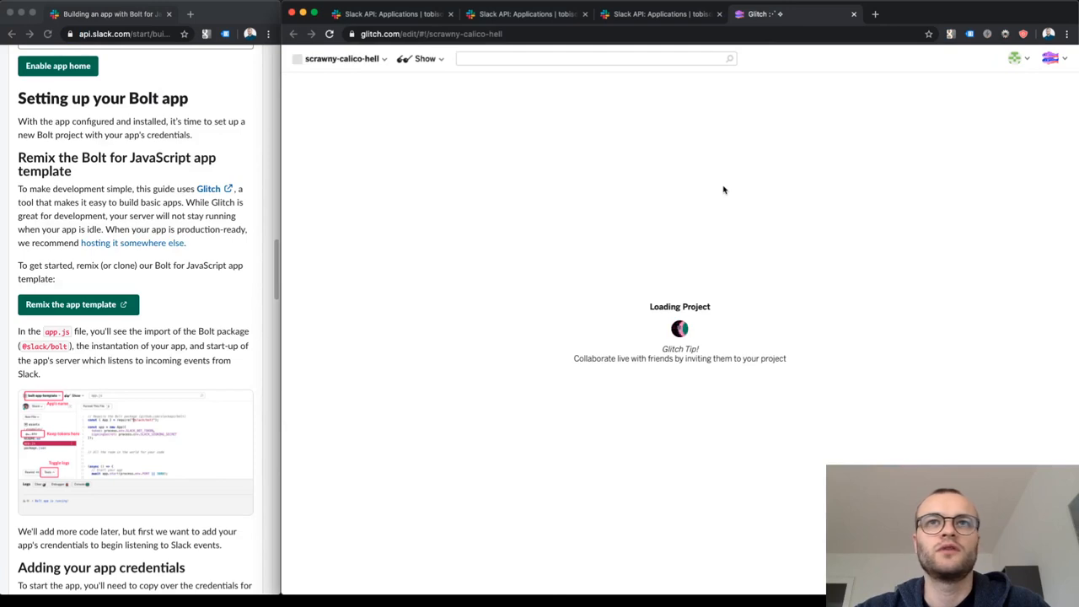
- View app.js in the Glitch remix and scroll the guide to 'Adding your app credentials'
{"action": "left_click", "coordinate": [509, 16]}
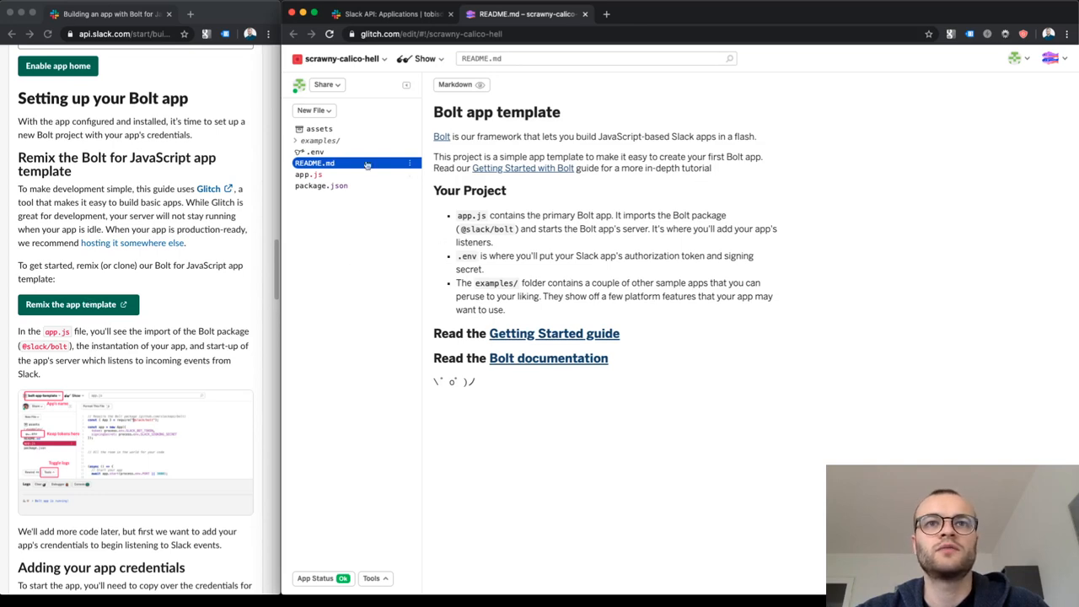
{"action": "left_click", "coordinate": [311, 174]}
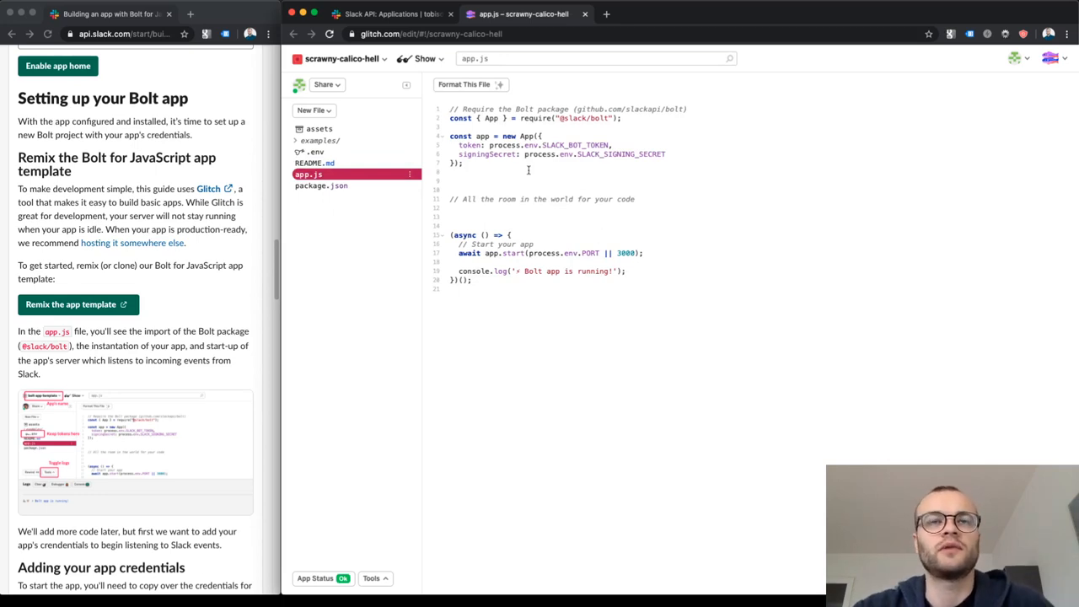
{"action": "mouse_move", "coordinate": [202, 283]}
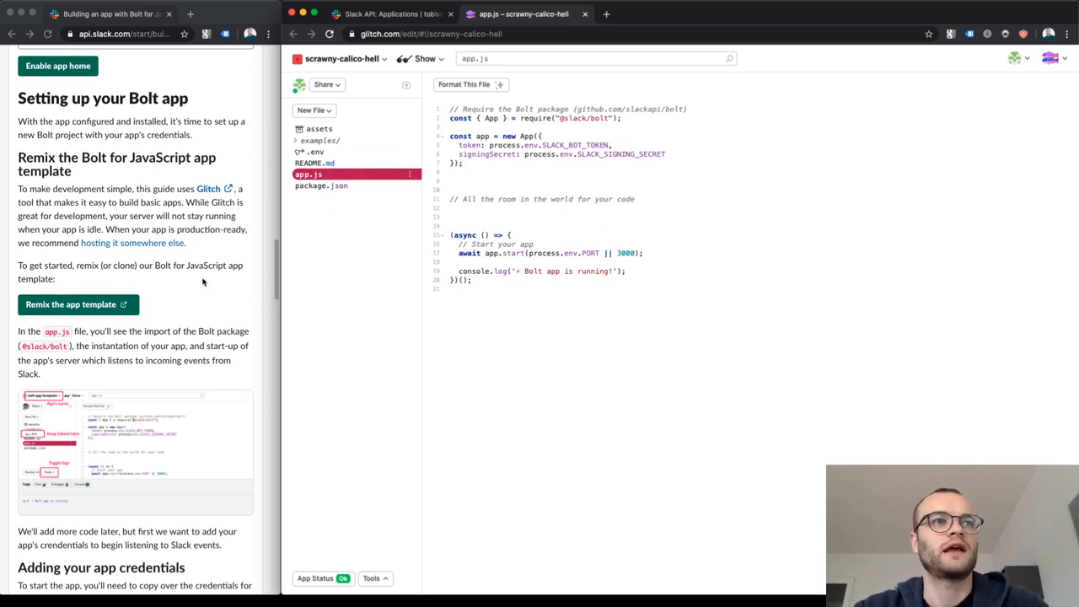
{"action": "scroll", "scroll_direction": "down", "scroll_amount": 3}
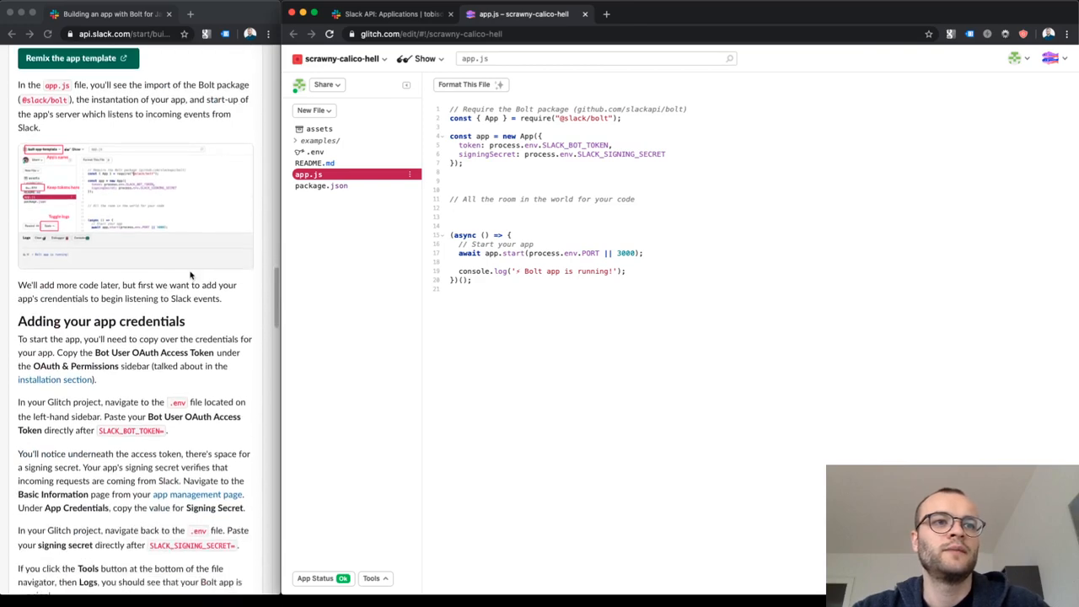
{"action": "scroll", "scroll_direction": "down", "scroll_amount": 3}
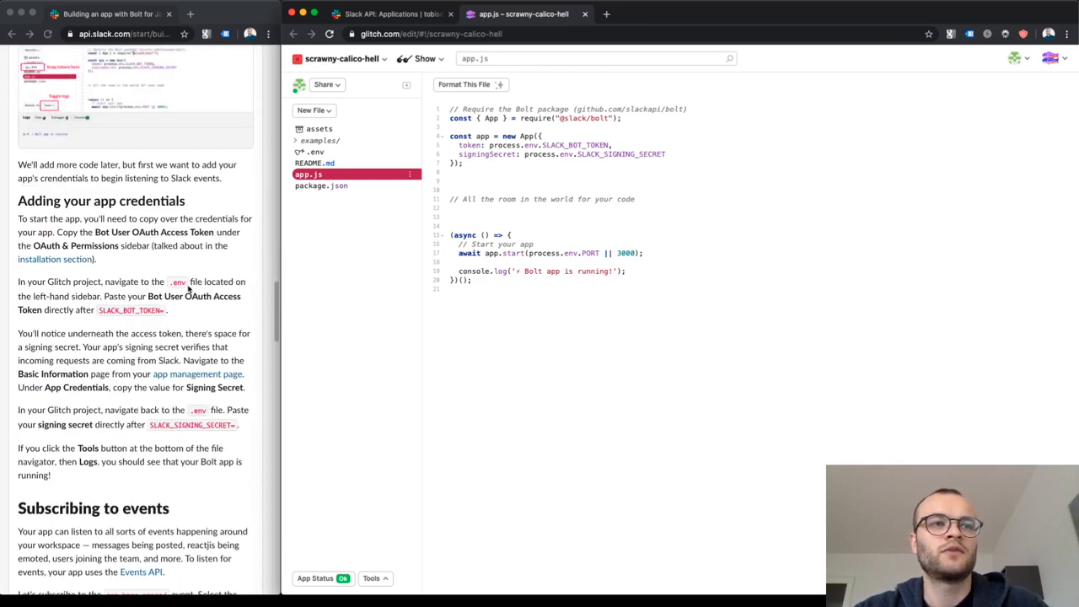
{"action": "mouse_move", "coordinate": [168, 259]}
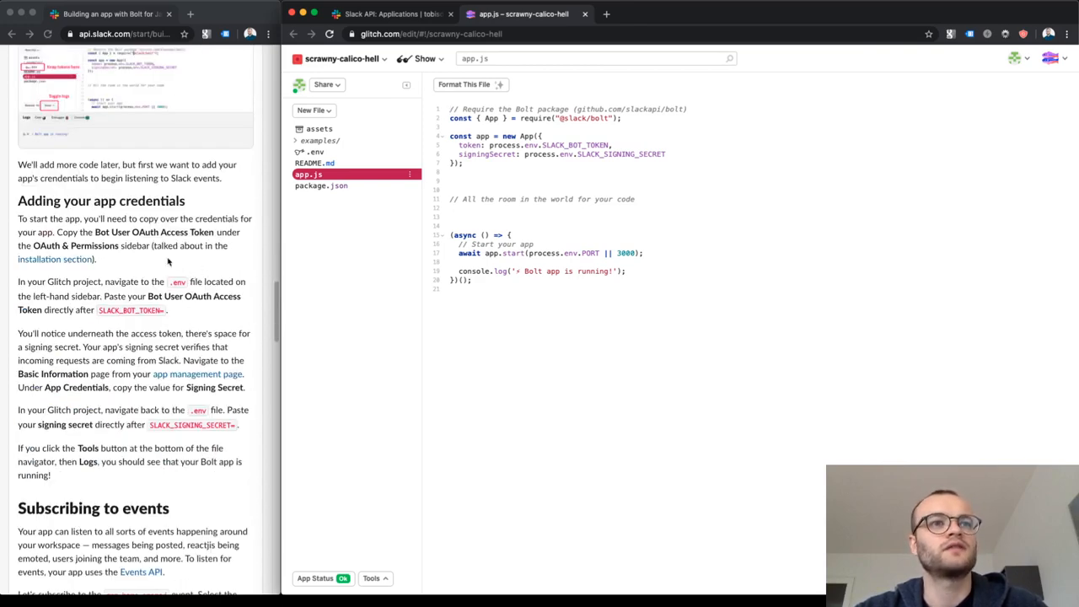
{"action": "scroll", "scroll_direction": "down", "scroll_amount": 3}
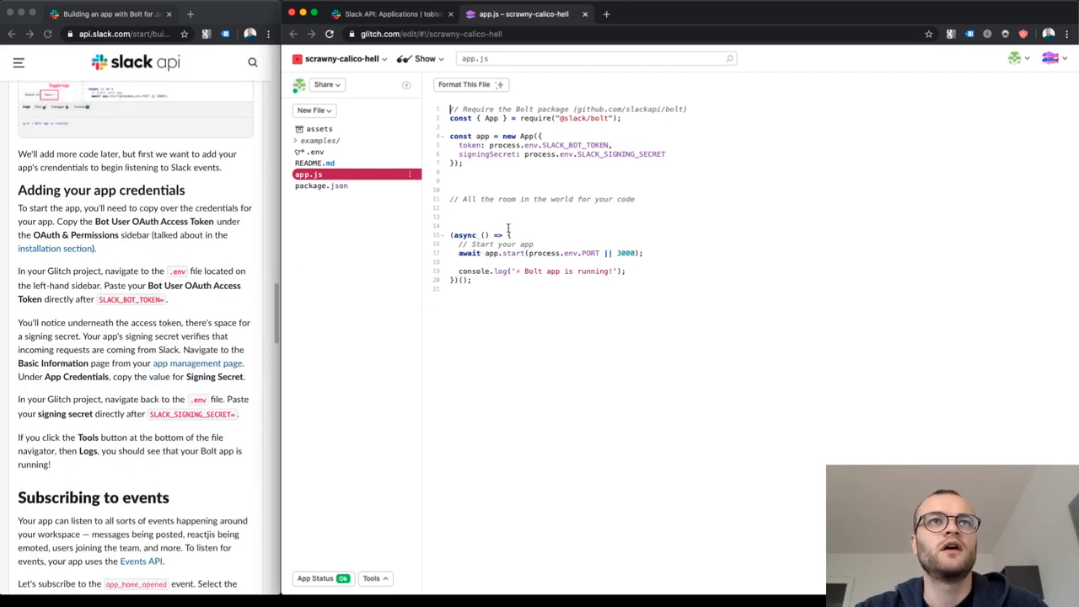
{"action": "mouse_move", "coordinate": [631, 185]}
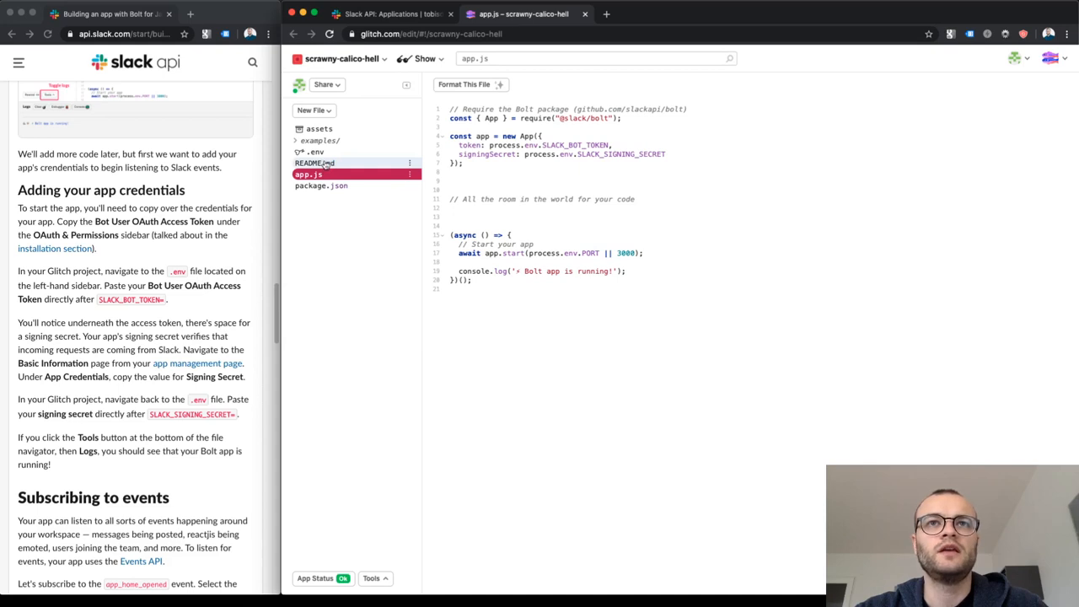
{"action": "mouse_move", "coordinate": [330, 157]}
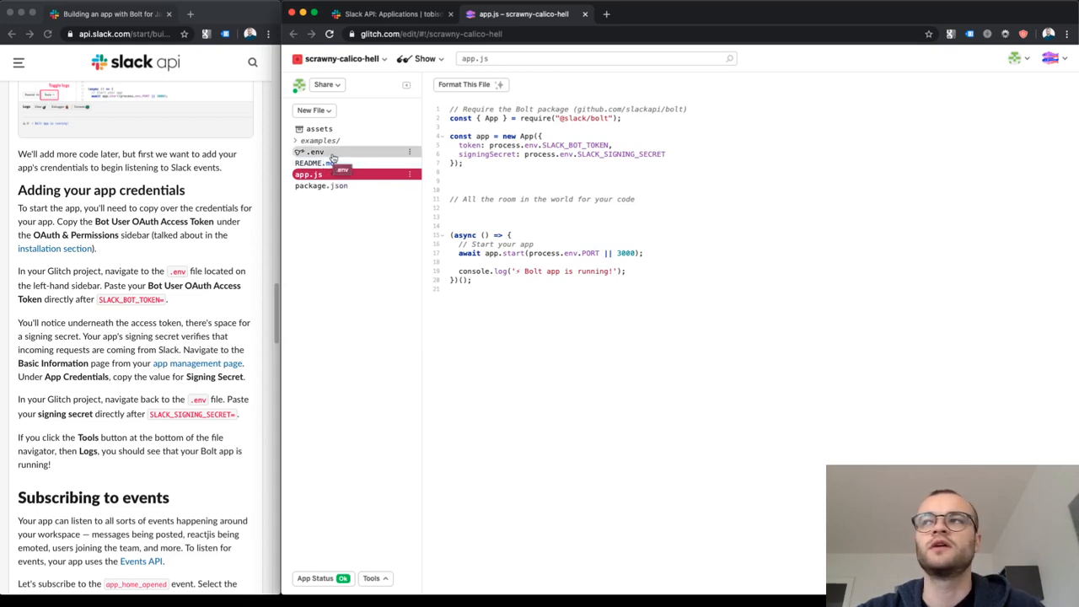
- View the Glitch project's .env file, then switch to bolt-test's Basic Information tab
{"action": "left_click", "coordinate": [317, 152]}
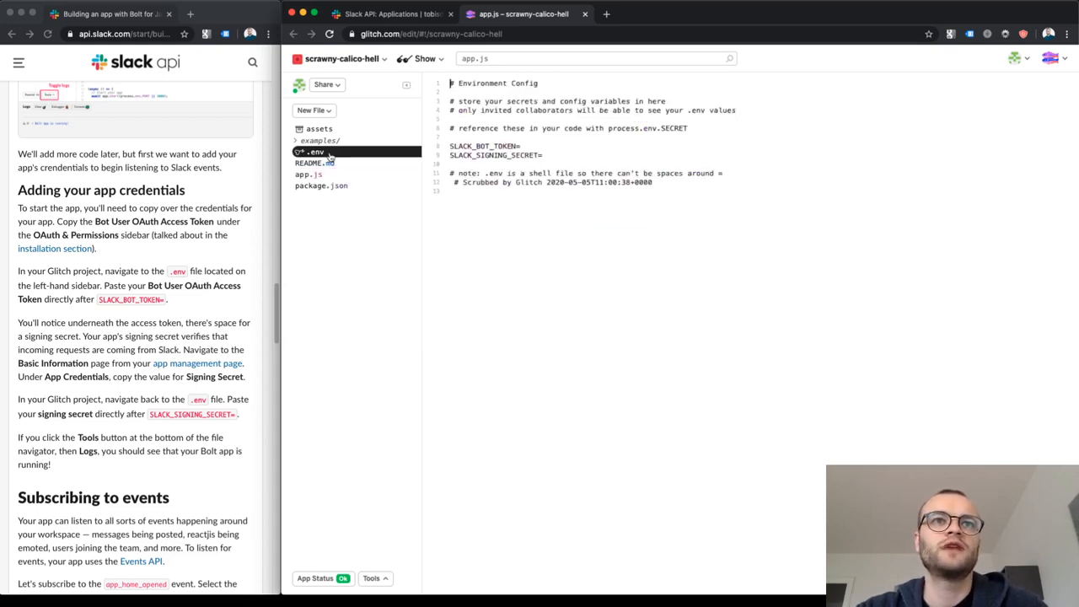
{"action": "left_click", "coordinate": [323, 151]}
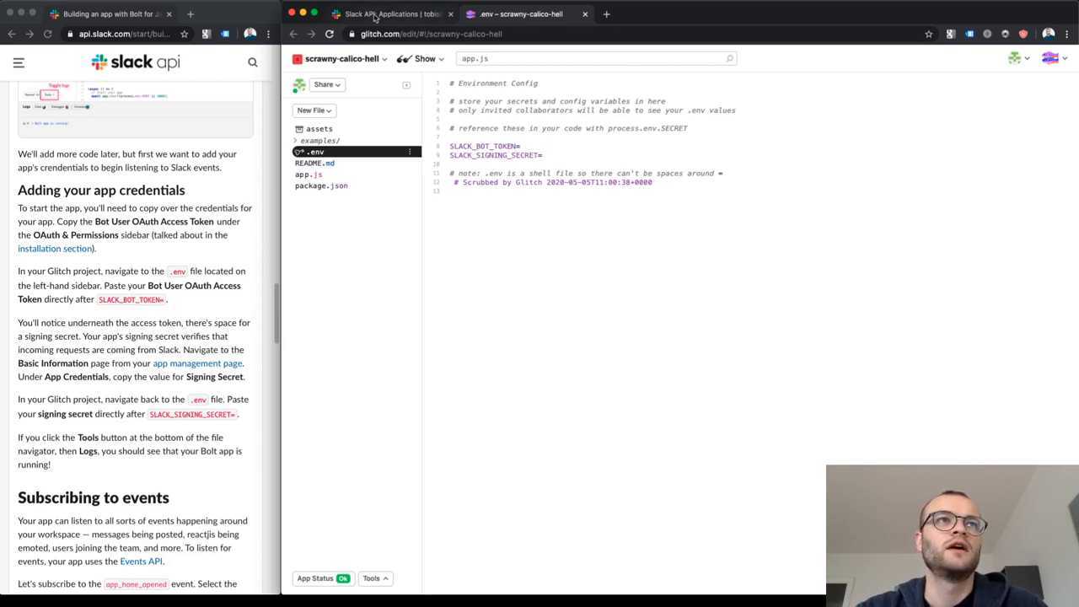
{"action": "left_click", "coordinate": [385, 14]}
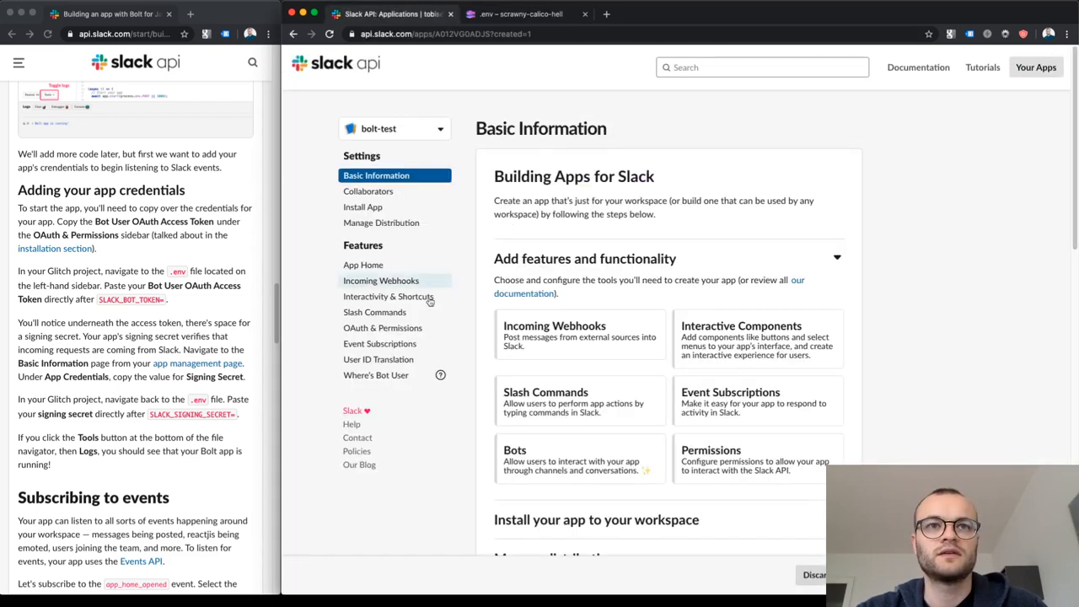
- Copy the Bot User OAuth Access Token from OAuth & Permissions and switch to the Glitch .env file
{"action": "left_click", "coordinate": [382, 327]}
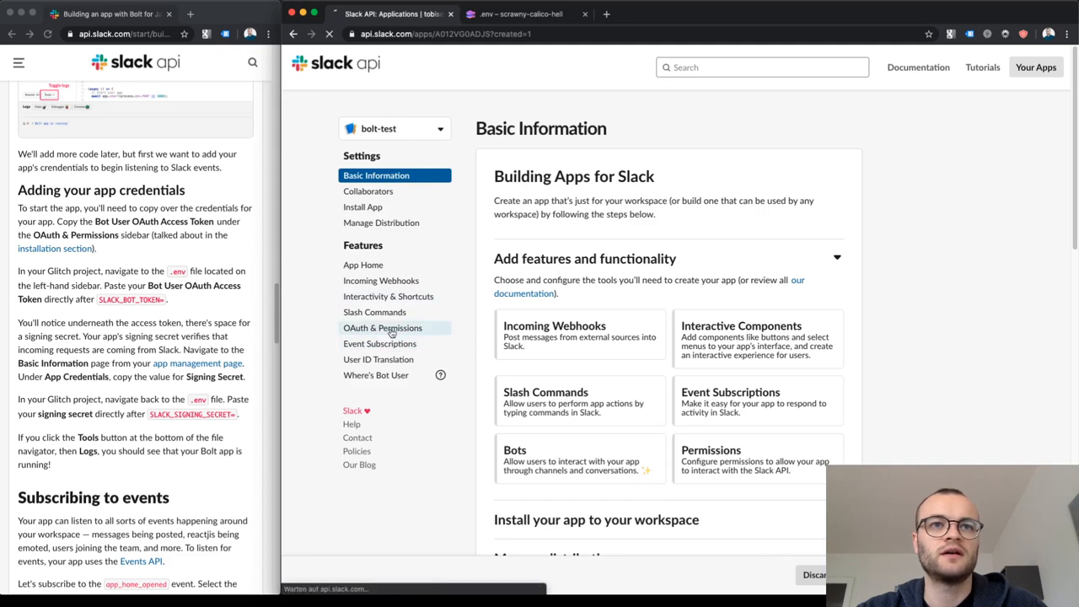
{"action": "left_click", "coordinate": [380, 327]}
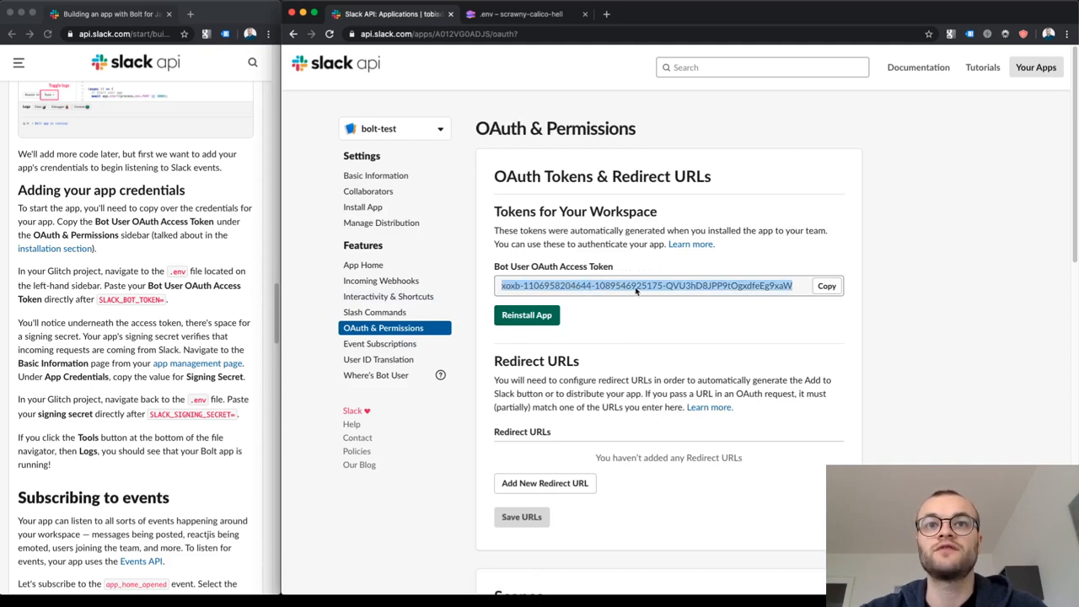
{"action": "mouse_move", "coordinate": [640, 273]}
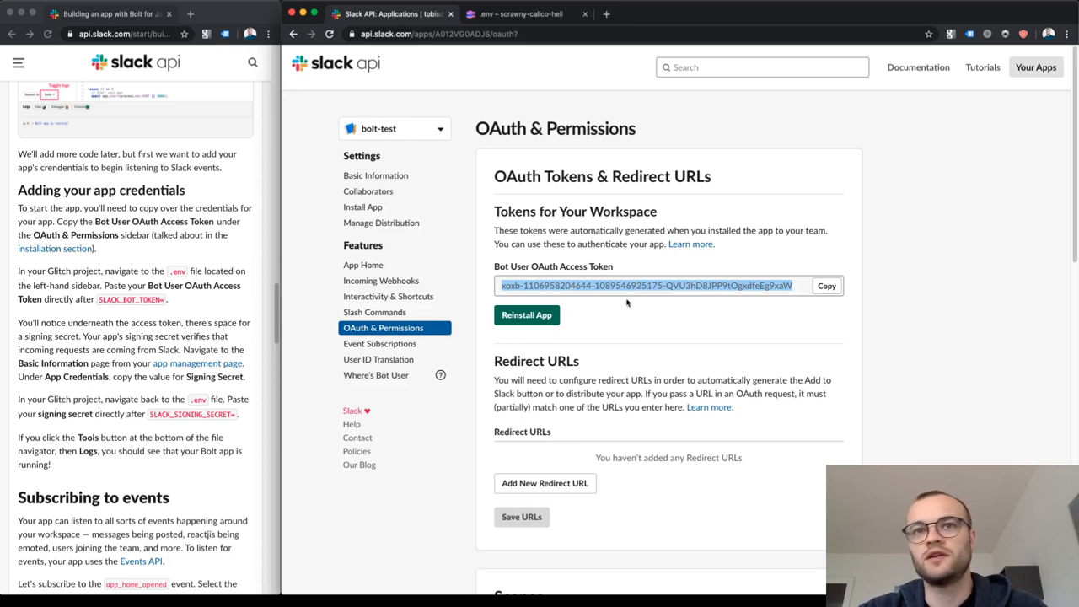
{"action": "mouse_move", "coordinate": [593, 300]}
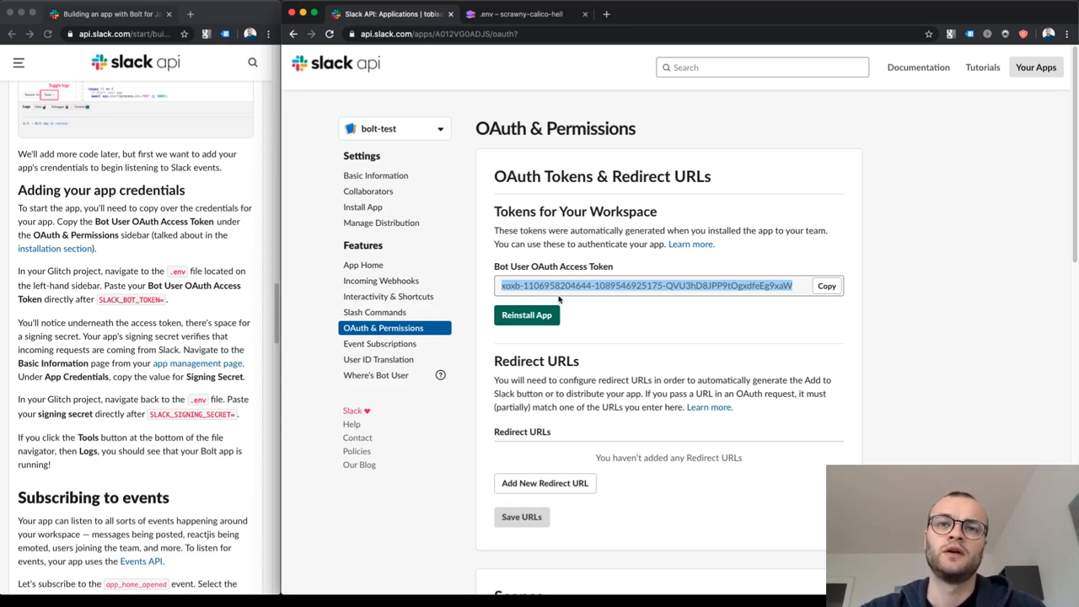
{"action": "mouse_move", "coordinate": [576, 297]}
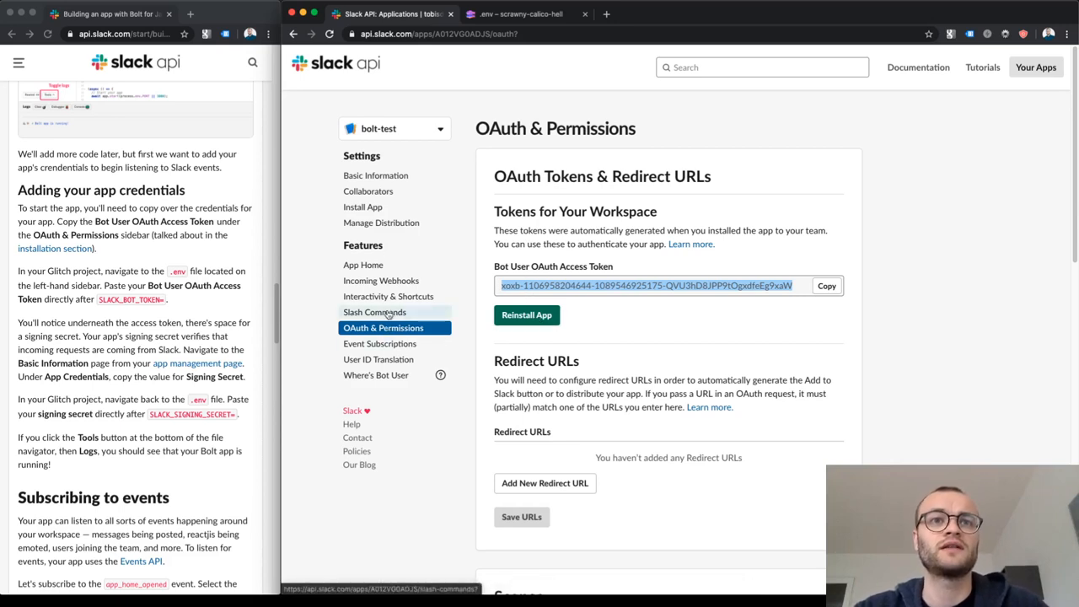
{"action": "mouse_move", "coordinate": [578, 329]}
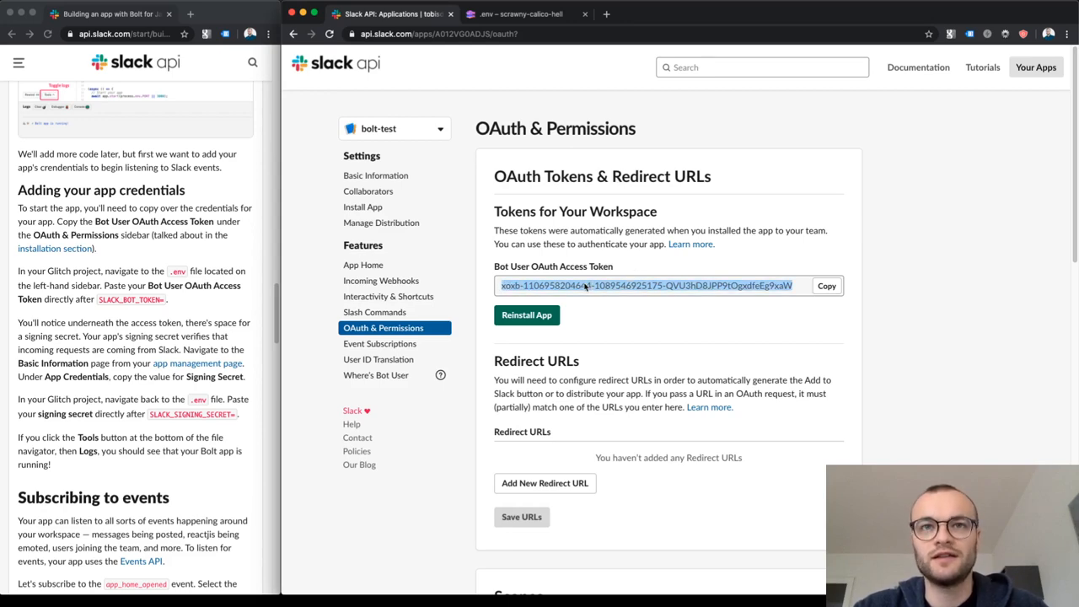
{"action": "left_click", "coordinate": [516, 13]}
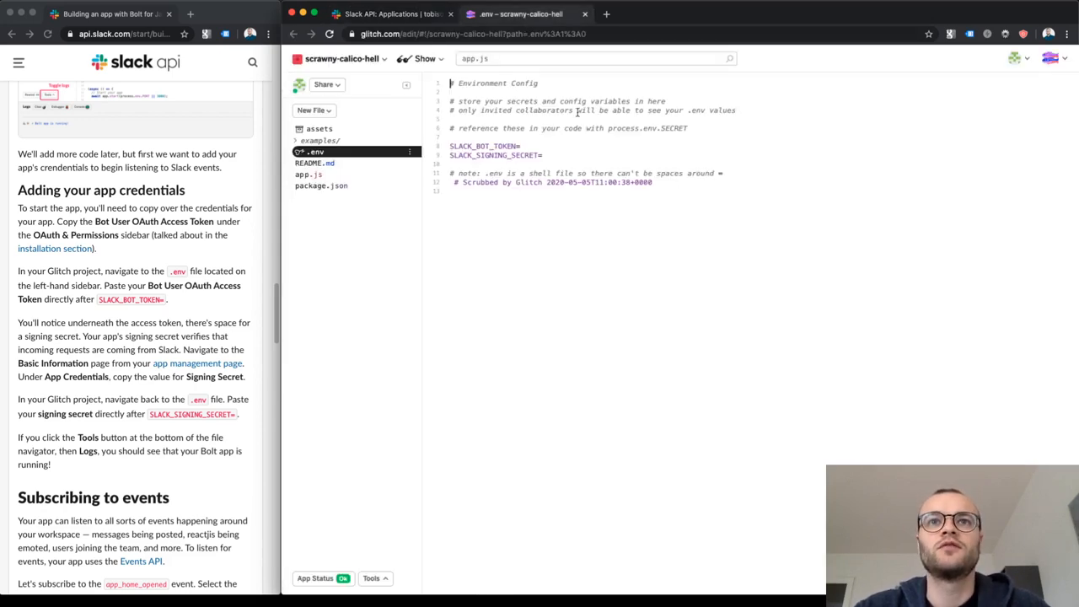
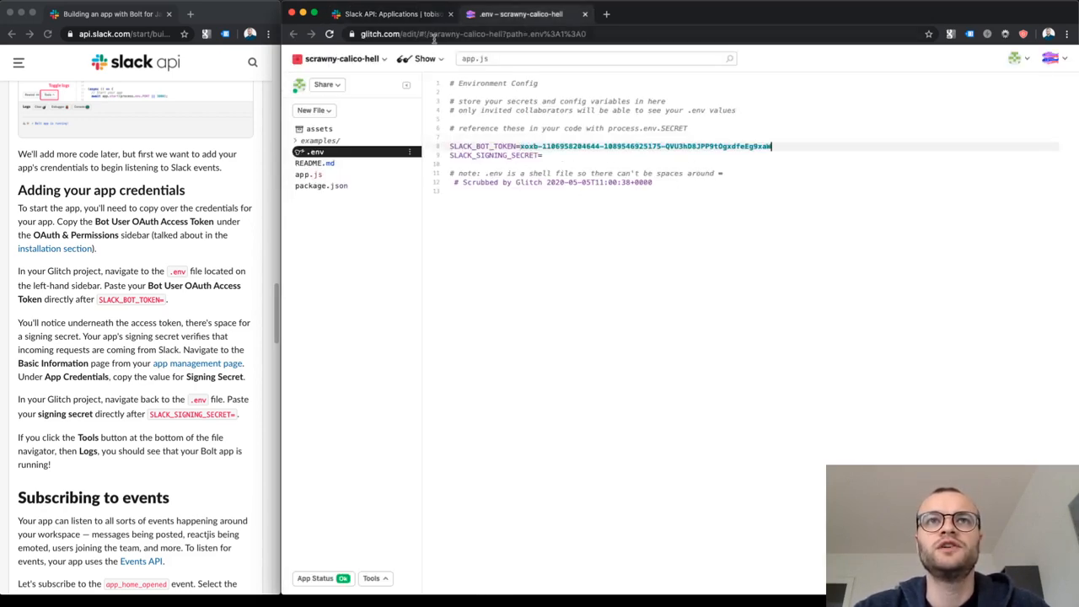
- Fill SLACK_BOT_TOKEN with the xoxb- bot token, then return to the Slack app settings
{"action": "left_click", "coordinate": [374, 14]}
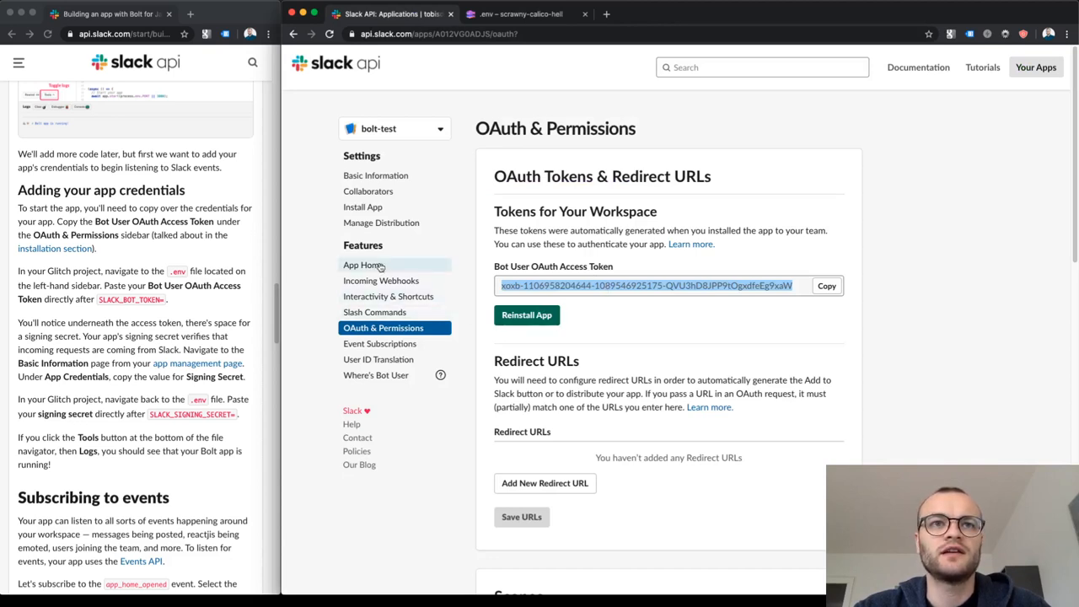
{"action": "mouse_move", "coordinate": [347, 293]}
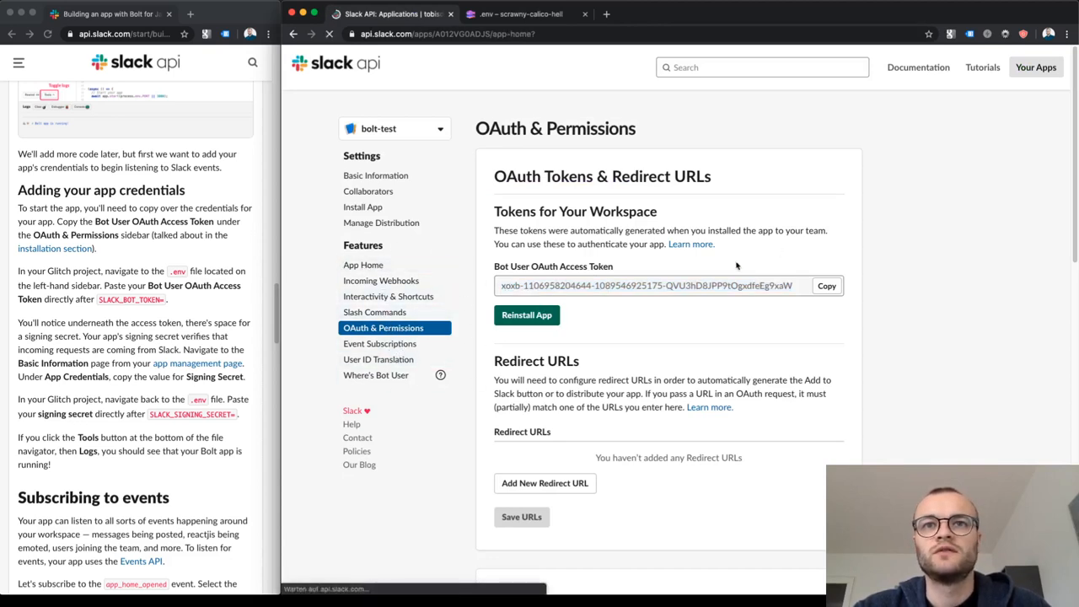
{"action": "left_click", "coordinate": [364, 265]}
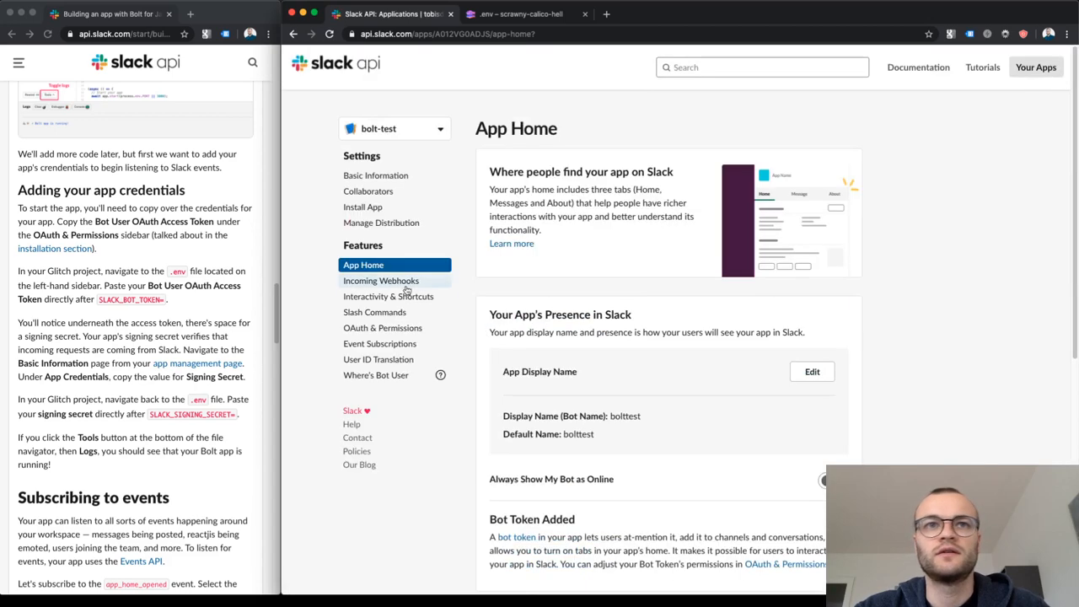
{"action": "left_click", "coordinate": [383, 327]}
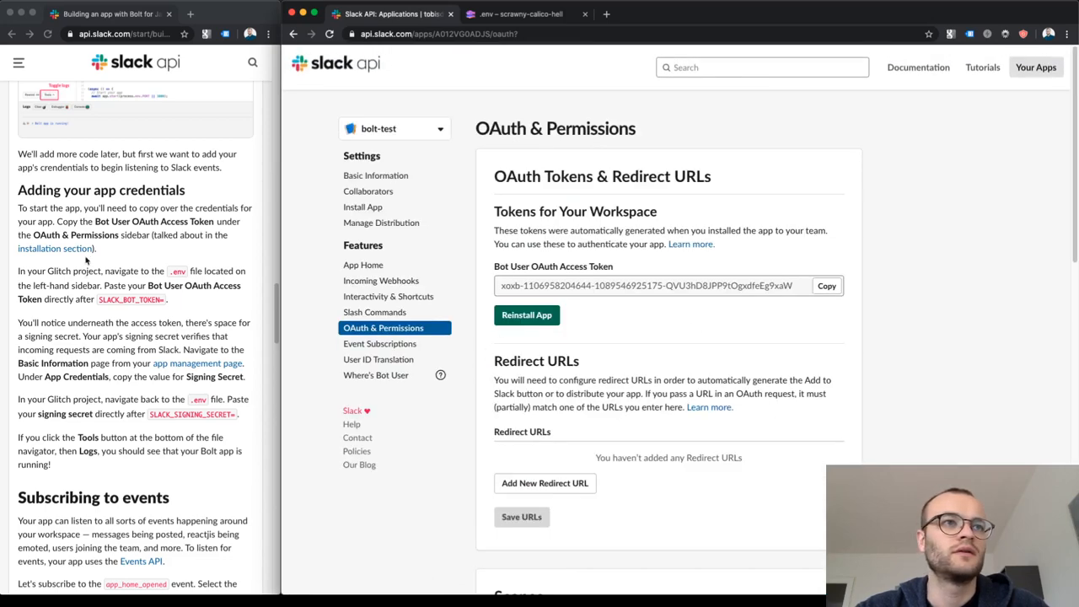
{"action": "mouse_move", "coordinate": [195, 458]}
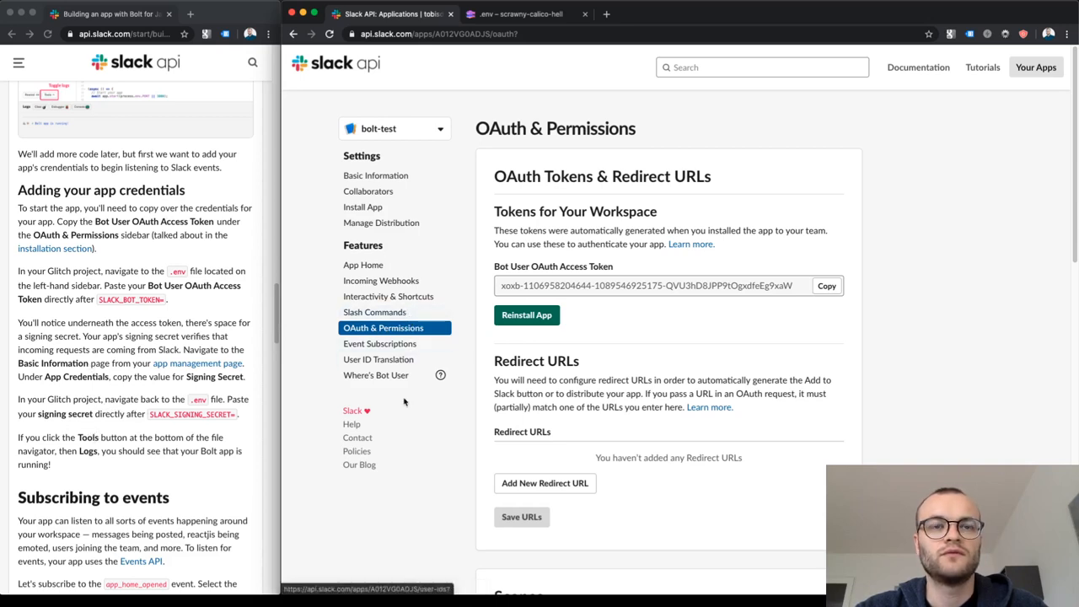
{"action": "mouse_move", "coordinate": [408, 367]}
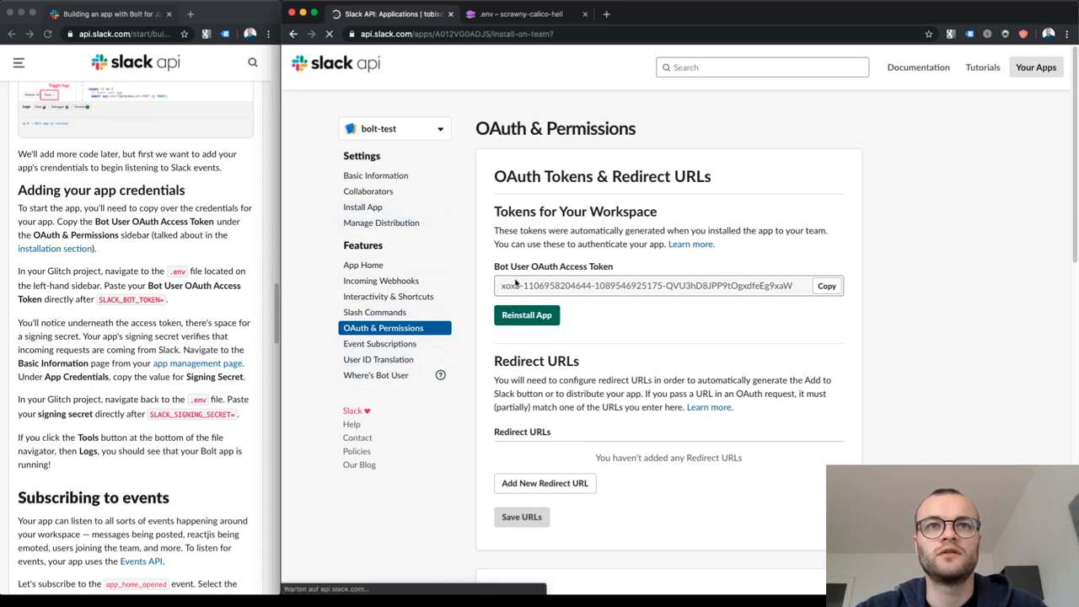
- Reveal bolt-test's Signing Secret under Basic Information and bring it to the Glitch project
{"action": "left_click", "coordinate": [364, 205]}
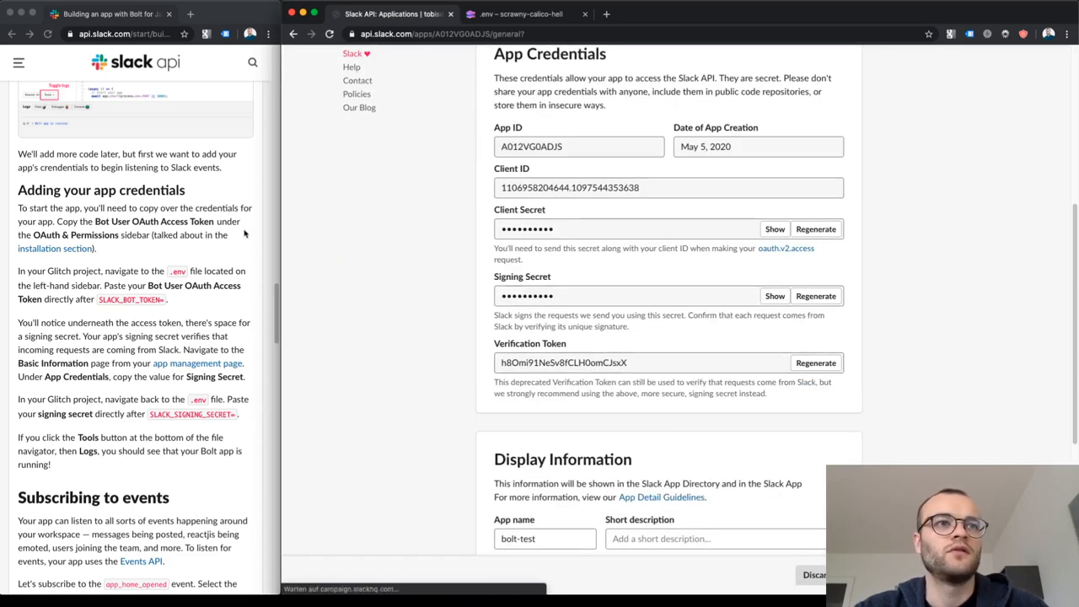
{"action": "mouse_move", "coordinate": [193, 425]}
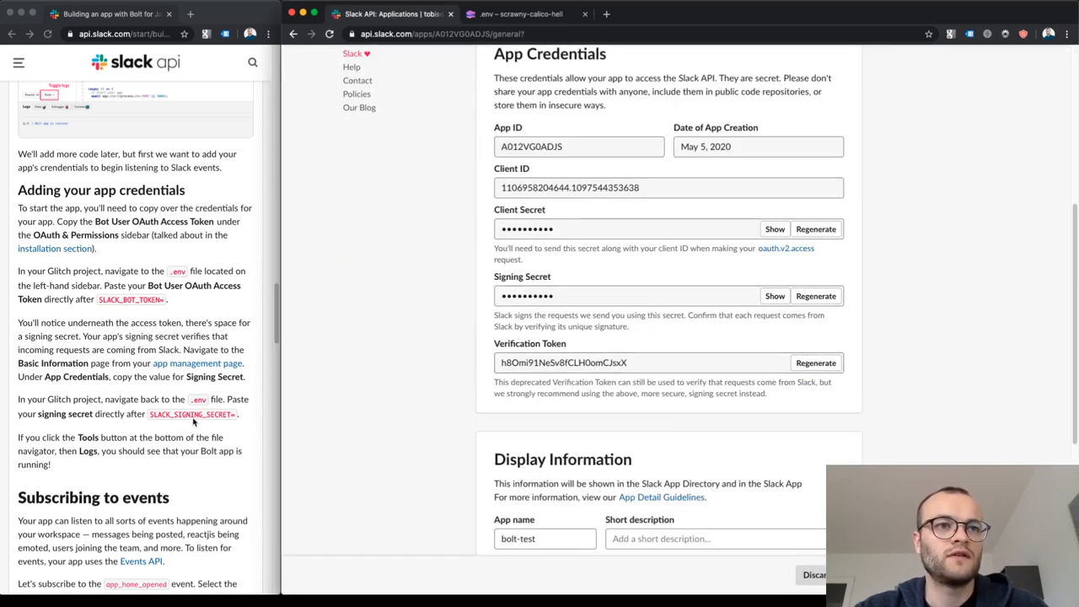
{"action": "mouse_move", "coordinate": [773, 300]}
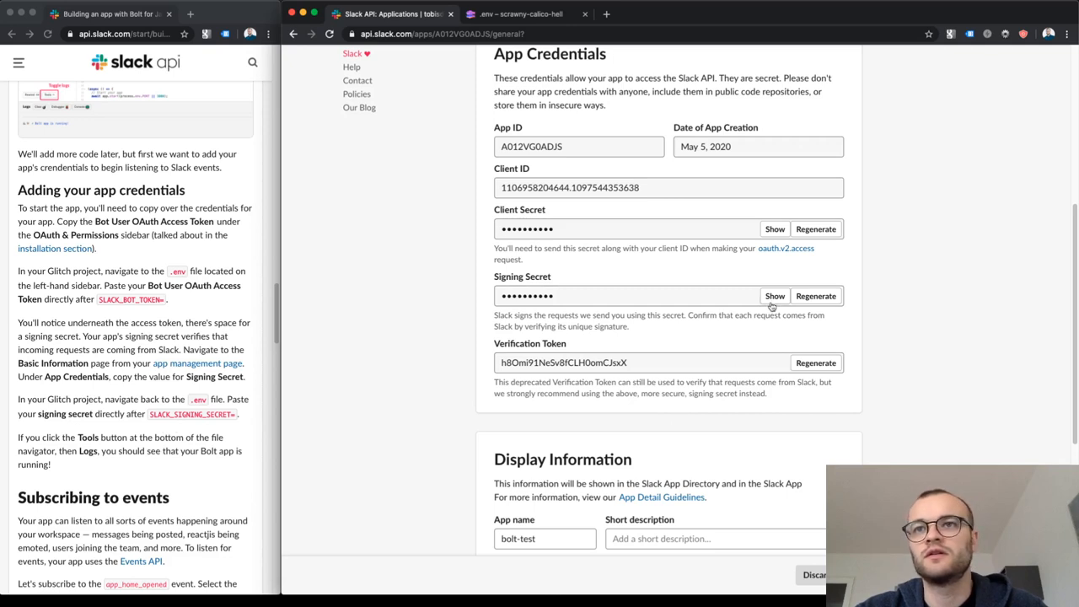
{"action": "left_click", "coordinate": [776, 295]}
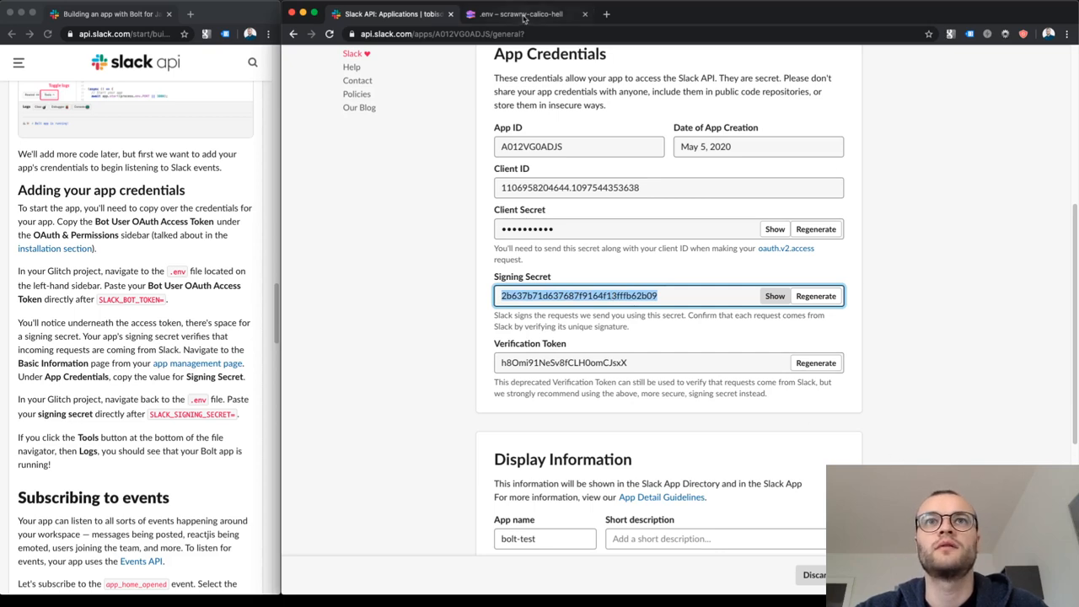
{"action": "left_click", "coordinate": [533, 14]}
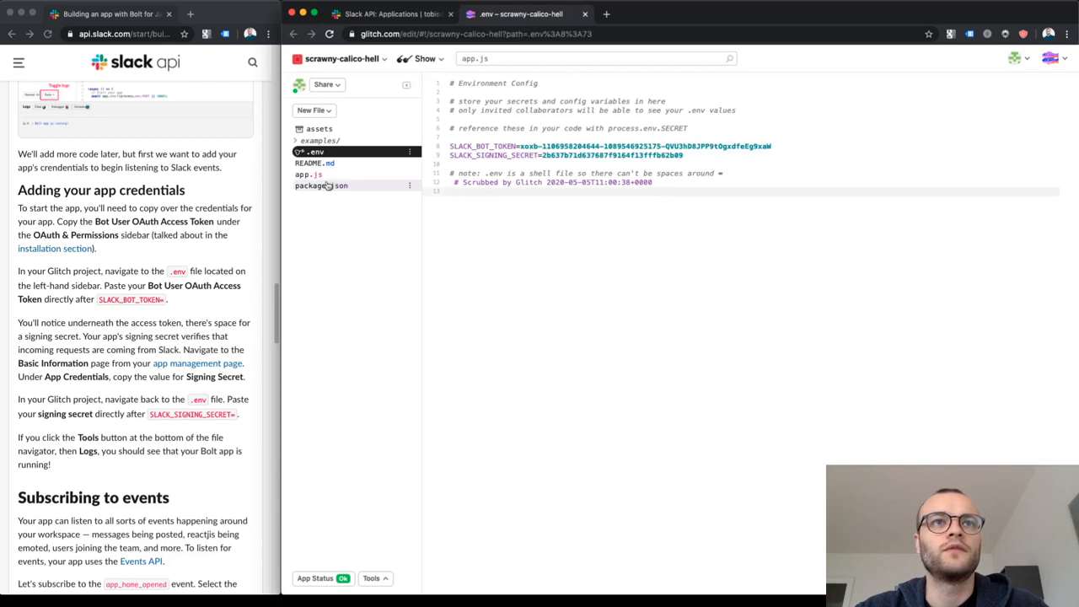
- View app.js and show the project Logs confirming the Bolt app is running
{"action": "left_click", "coordinate": [309, 173]}
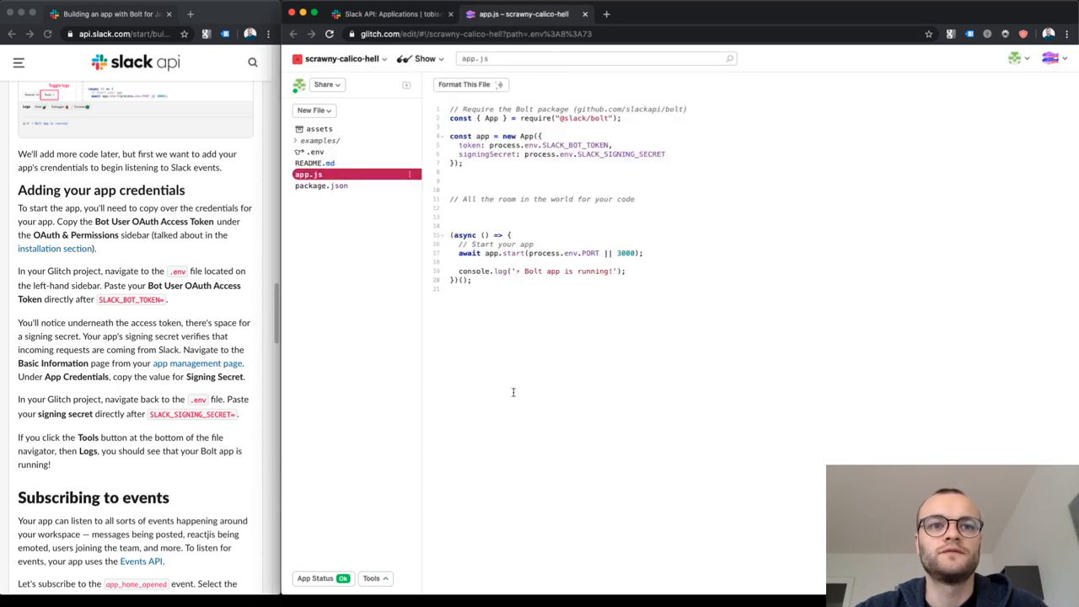
{"action": "left_click", "coordinate": [376, 578]}
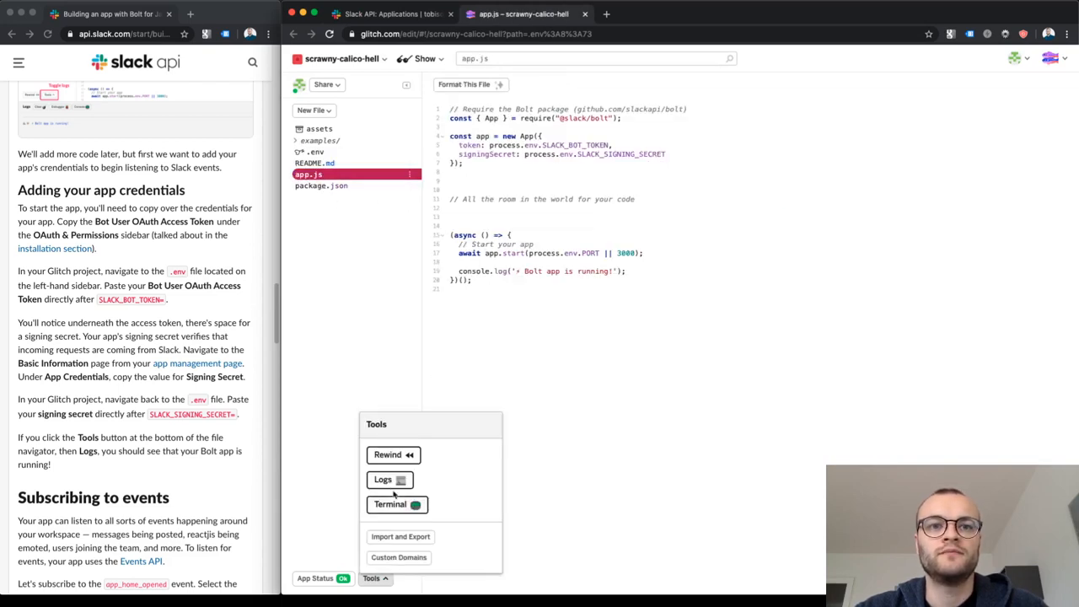
{"action": "left_click", "coordinate": [387, 479]}
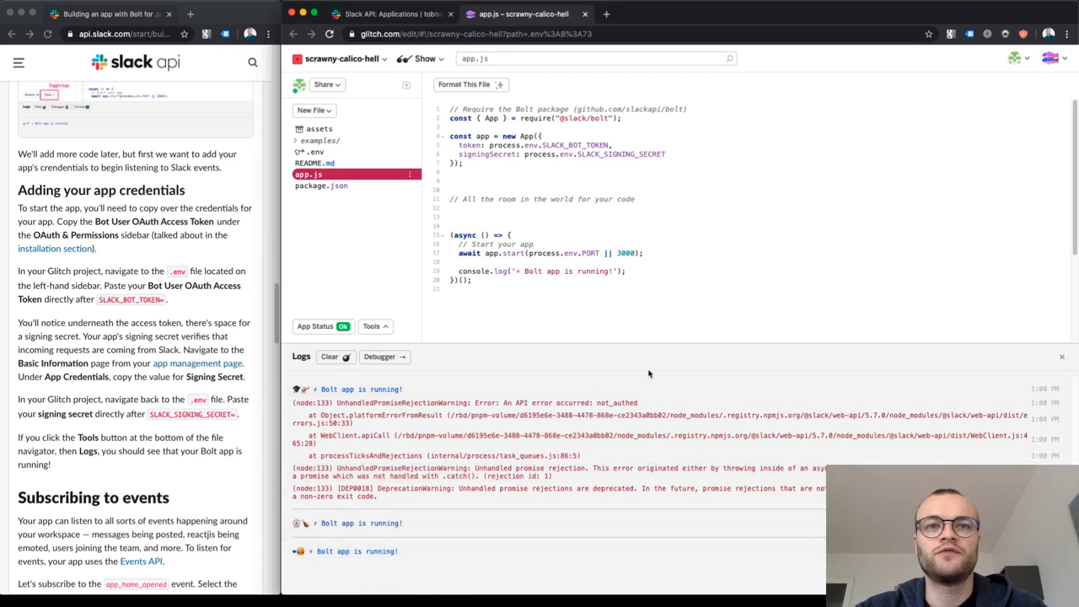
{"action": "mouse_move", "coordinate": [529, 563]}
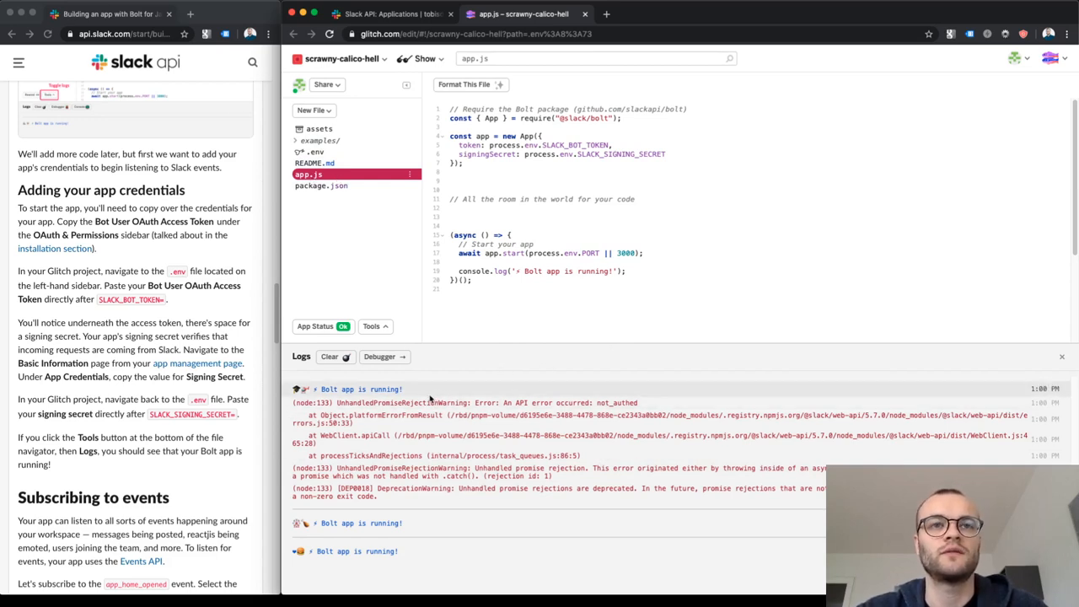
{"action": "mouse_move", "coordinate": [644, 522]}
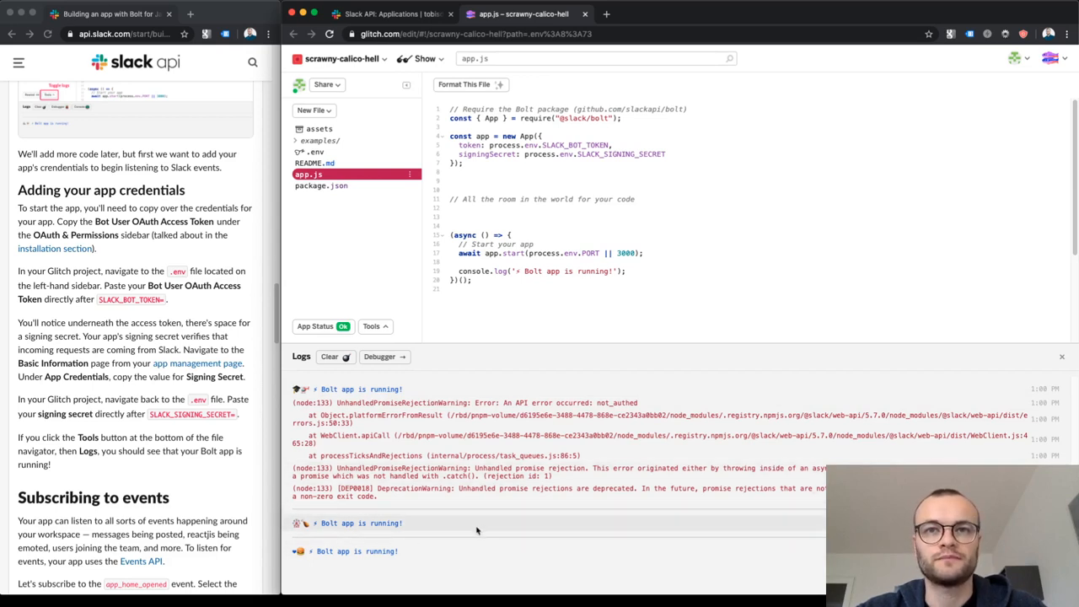
{"action": "mouse_move", "coordinate": [637, 407]}
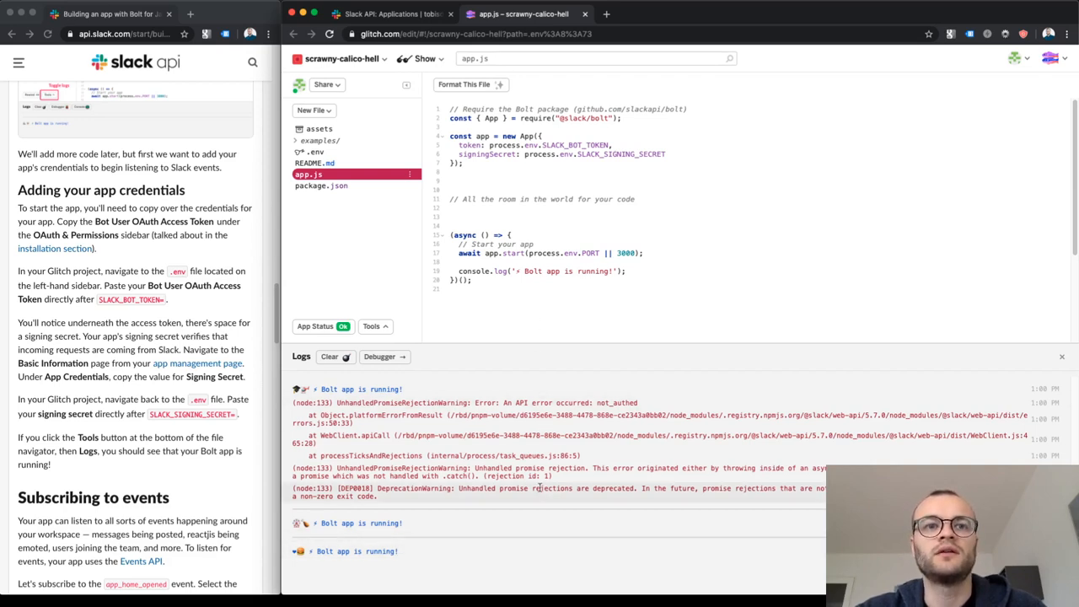
{"action": "mouse_move", "coordinate": [354, 191]}
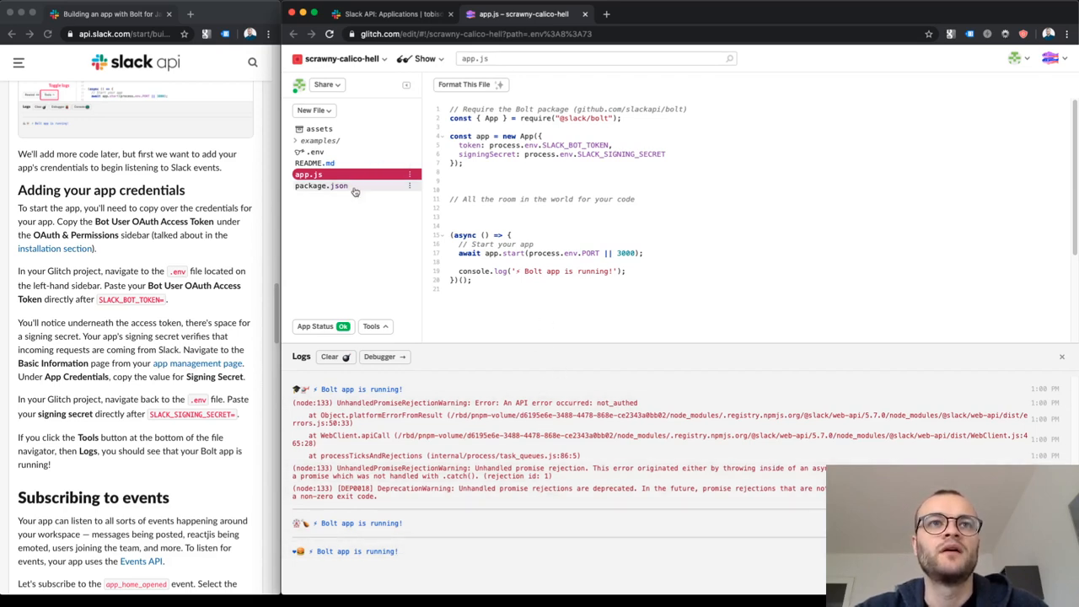
- View package.json, close Logs, and run ls in a project Terminal to list the files
{"action": "left_click", "coordinate": [322, 186]}
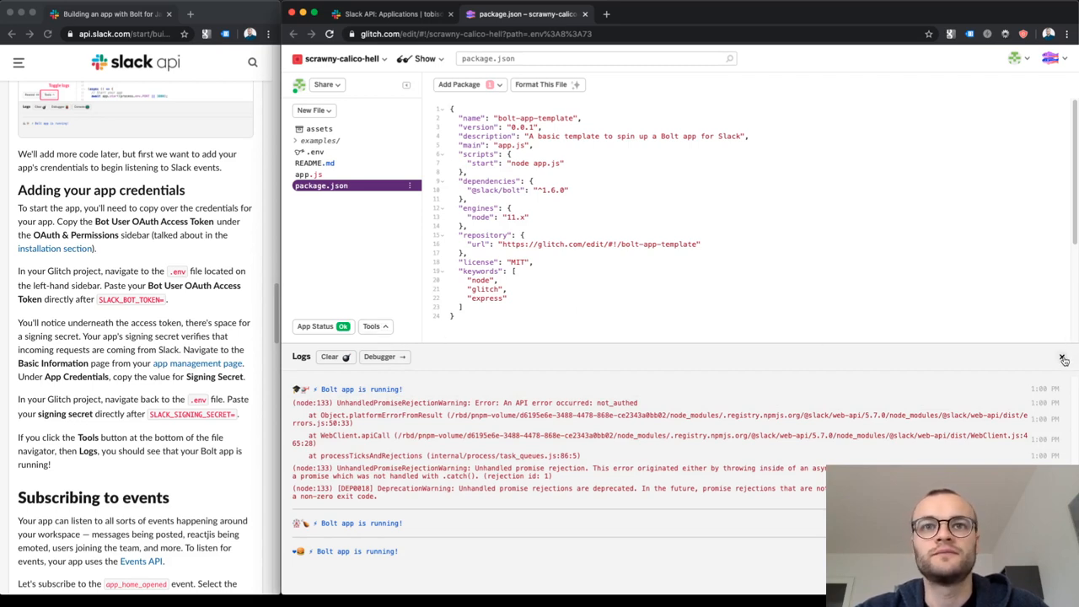
{"action": "left_click", "coordinate": [1059, 357]}
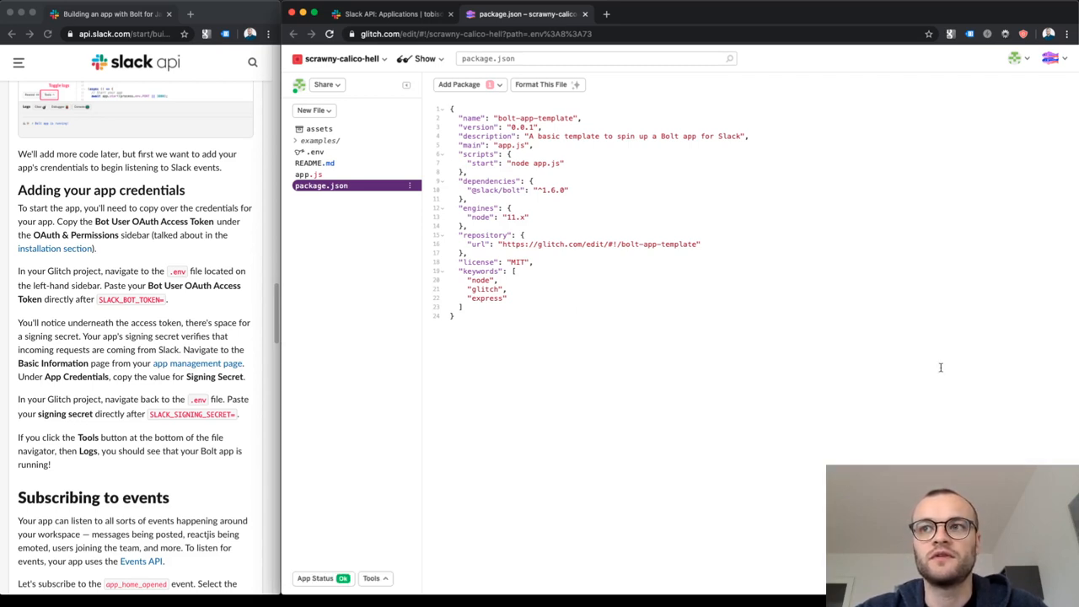
{"action": "left_click", "coordinate": [374, 578]}
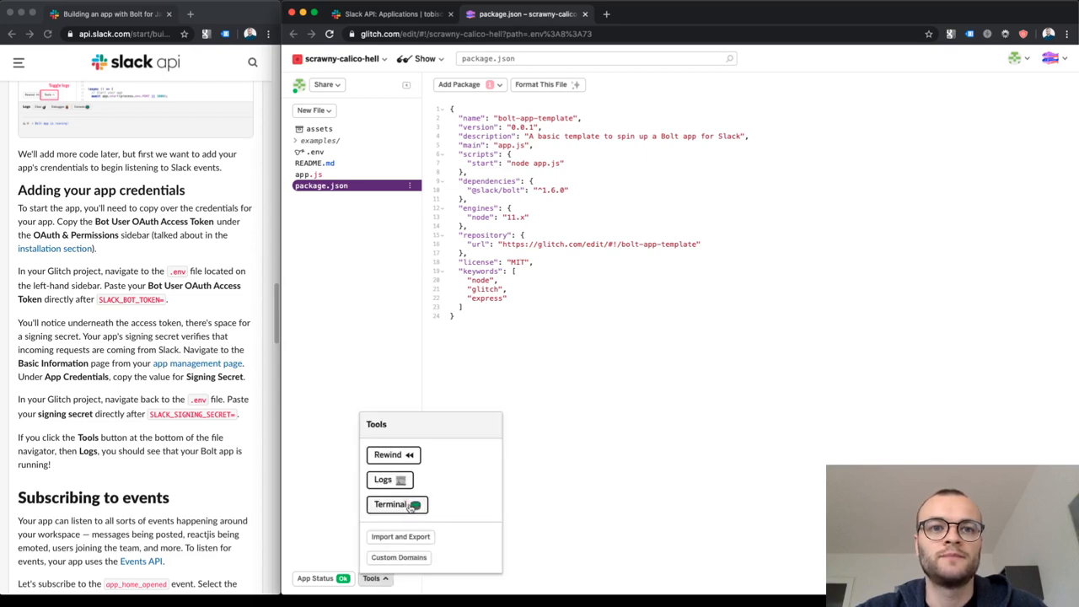
{"action": "left_click", "coordinate": [391, 504]}
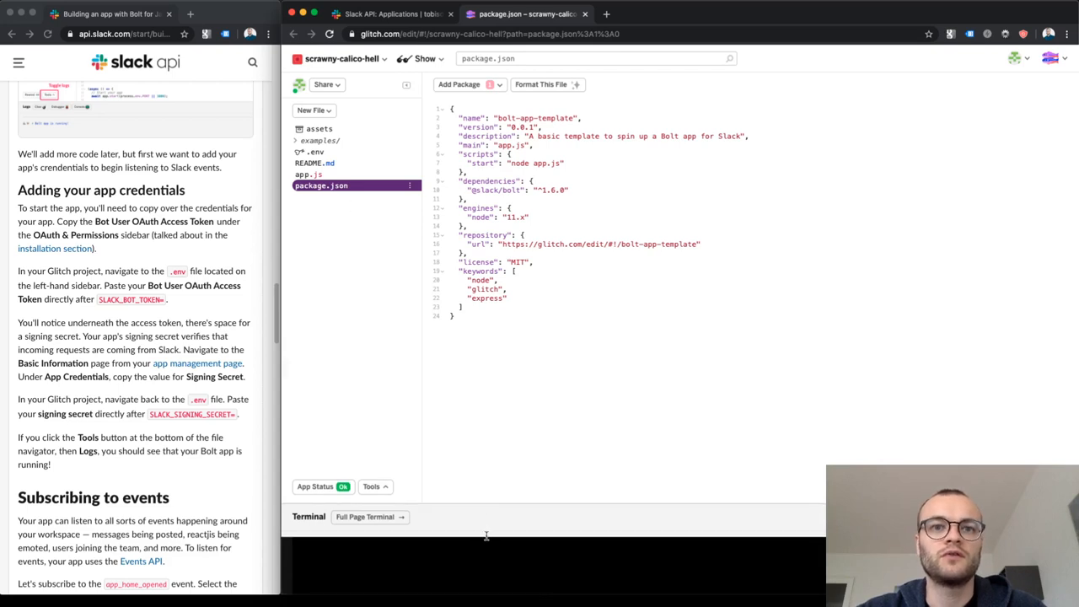
{"action": "left_click", "coordinate": [371, 486]}
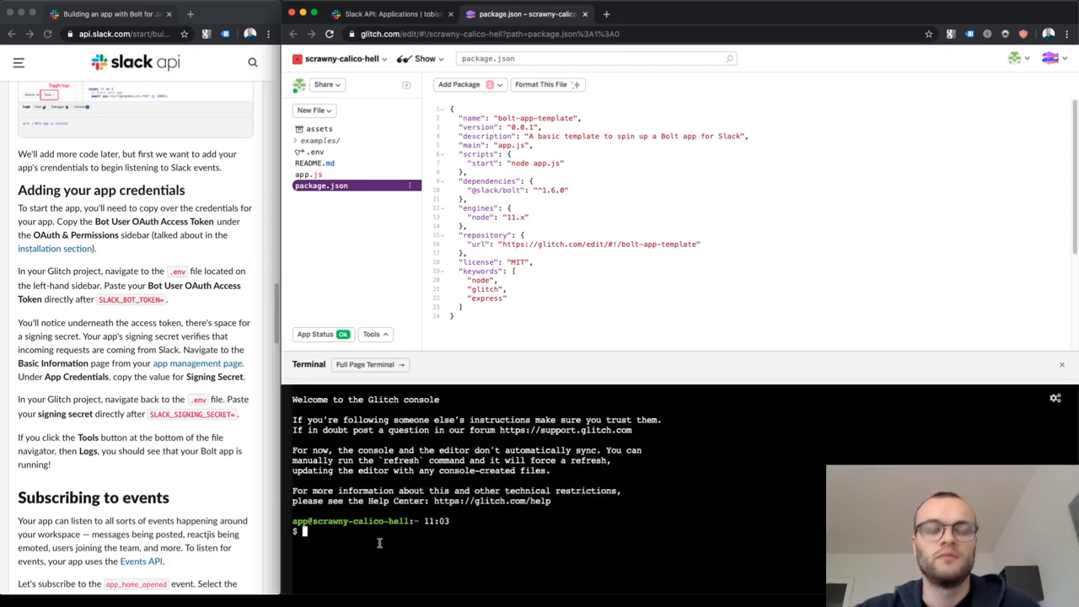
{"action": "type", "text": "ls"}
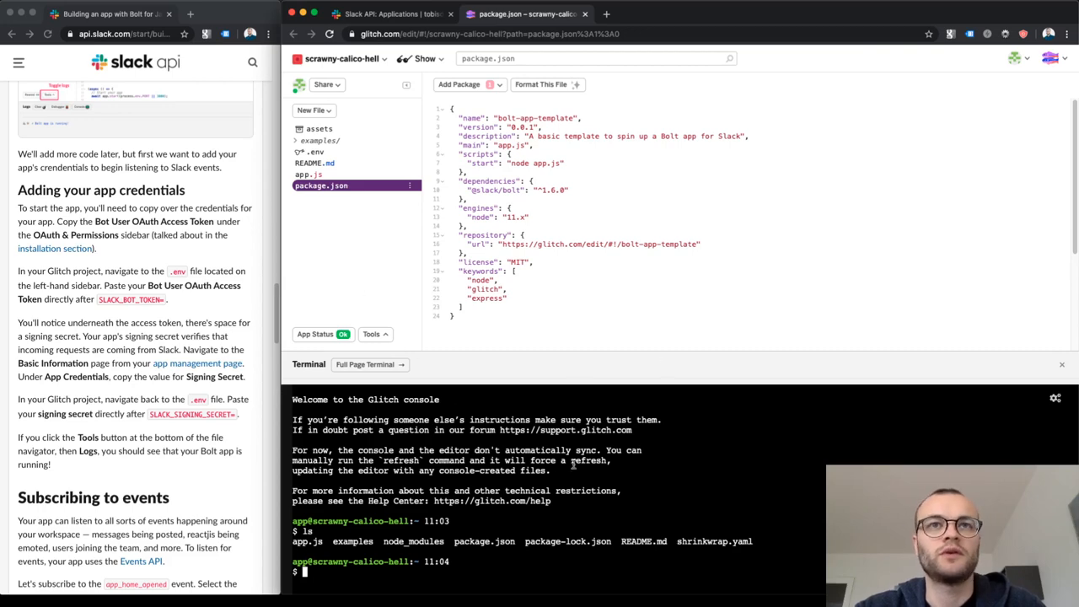
- Switch Enable Events to On under Event Subscriptions for bolt-test, then return to Glitch
{"action": "scroll", "scroll_direction": "down", "scroll_amount": 3}
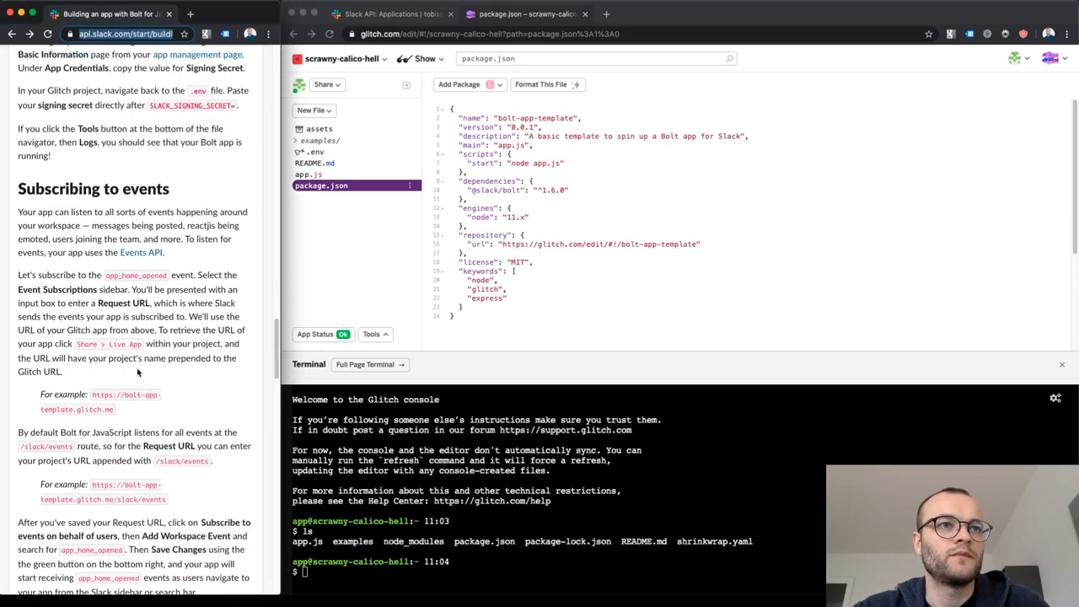
{"action": "mouse_move", "coordinate": [150, 217]}
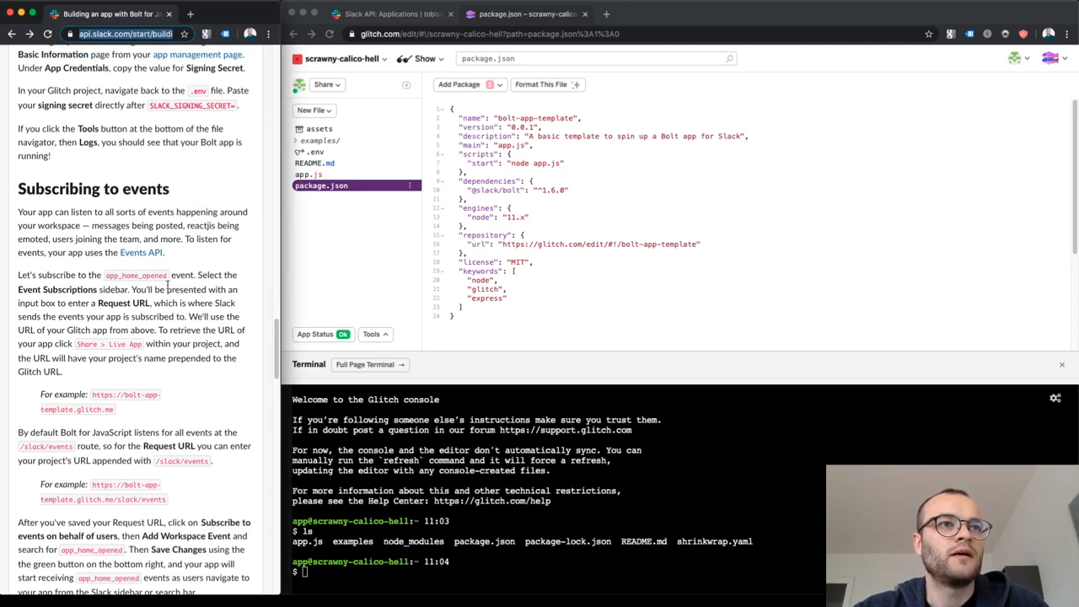
{"action": "mouse_move", "coordinate": [141, 257]}
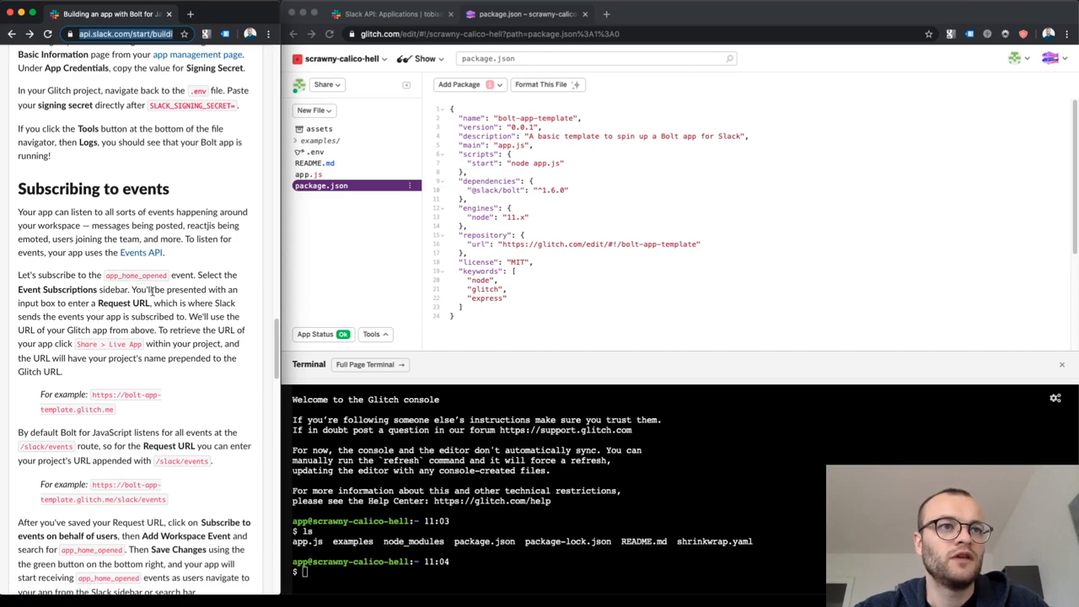
{"action": "scroll", "scroll_direction": "down", "scroll_amount": 3}
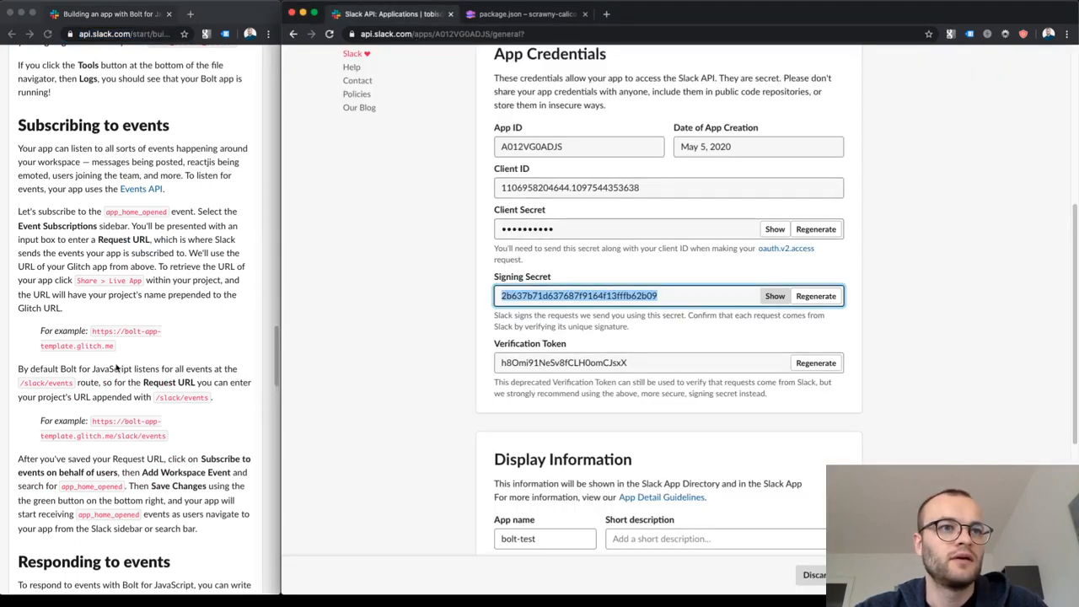
{"action": "mouse_move", "coordinate": [128, 438]}
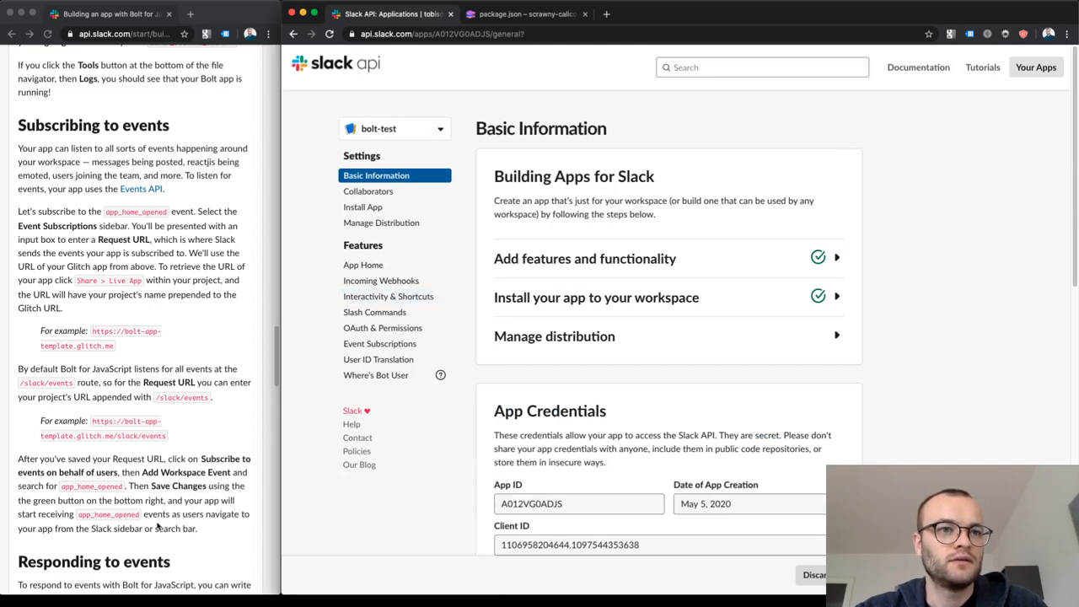
{"action": "left_click", "coordinate": [379, 343]}
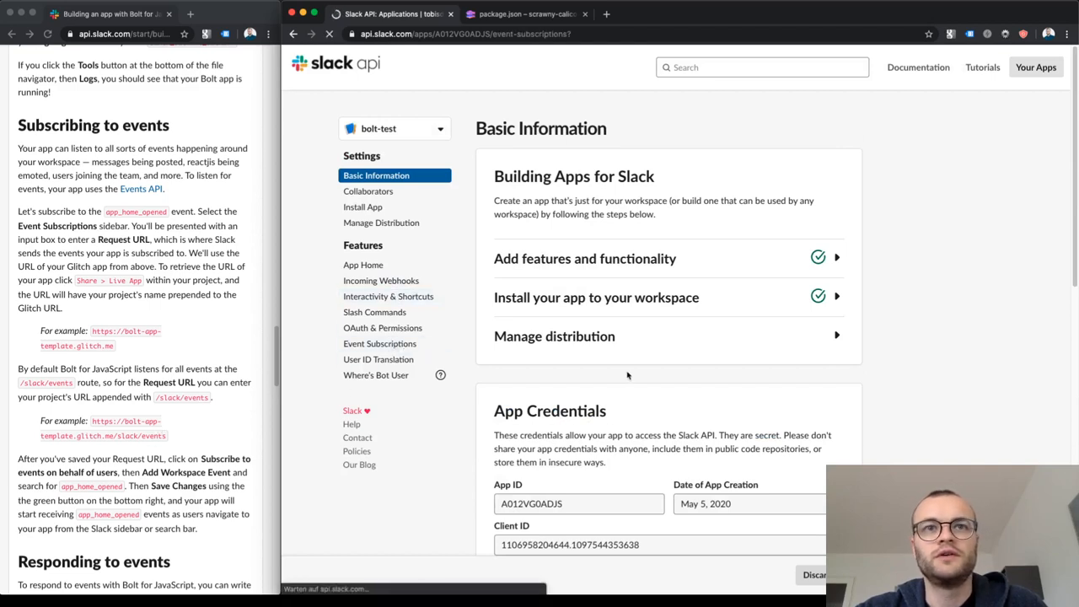
{"action": "left_click", "coordinate": [380, 344]}
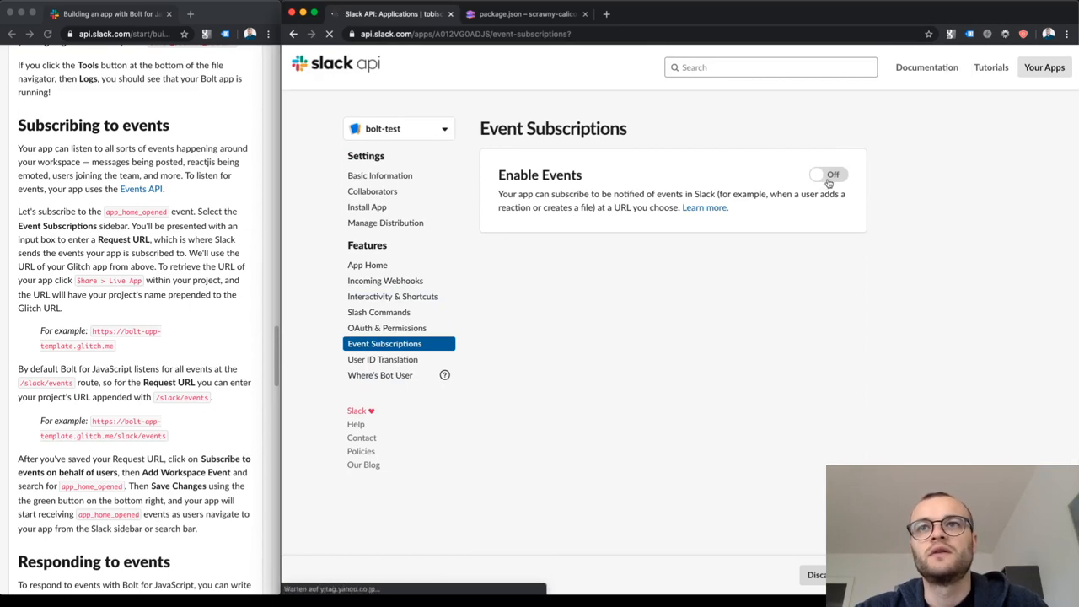
{"action": "left_click", "coordinate": [826, 173]}
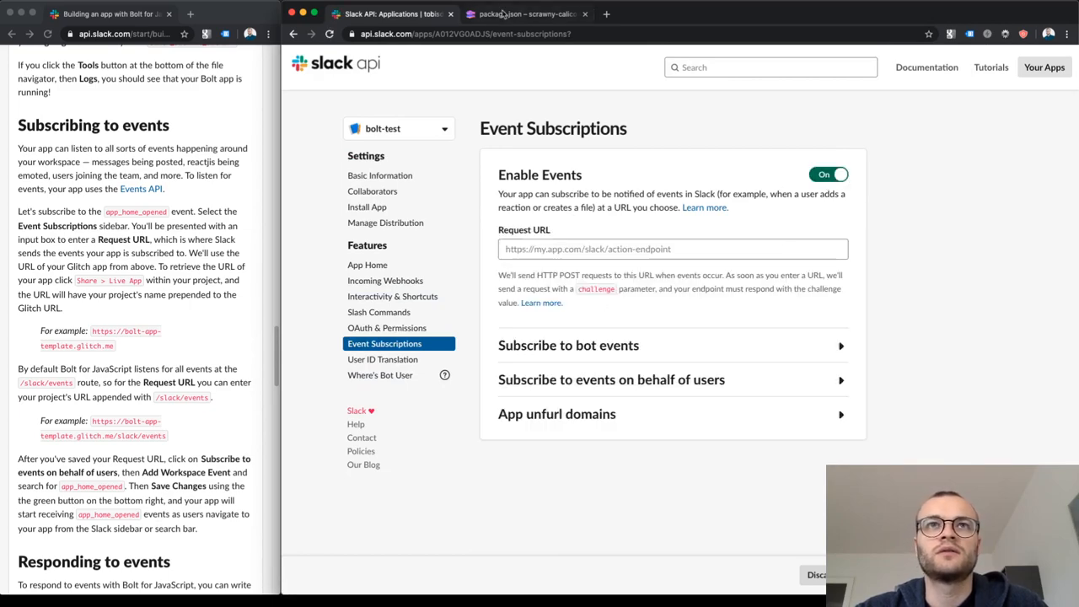
{"action": "left_click", "coordinate": [522, 14]}
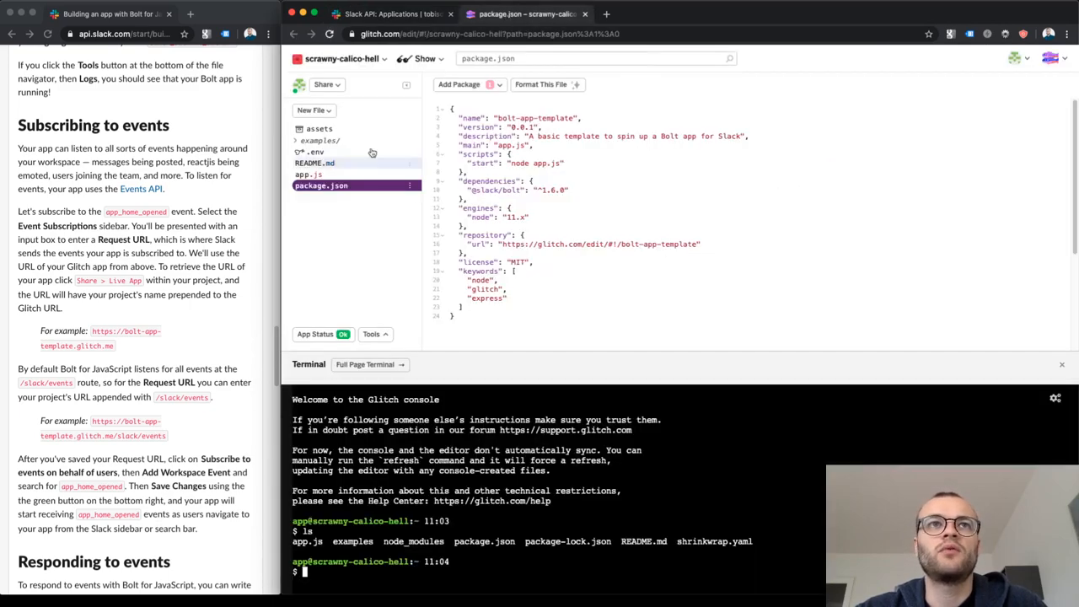
- Copy the project's Live App URL from the Share menu
{"action": "left_click", "coordinate": [326, 84]}
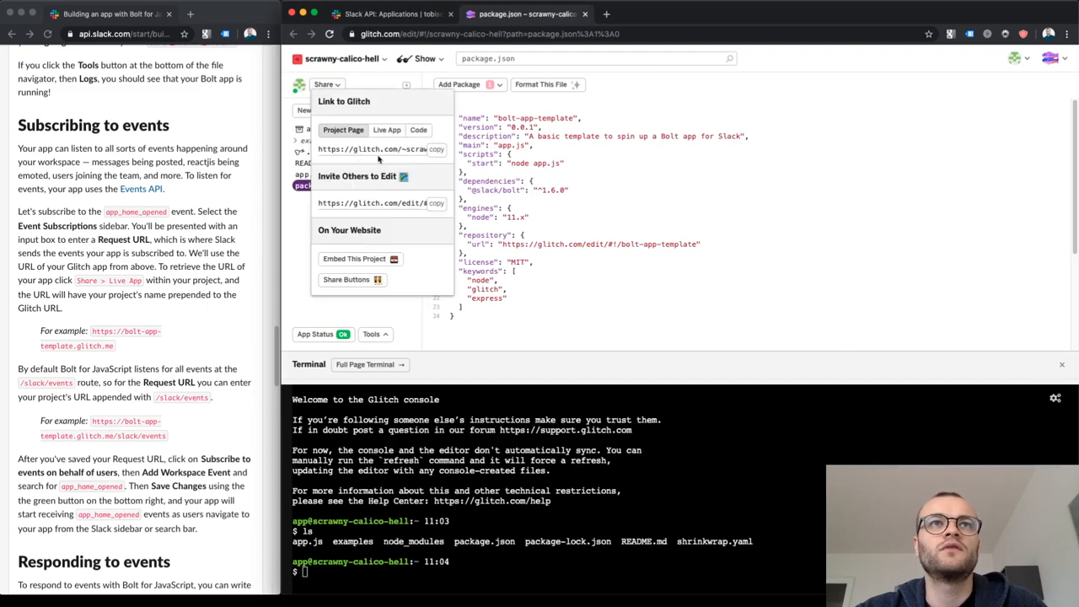
{"action": "left_click", "coordinate": [386, 130]}
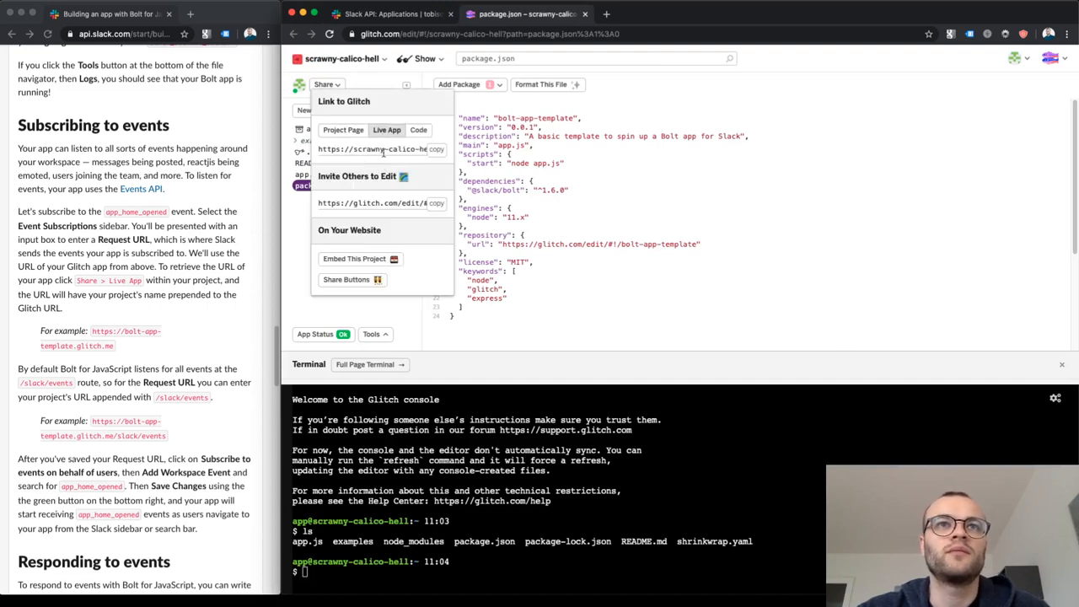
{"action": "triple_click", "coordinate": [375, 148]}
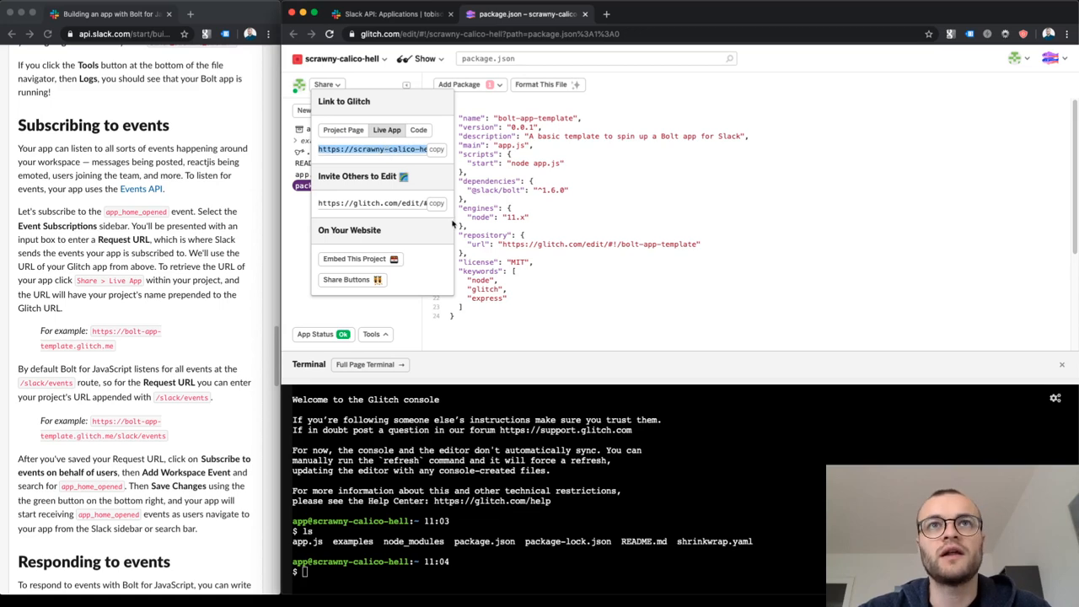
{"action": "left_click", "coordinate": [404, 13]}
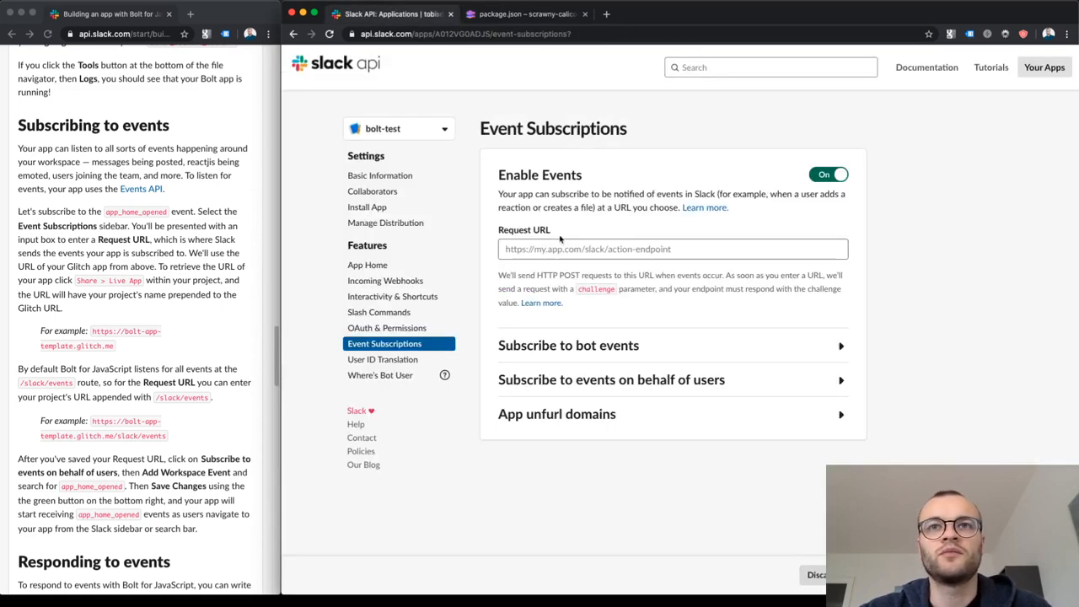
{"action": "type", "text": "https://scrawny-calico-hell.glitch.me/"}
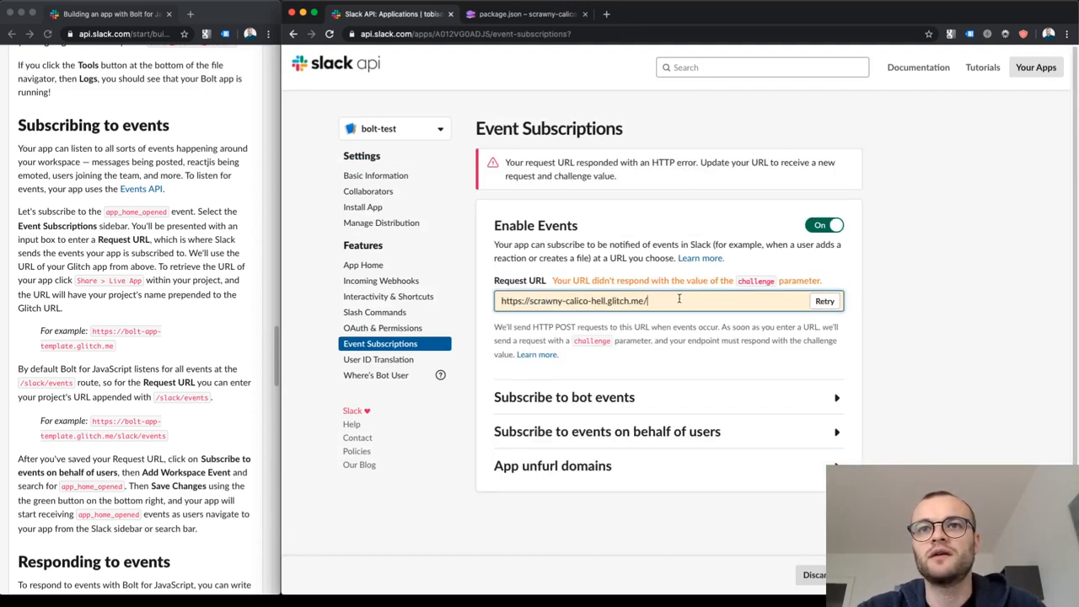
{"action": "type", "text": "slack/"}
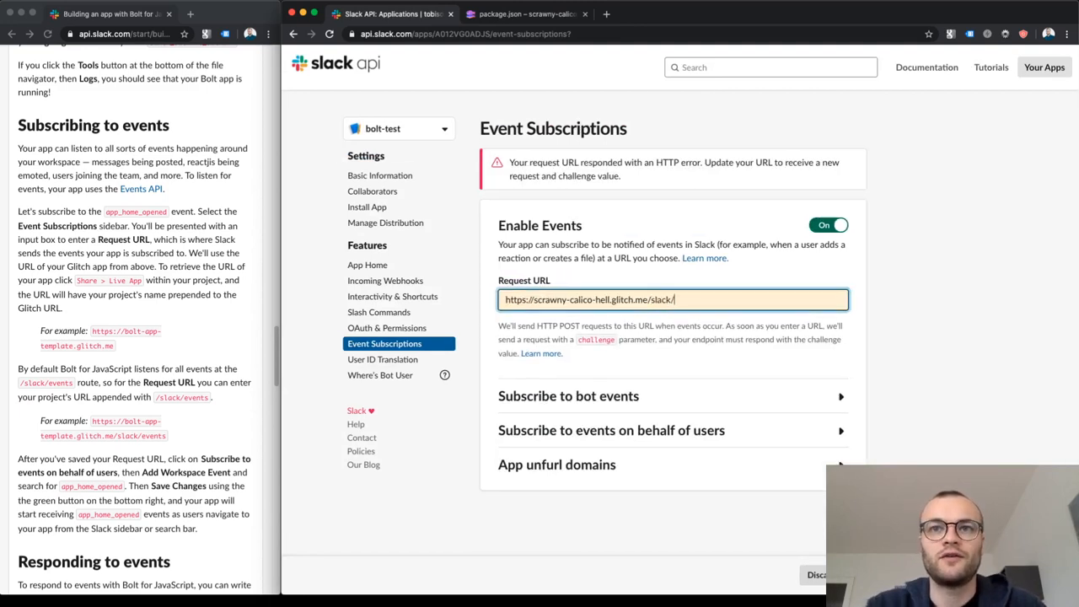
{"action": "type", "text": "events"}
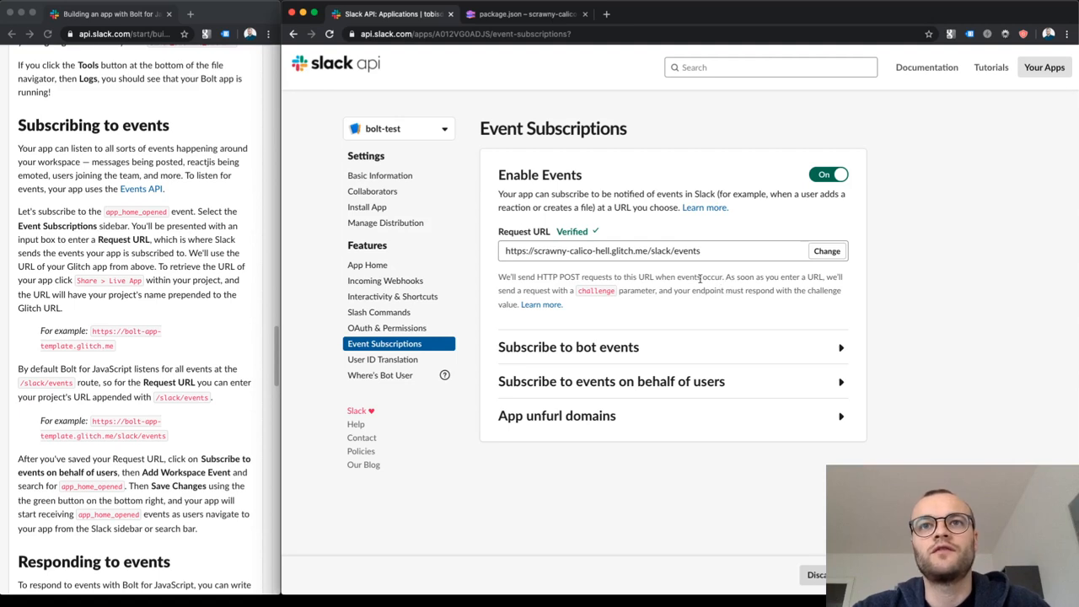
{"action": "mouse_move", "coordinate": [681, 256]}
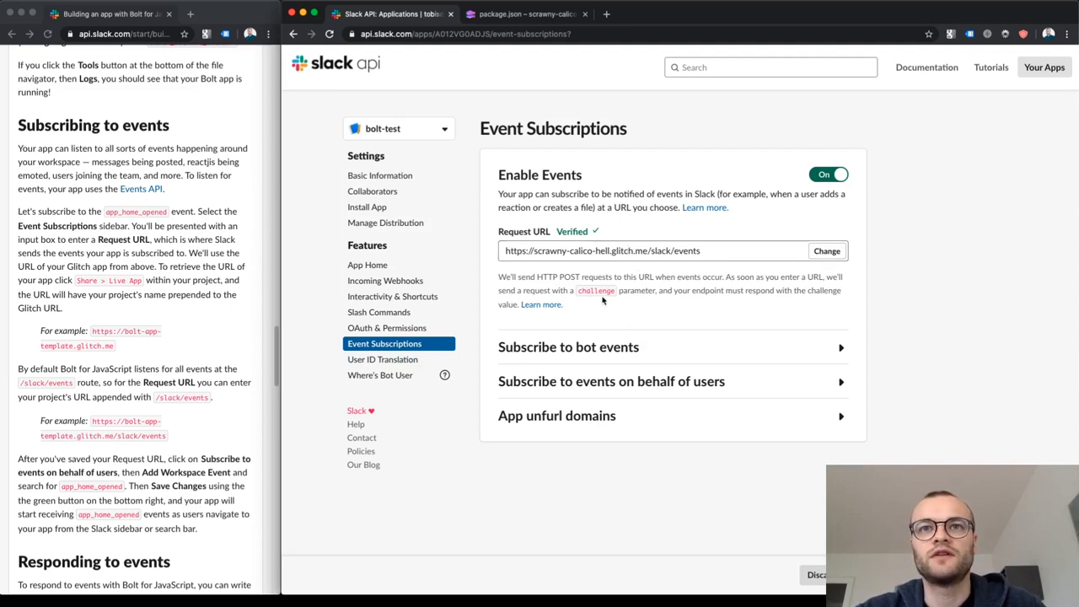
{"action": "mouse_move", "coordinate": [593, 290]}
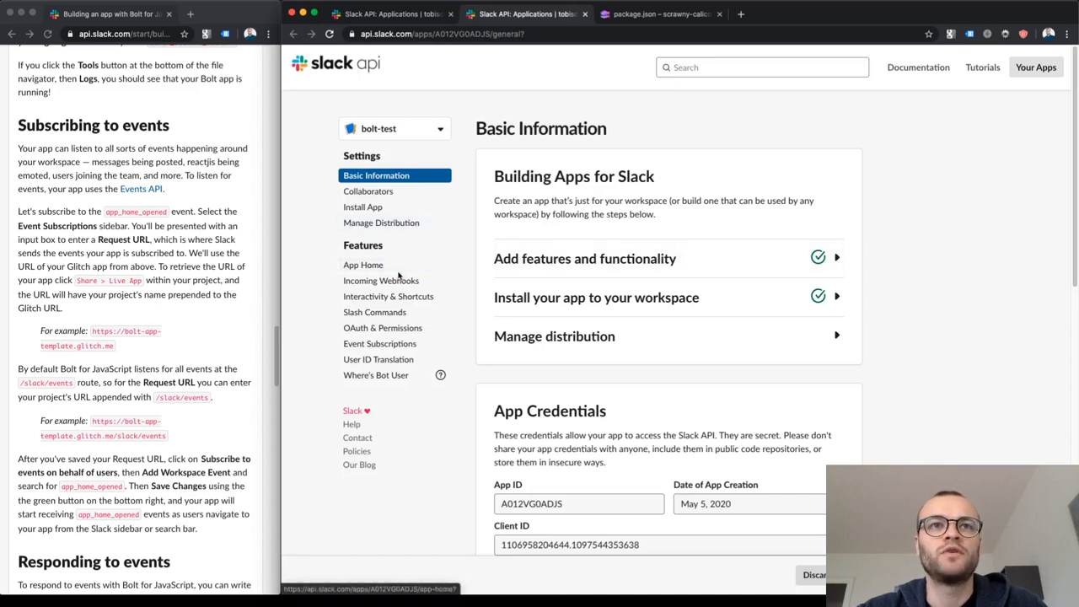
- Reinstall bolt-test to the workspace from Install App and Allow its permissions
{"action": "left_click", "coordinate": [362, 207]}
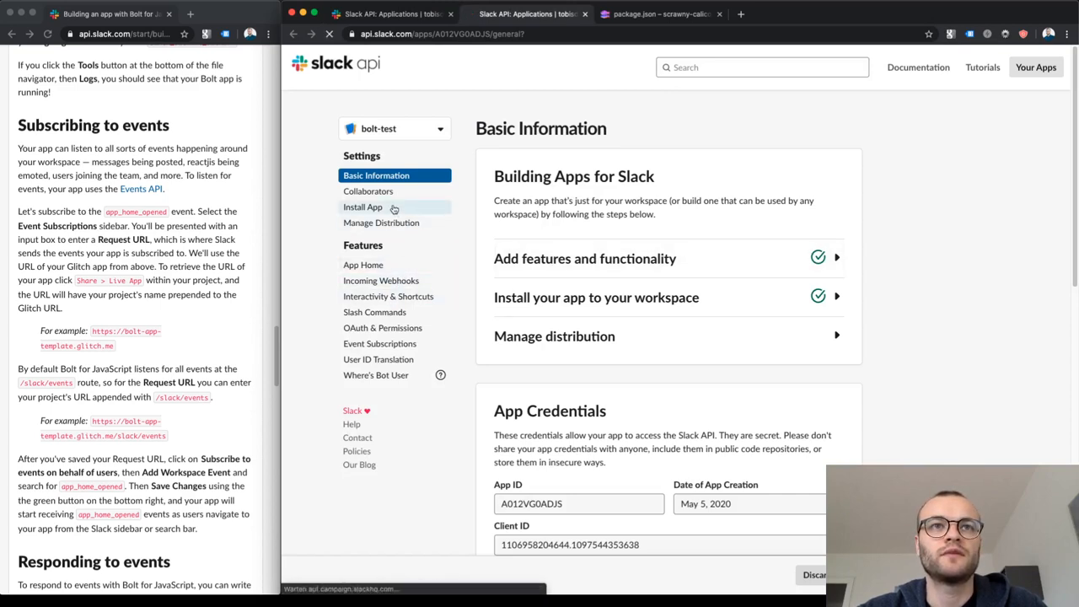
{"action": "left_click", "coordinate": [364, 207]}
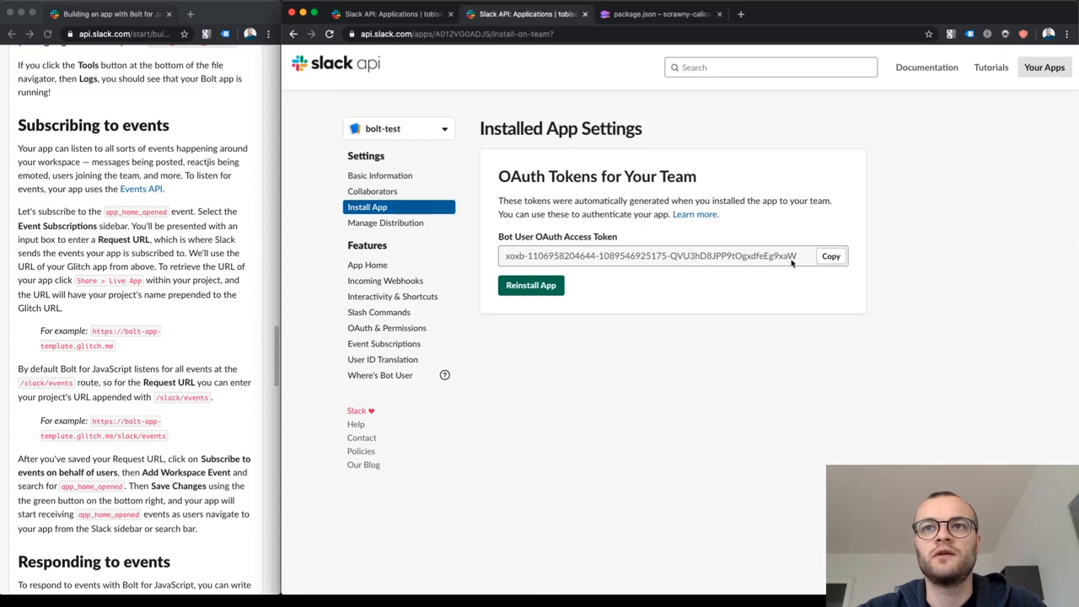
{"action": "left_click", "coordinate": [529, 285]}
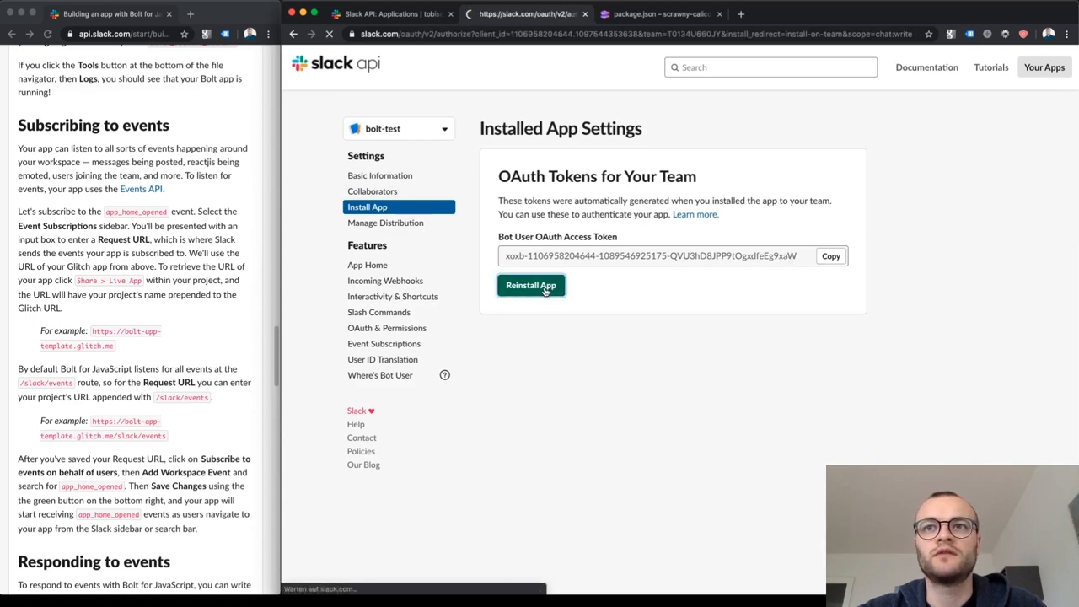
{"action": "left_click", "coordinate": [529, 285]}
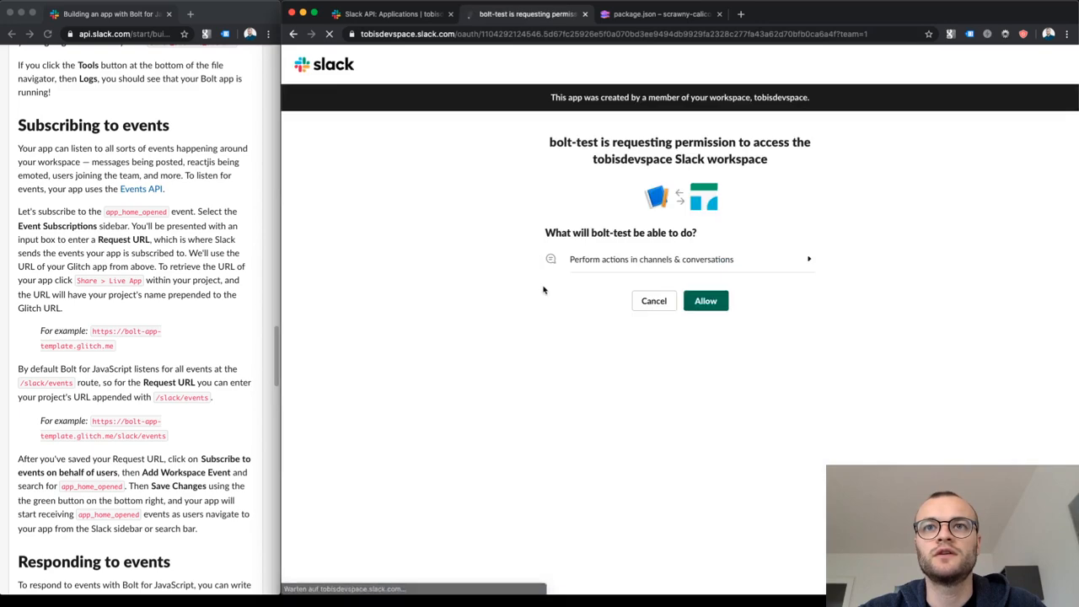
{"action": "left_click", "coordinate": [705, 300]}
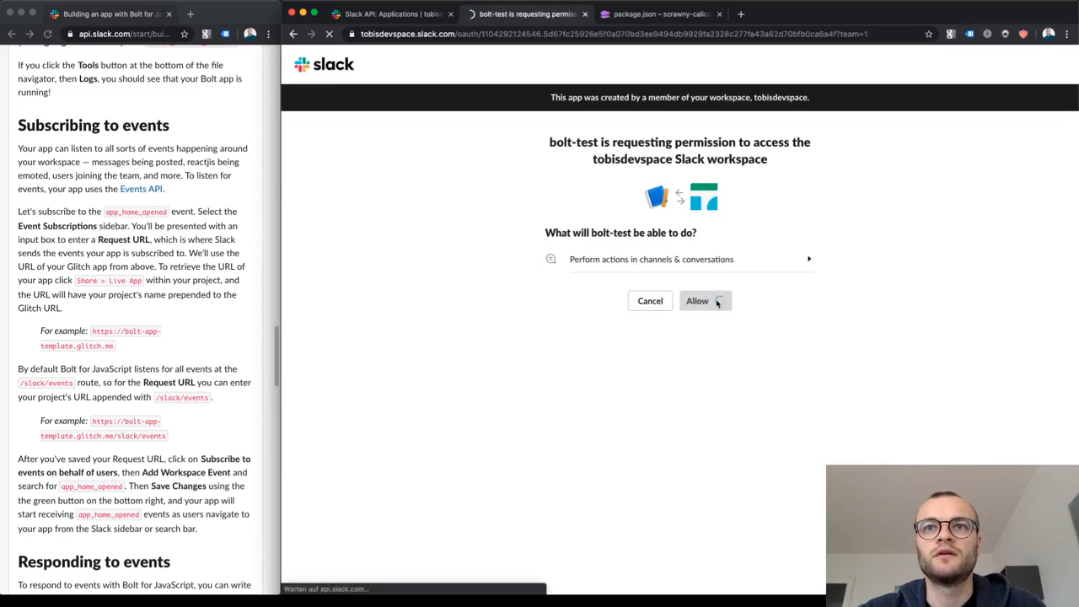
{"action": "left_click", "coordinate": [704, 300]}
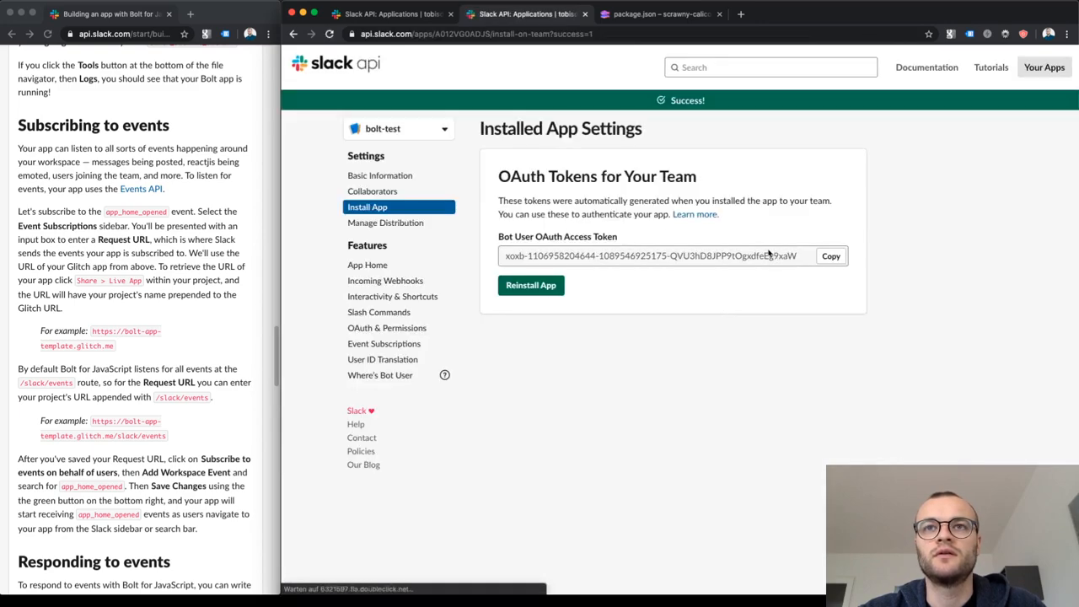
{"action": "mouse_move", "coordinate": [650, 256]}
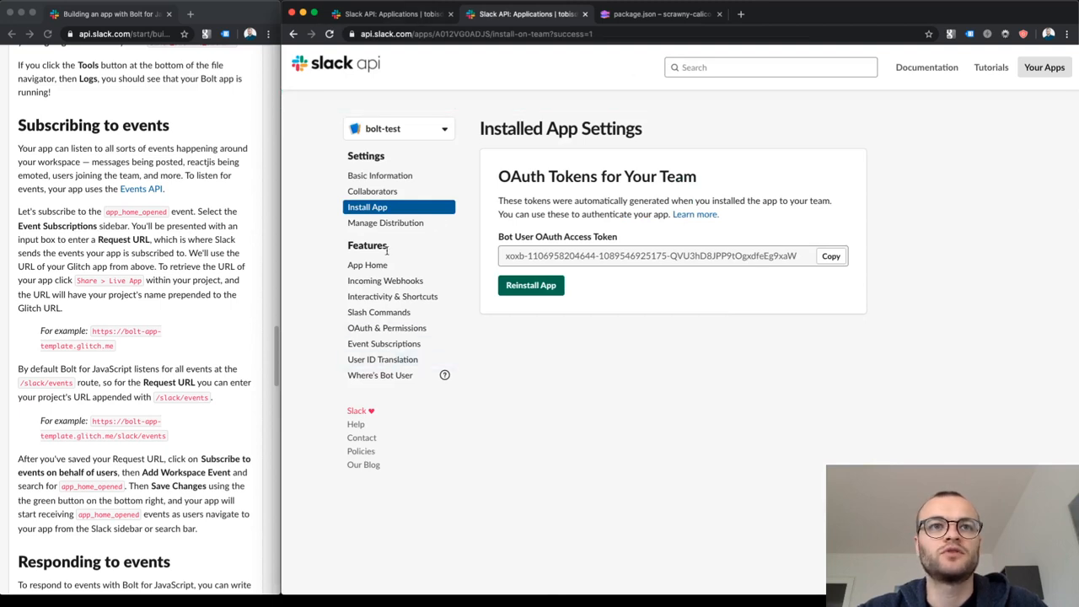
{"action": "mouse_move", "coordinate": [371, 361]}
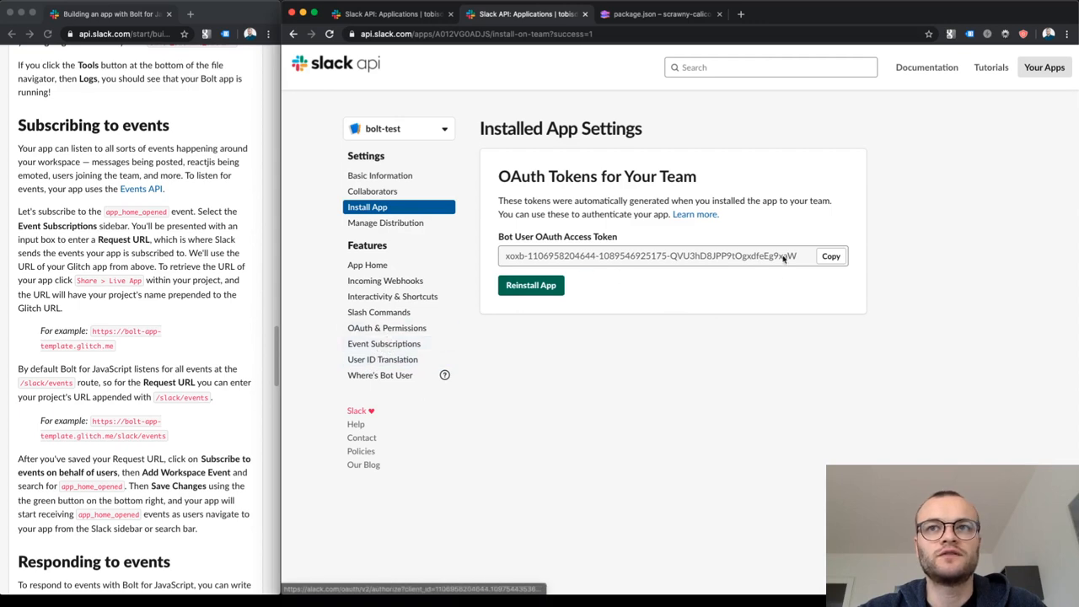
{"action": "mouse_move", "coordinate": [384, 347]}
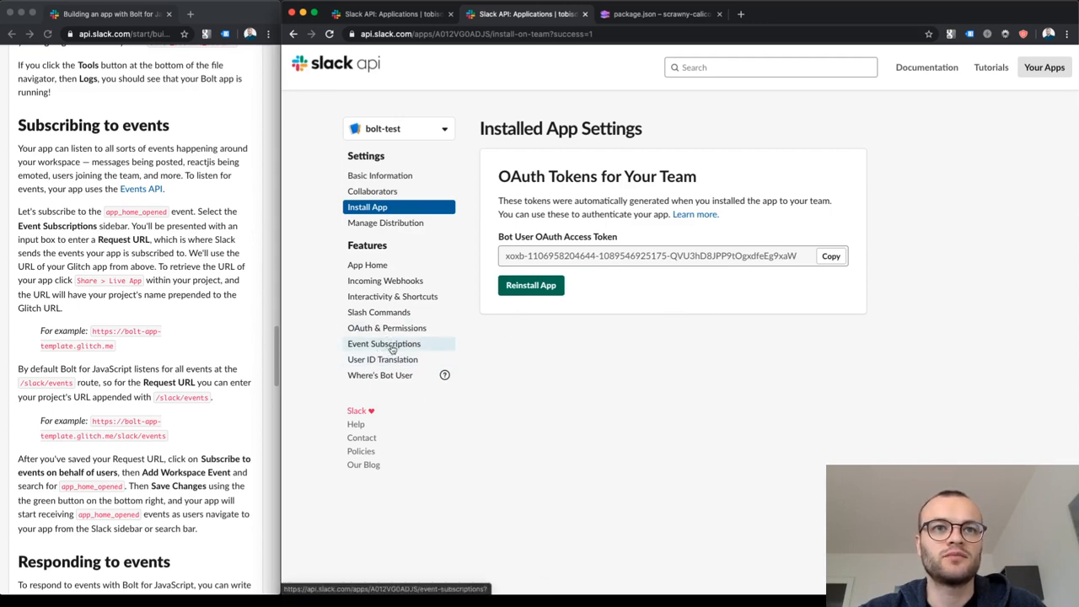
- Revisit Event Subscriptions and switch back to the Glitch project
{"action": "left_click", "coordinate": [384, 343]}
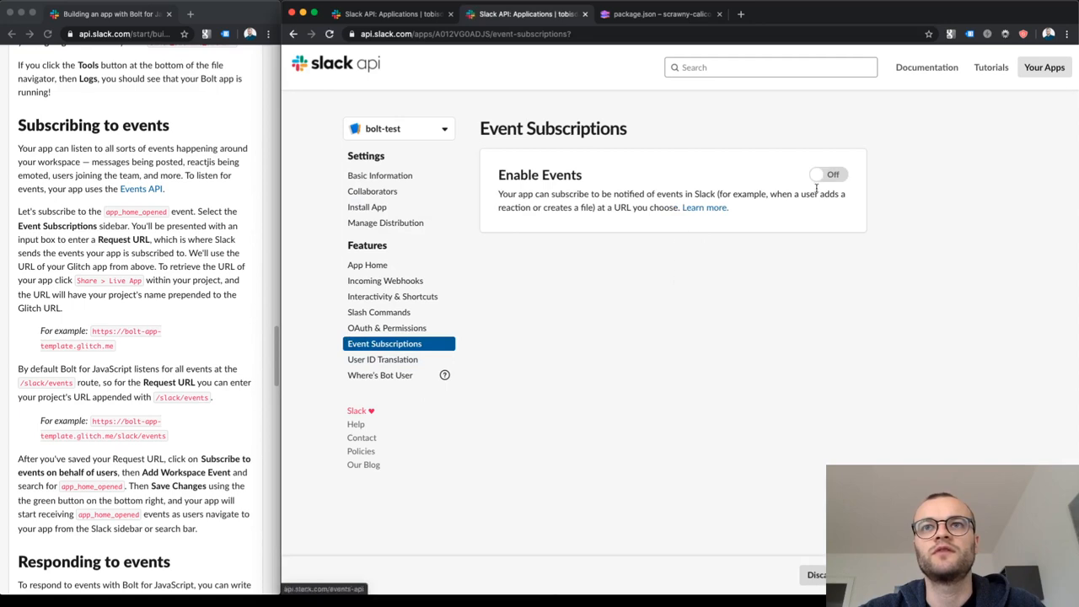
{"action": "left_click", "coordinate": [828, 174]}
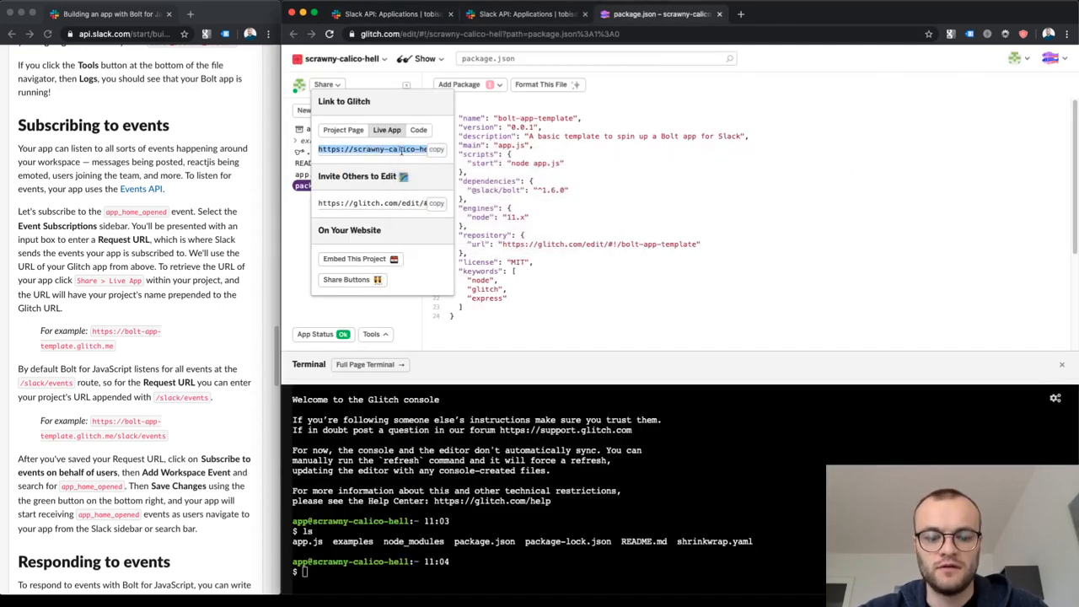
{"action": "left_click", "coordinate": [388, 13]}
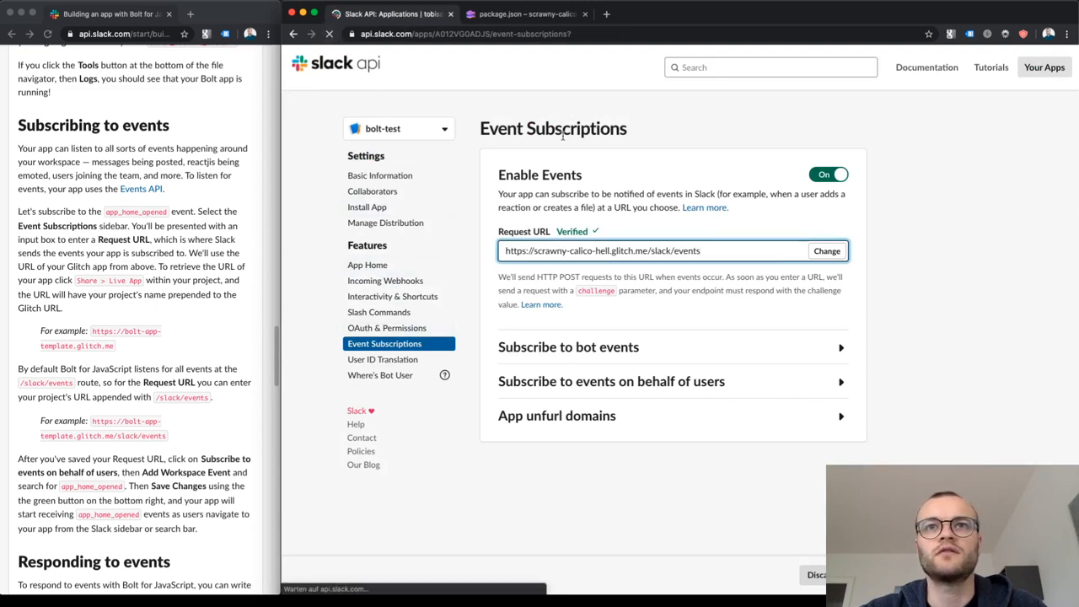
{"action": "left_click", "coordinate": [829, 174]}
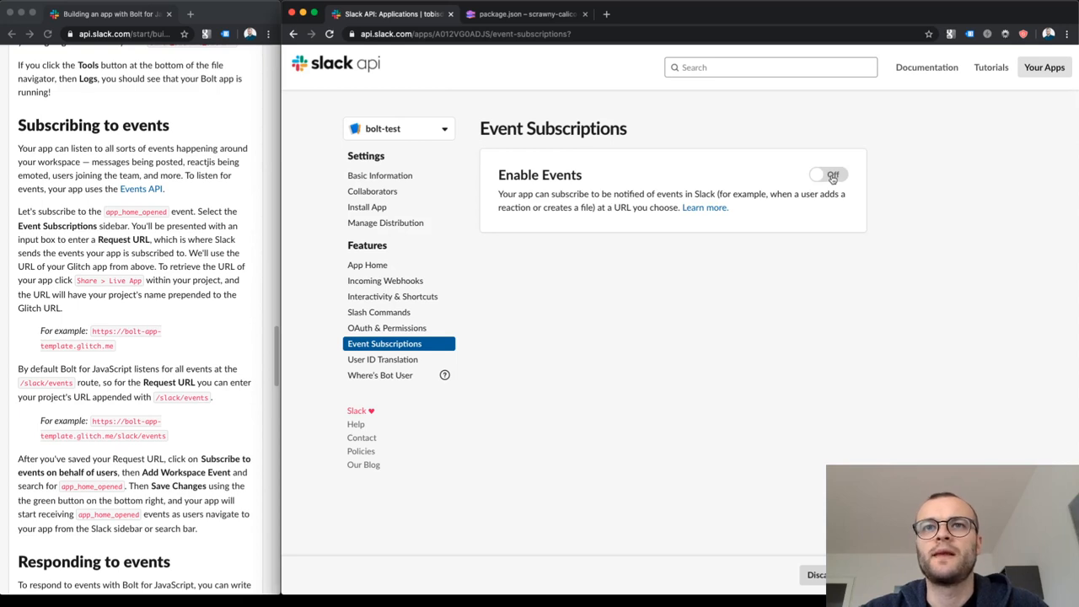
{"action": "left_click", "coordinate": [833, 174]}
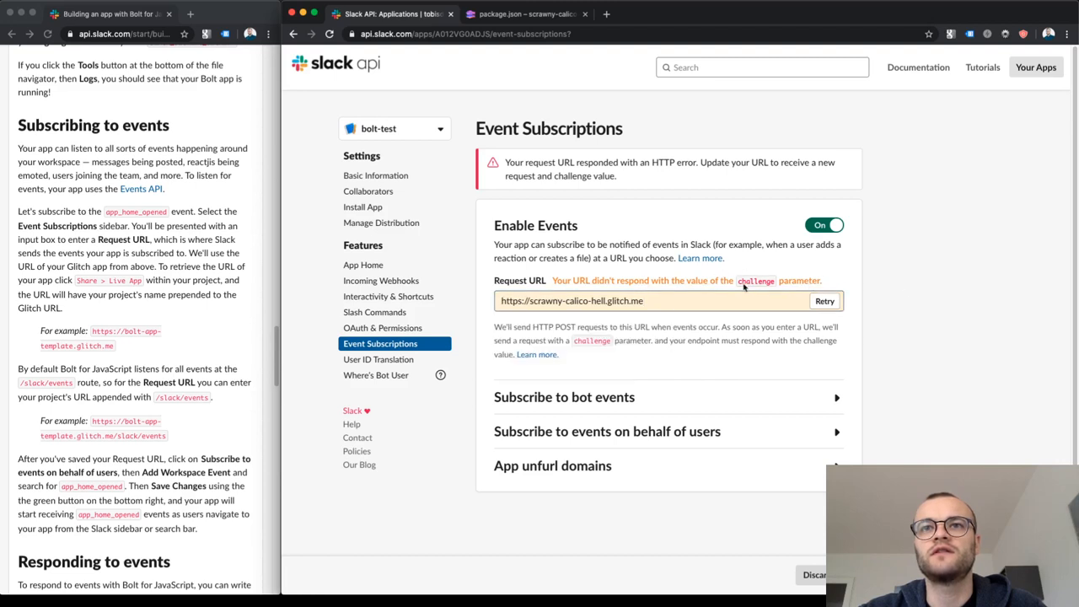
{"action": "mouse_move", "coordinate": [559, 285]}
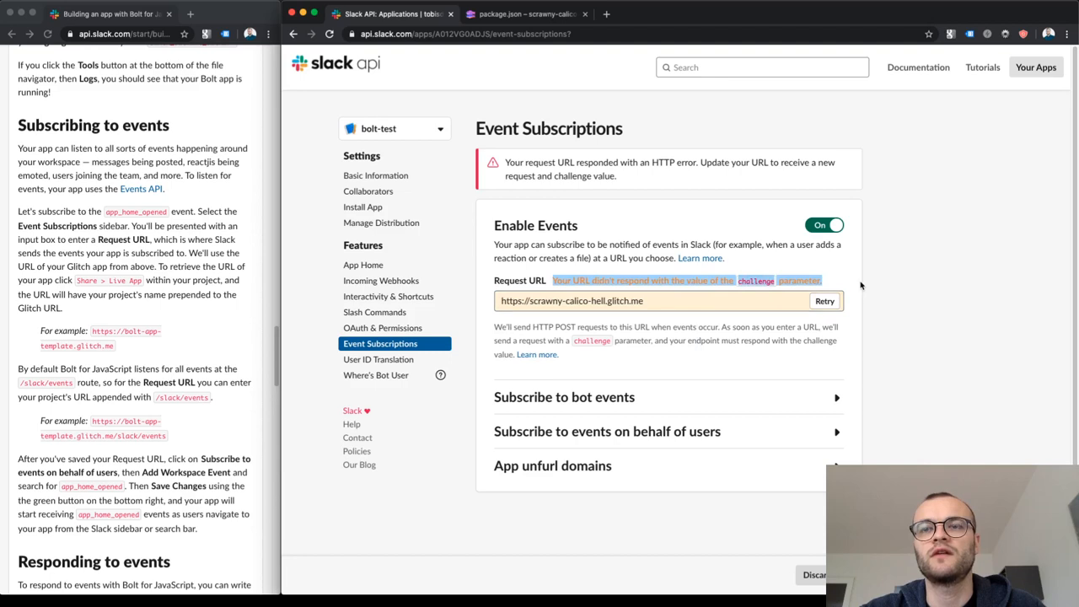
{"action": "left_click", "coordinate": [674, 300]}
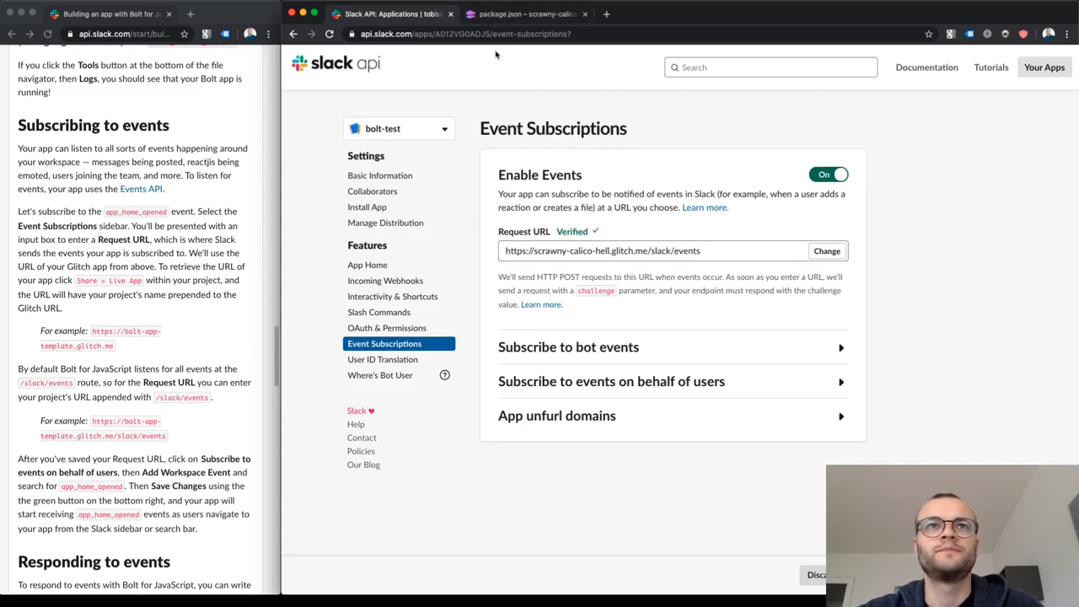
- Check the .env file's SLACK_BOT_TOKEN and SLACK_SIGNING_SECRET, then return to Slack's event settings
{"action": "left_click", "coordinate": [531, 13]}
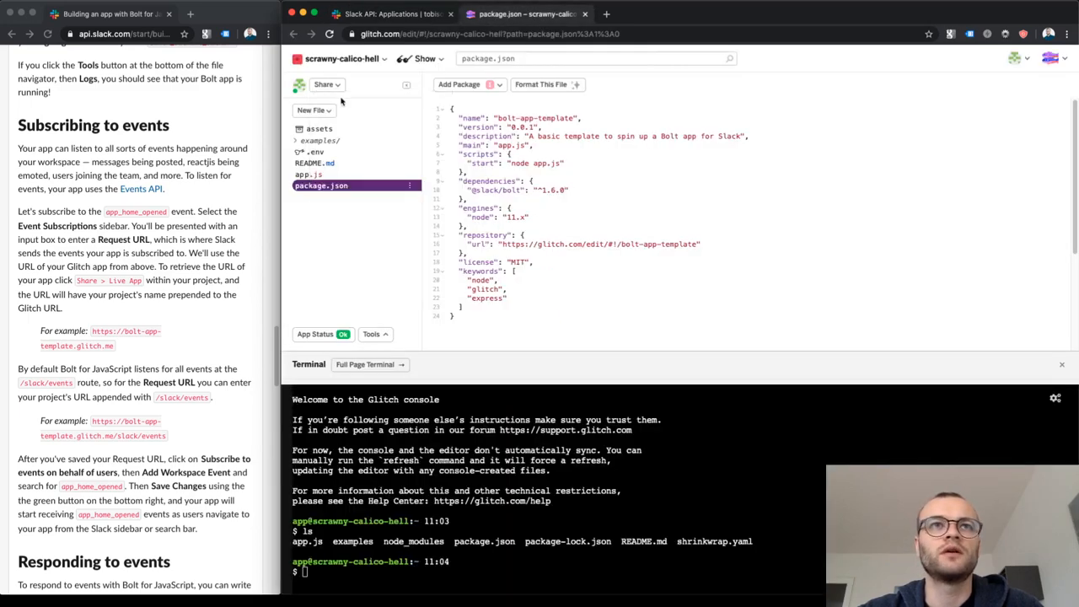
{"action": "left_click", "coordinate": [317, 151]}
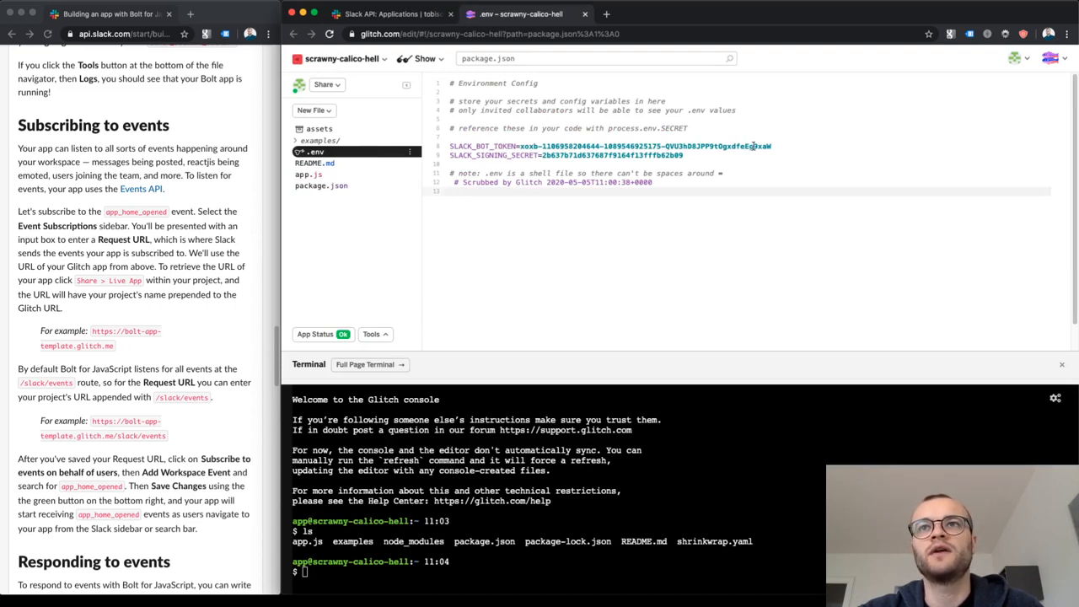
{"action": "left_click", "coordinate": [404, 14]}
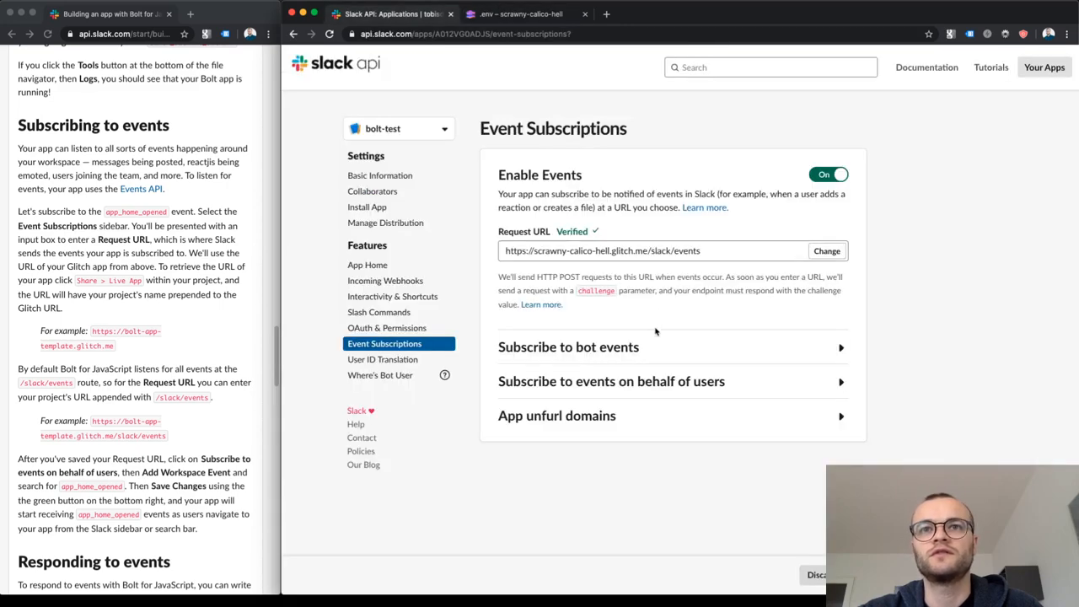
{"action": "mouse_move", "coordinate": [160, 368]}
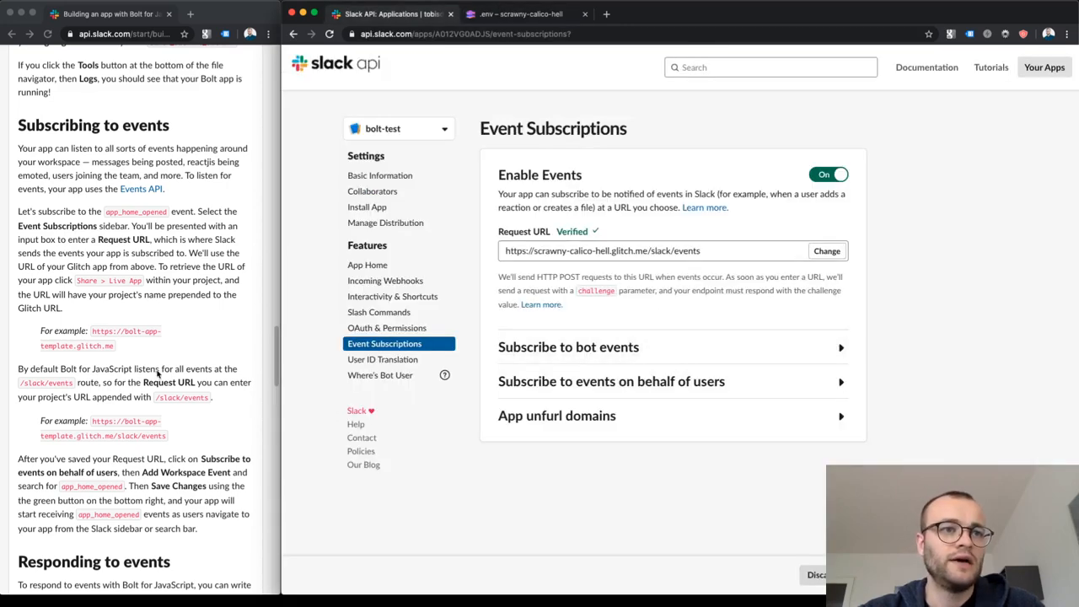
- Add the app_home_opened workspace event under 'Subscribe to events on behalf of users' and save
{"action": "scroll", "scroll_direction": "down", "scroll_amount": 3}
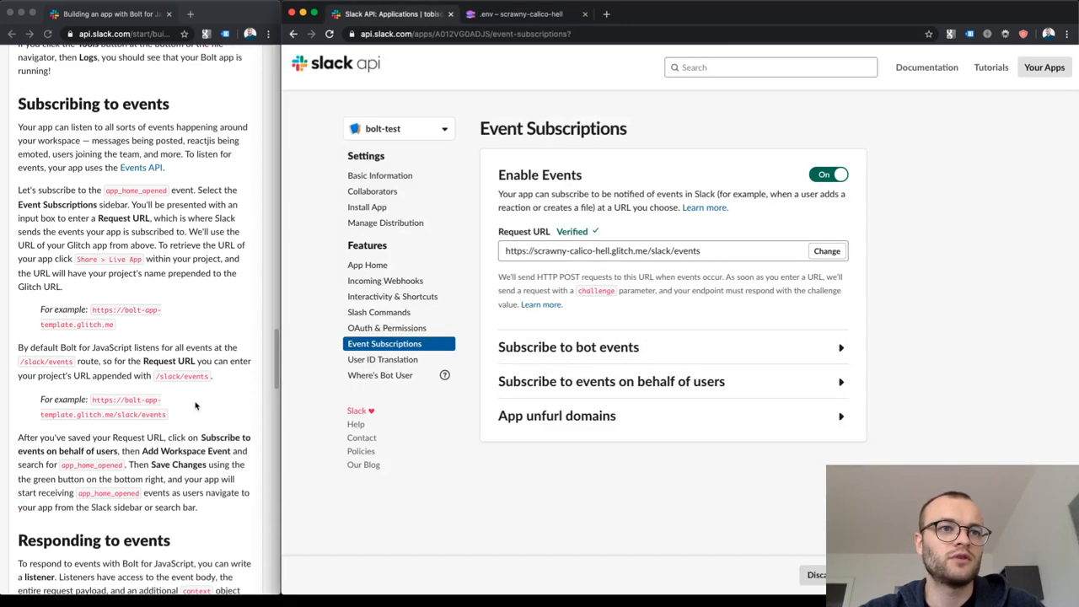
{"action": "scroll", "scroll_direction": "down", "scroll_amount": 3}
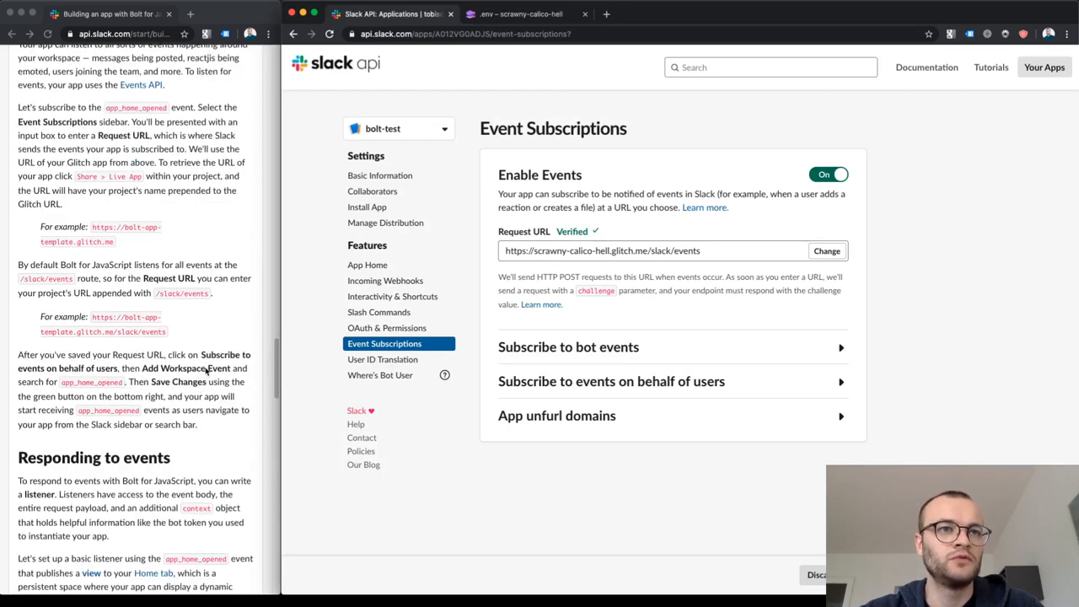
{"action": "mouse_move", "coordinate": [57, 377]}
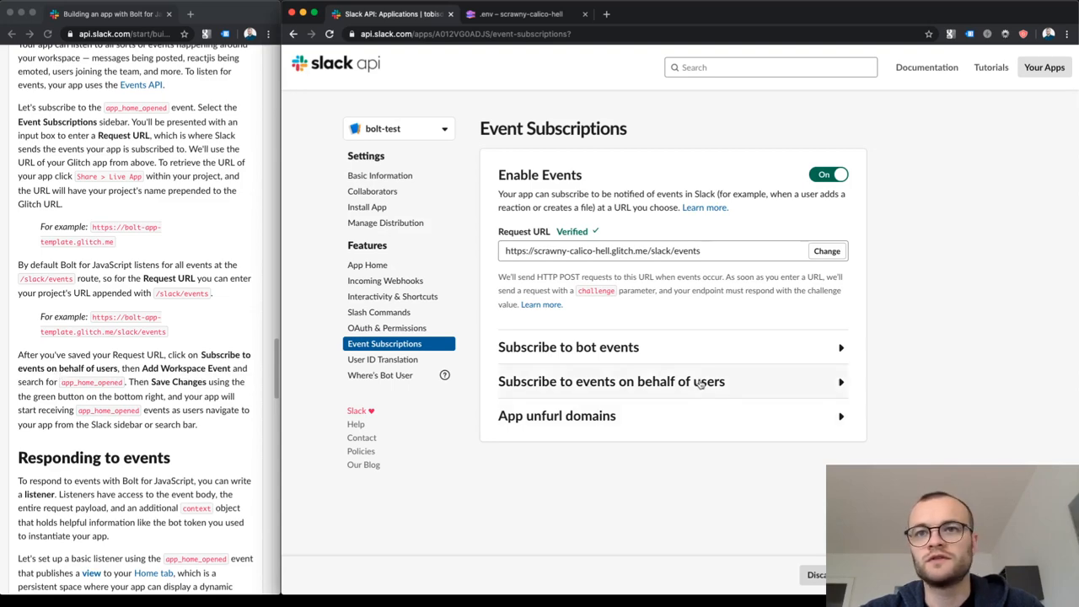
{"action": "left_click", "coordinate": [610, 381]}
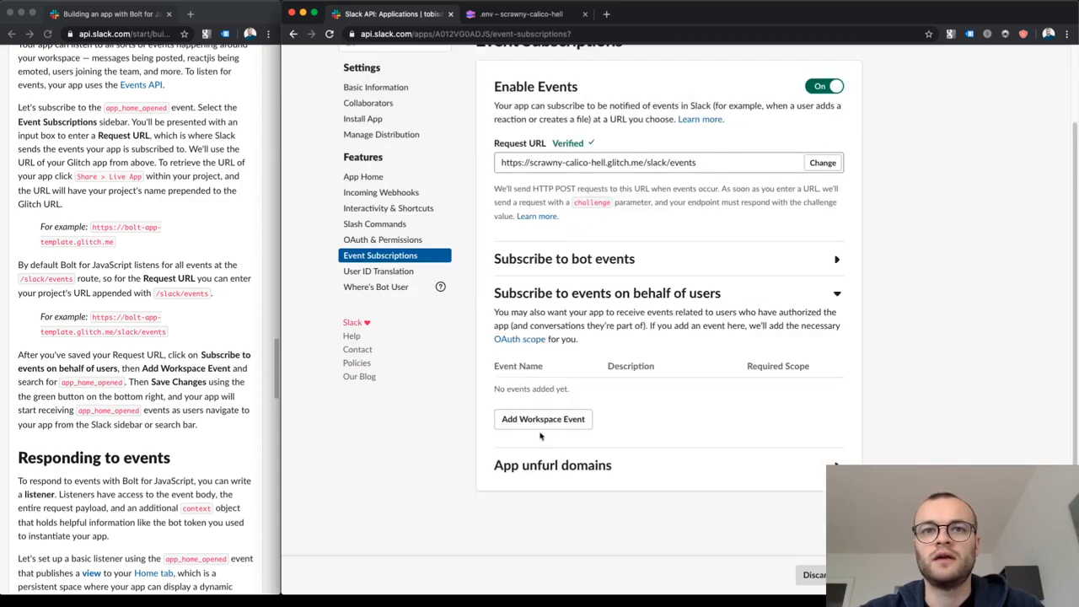
{"action": "left_click", "coordinate": [543, 418]}
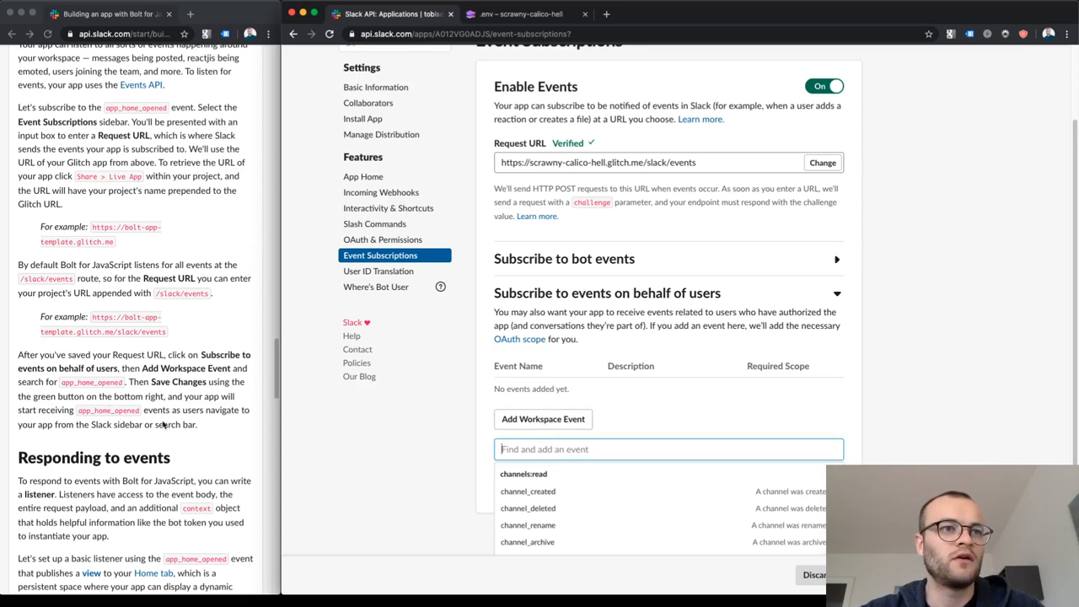
{"action": "type", "text": "app-"}
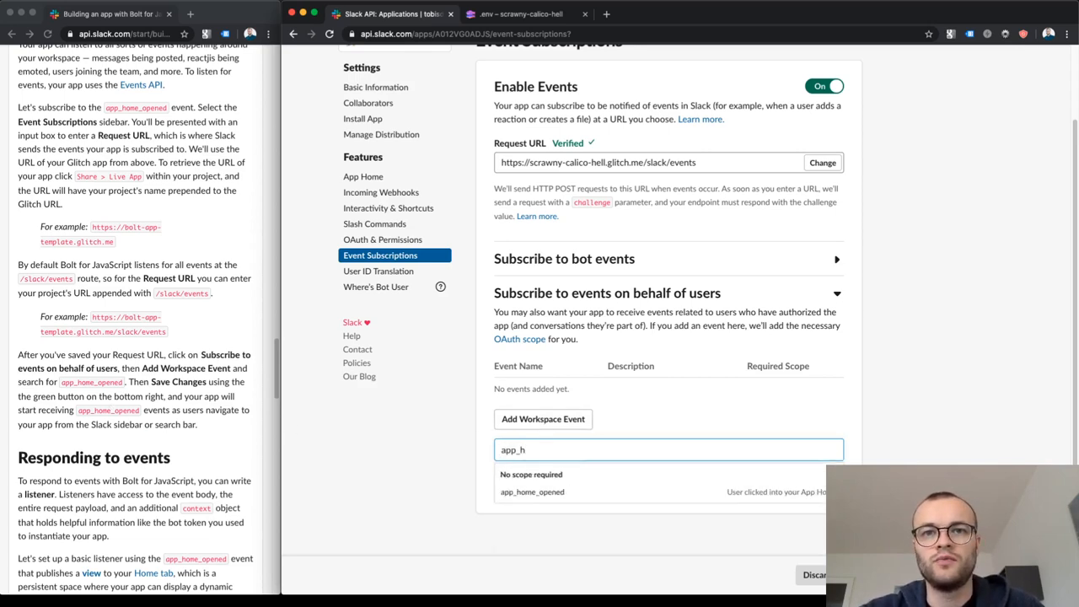
{"action": "left_click", "coordinate": [532, 493]}
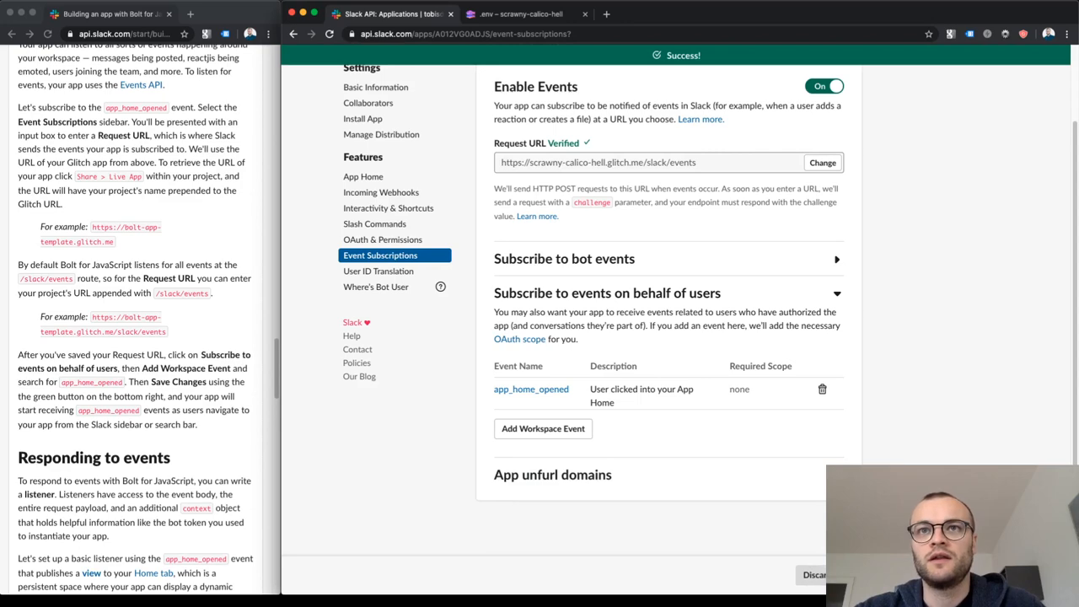
- Scroll the Bolt tutorial down to the app.event('app_home_opened') listener example and copy it
{"action": "scroll", "scroll_direction": "down", "scroll_amount": 3}
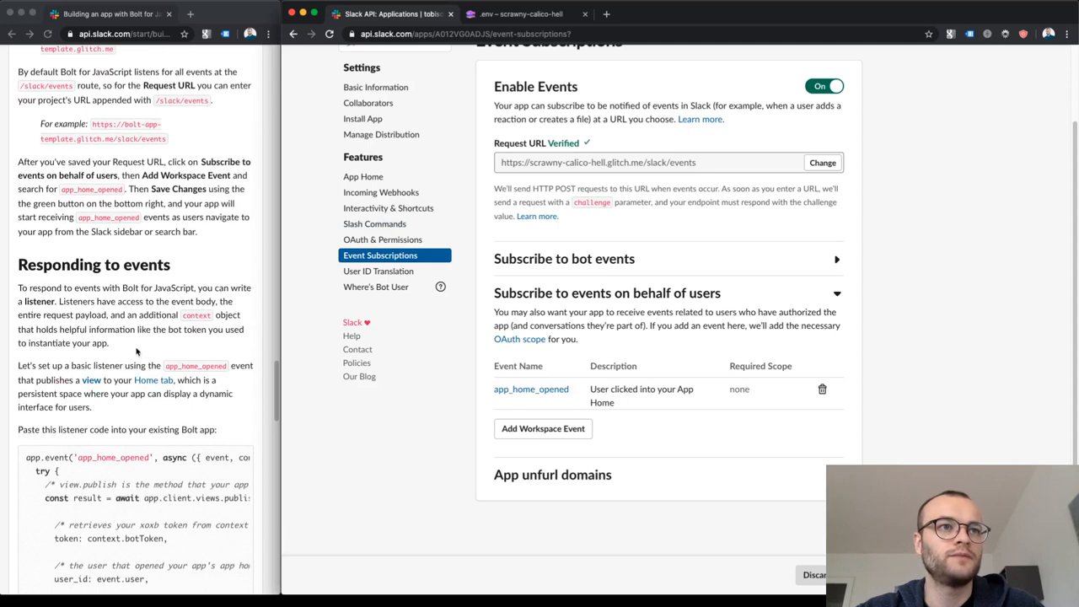
{"action": "scroll", "scroll_direction": "down", "scroll_amount": 3}
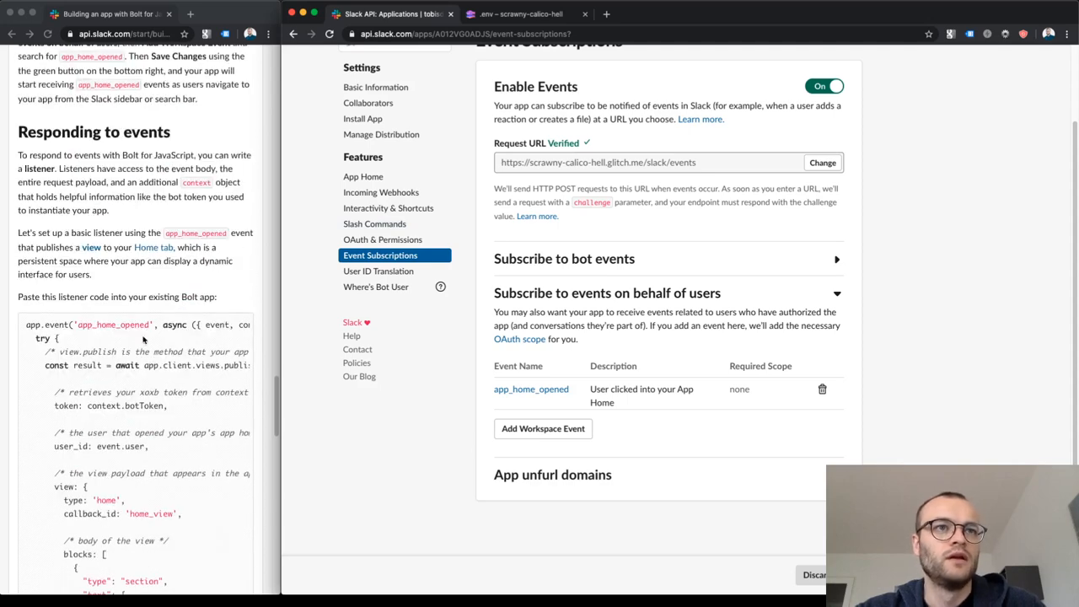
{"action": "scroll", "scroll_direction": "down", "scroll_amount": 3}
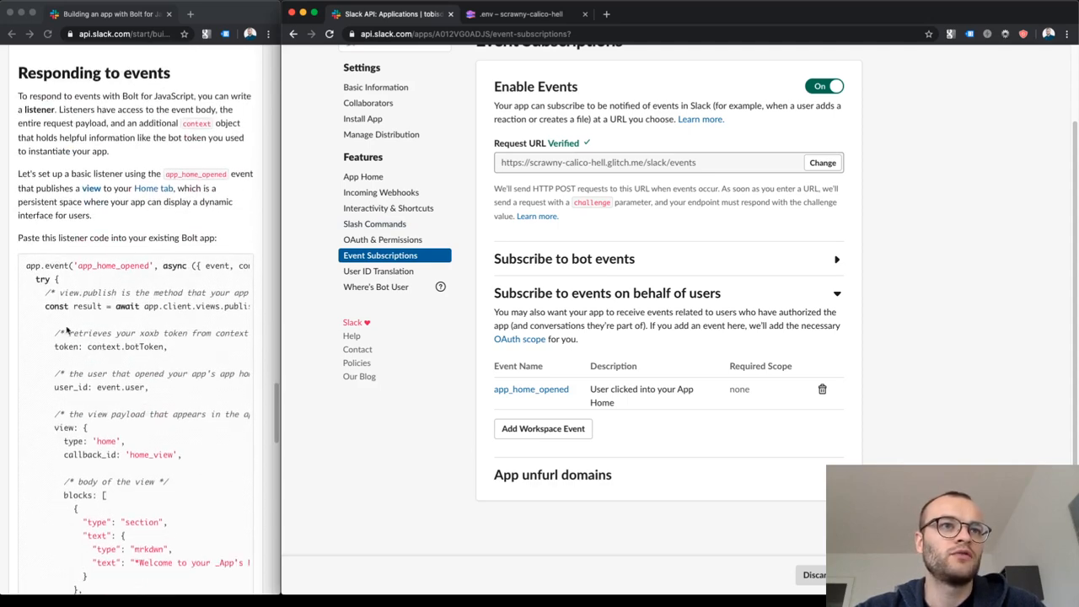
{"action": "mouse_move", "coordinate": [175, 482]}
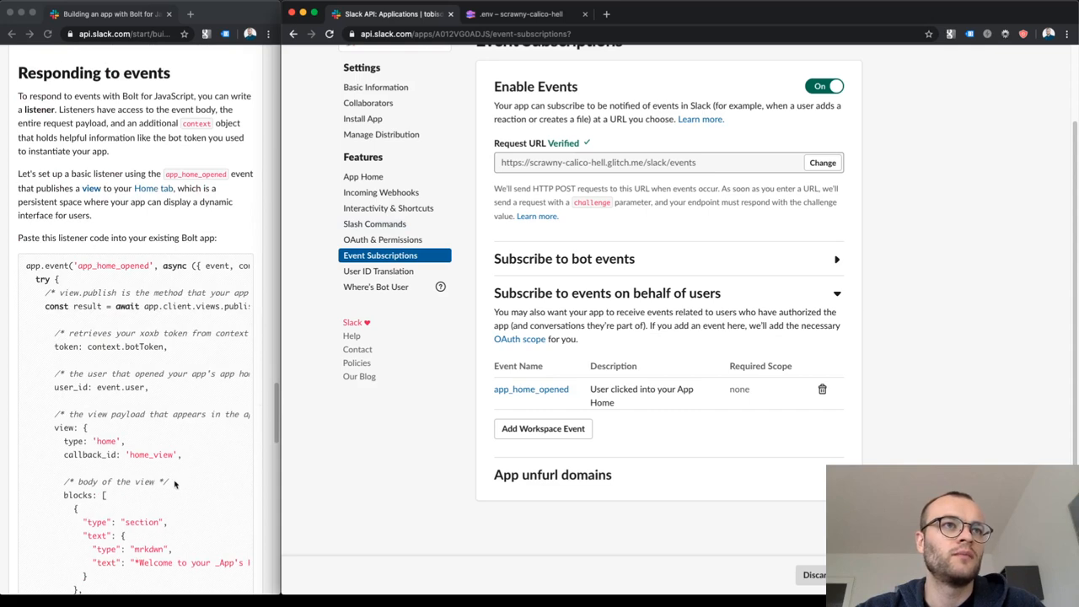
{"action": "mouse_move", "coordinate": [61, 290]}
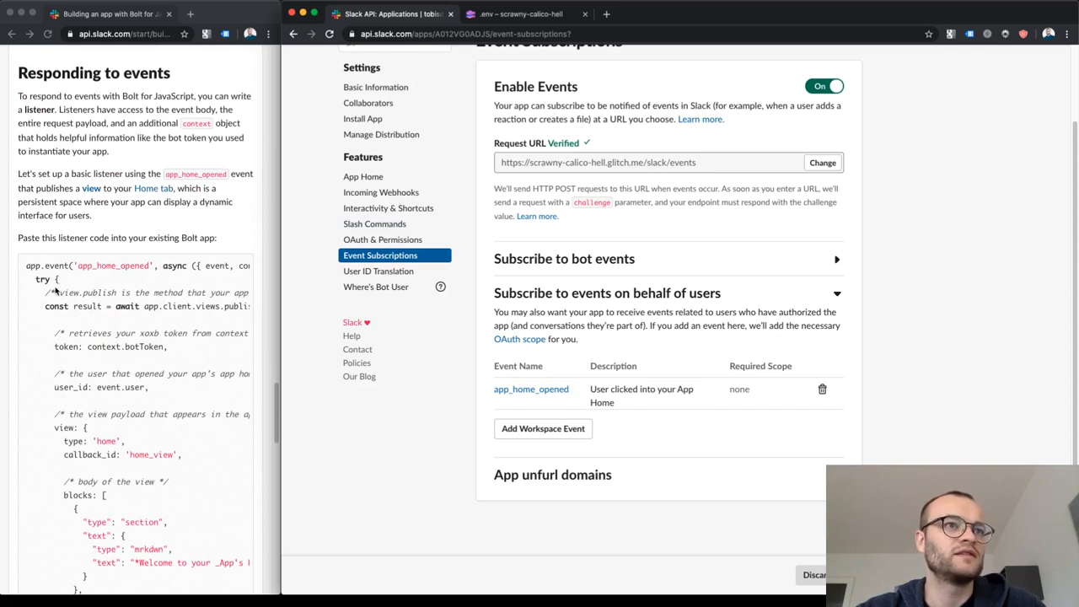
{"action": "scroll", "scroll_direction": "down", "scroll_amount": 3}
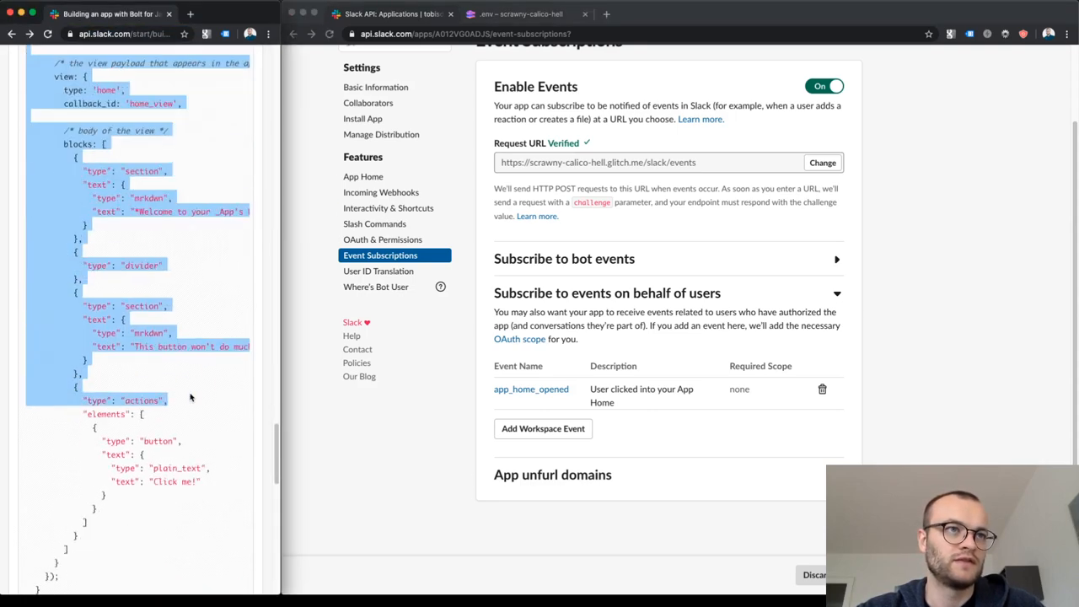
{"action": "scroll", "scroll_direction": "down", "scroll_amount": 3}
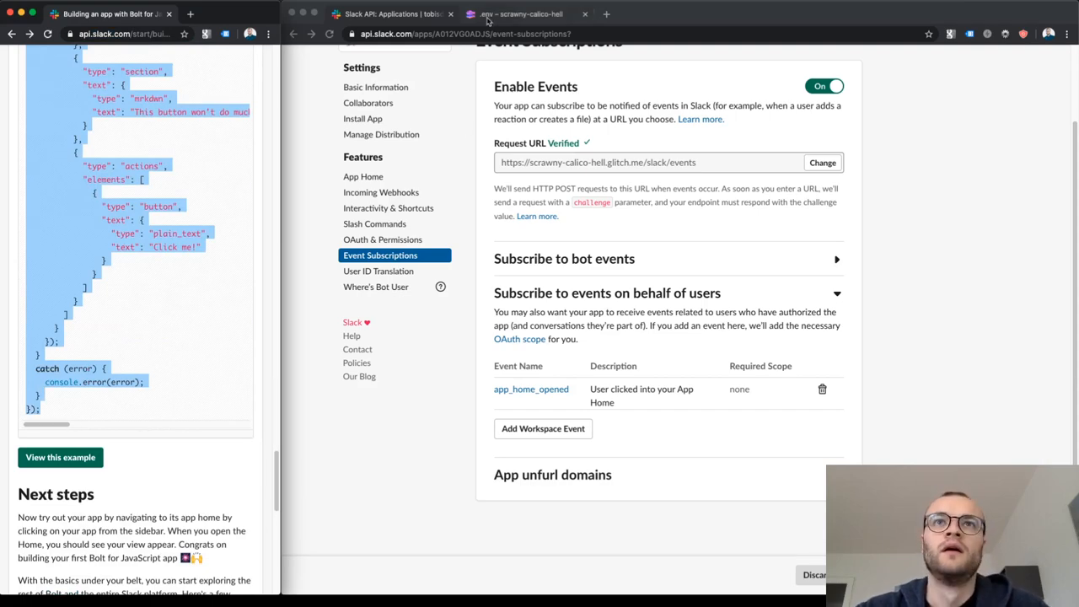
- Paste the app_home_opened listener into Glitch's app.js and confirm in Logs that the app runs
{"action": "left_click", "coordinate": [512, 13]}
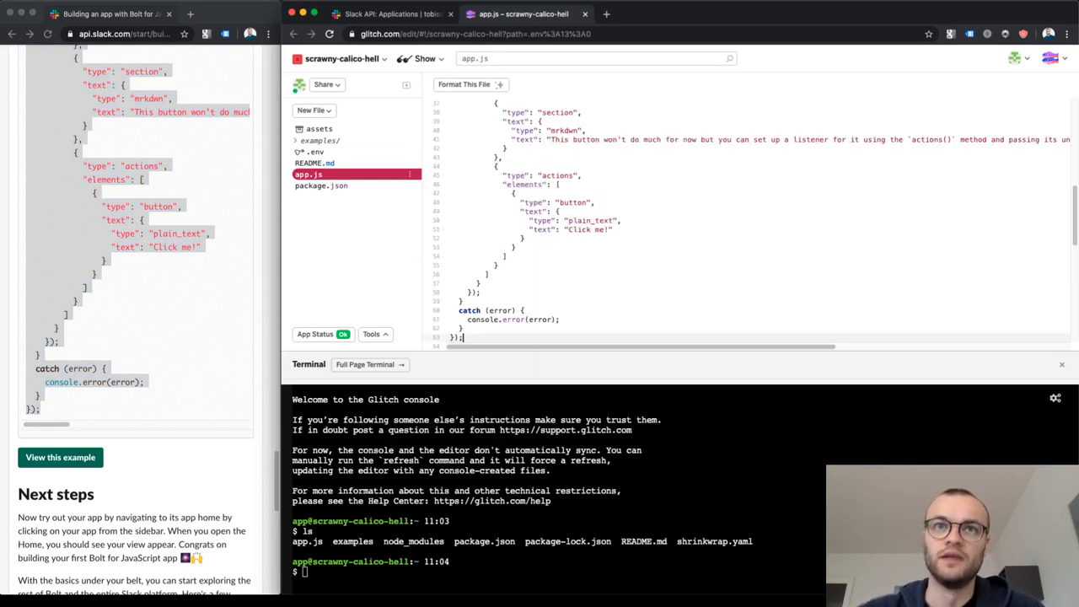
{"action": "scroll", "scroll_direction": "down", "scroll_amount": 3}
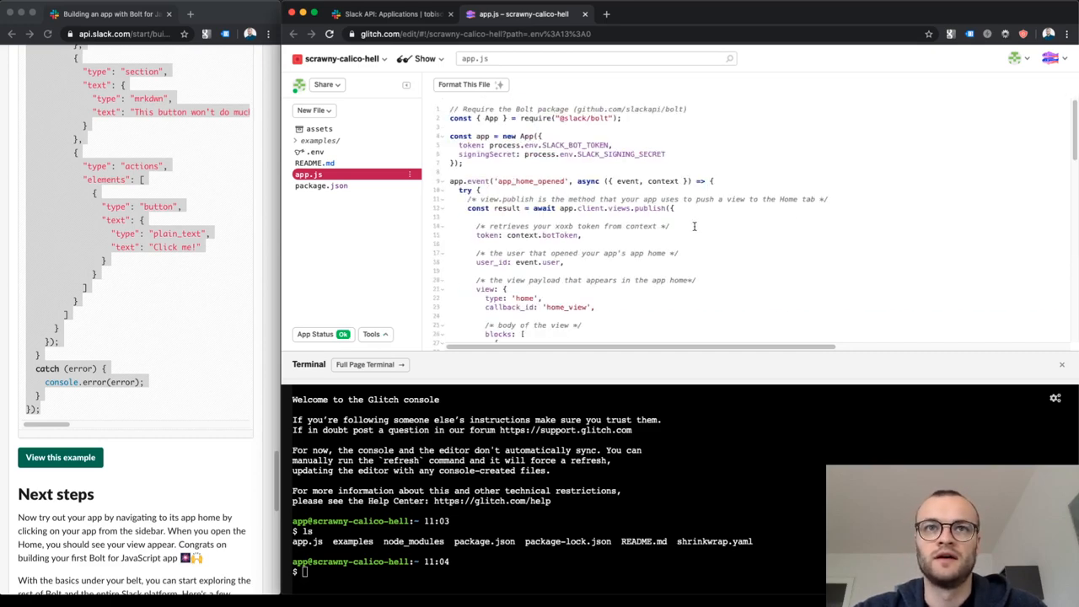
{"action": "scroll", "scroll_direction": "down", "scroll_amount": 3}
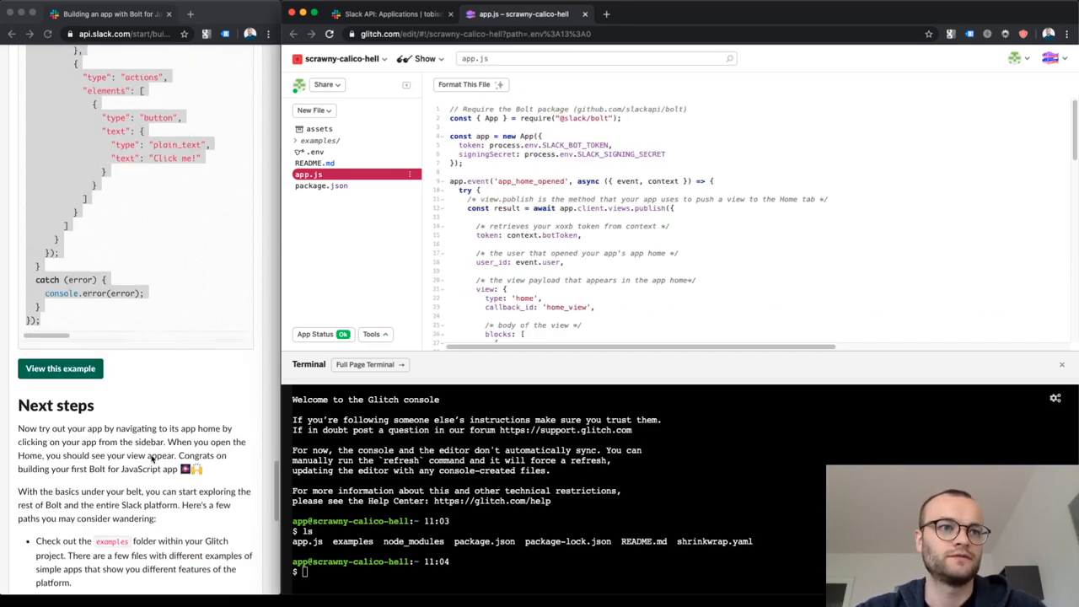
{"action": "scroll", "scroll_direction": "down", "scroll_amount": 3}
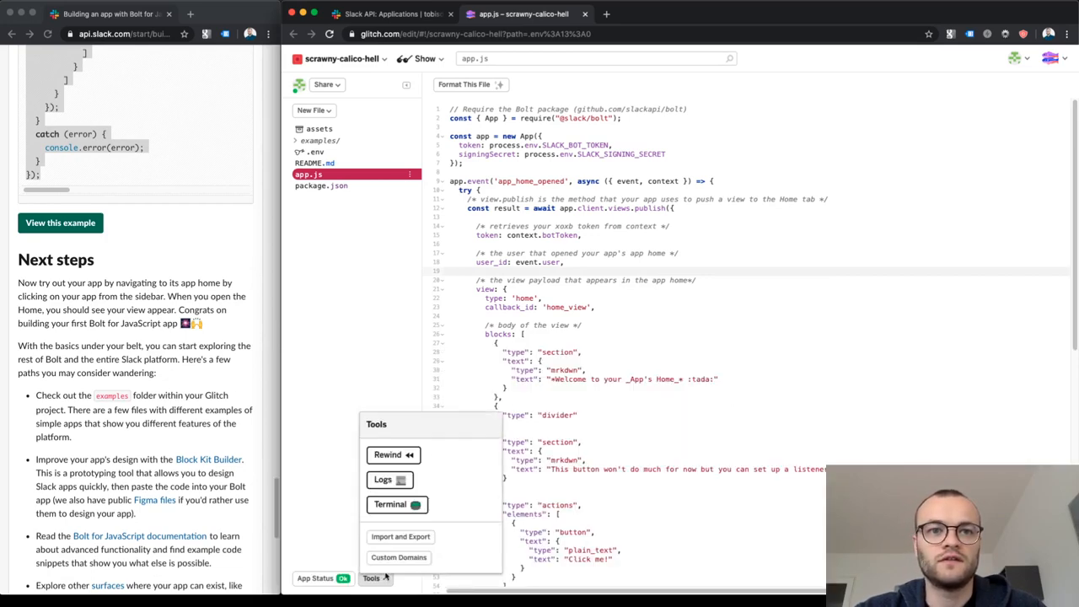
{"action": "left_click", "coordinate": [388, 478]}
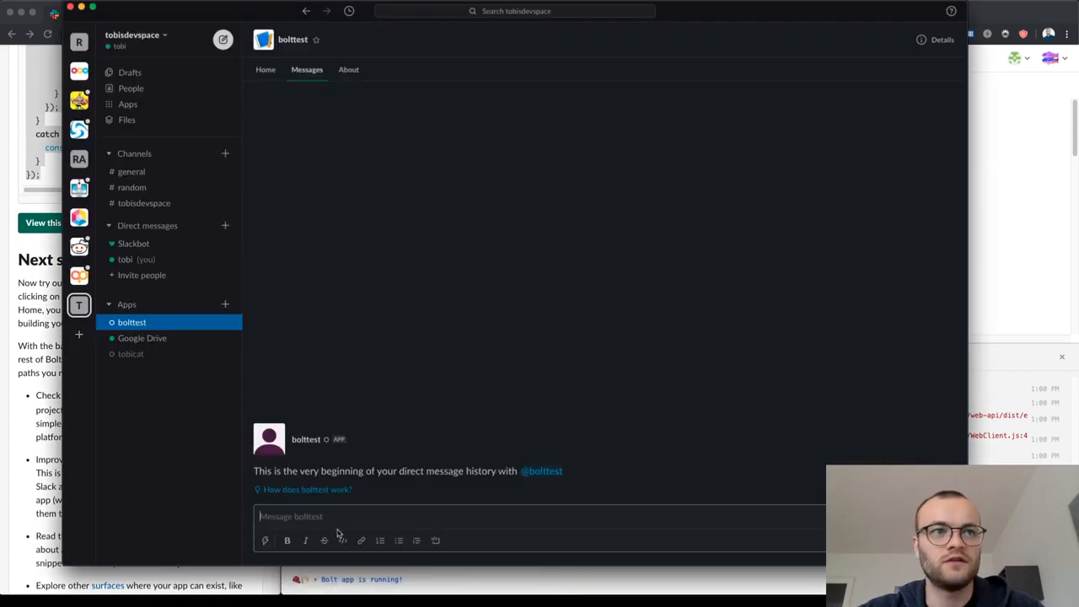
- View the bolttest Home tab's welcome message and try its Click me button
{"action": "left_click", "coordinate": [265, 69]}
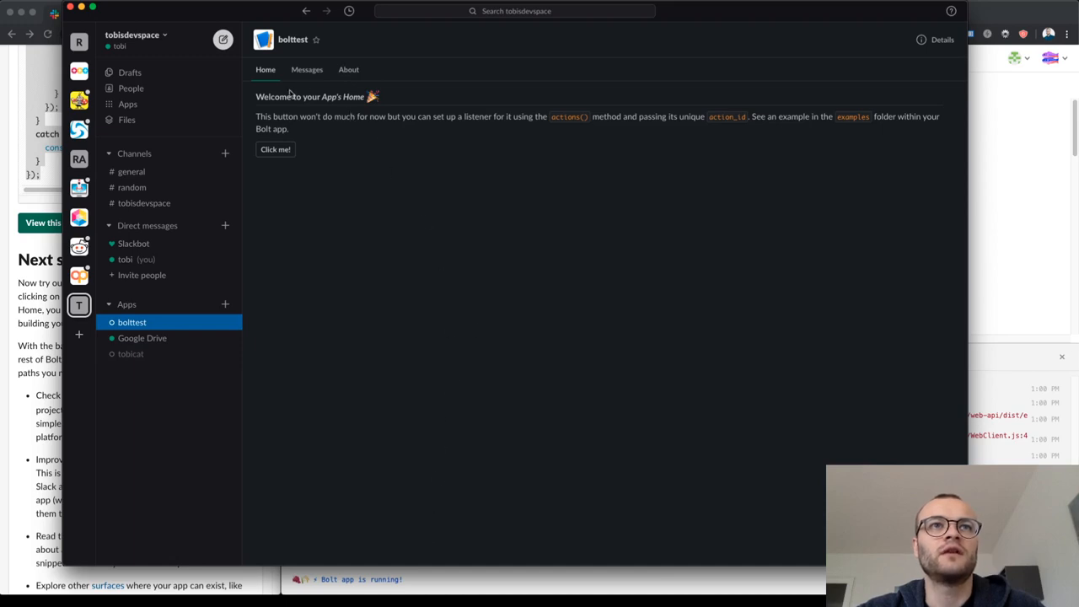
{"action": "mouse_move", "coordinate": [330, 173]}
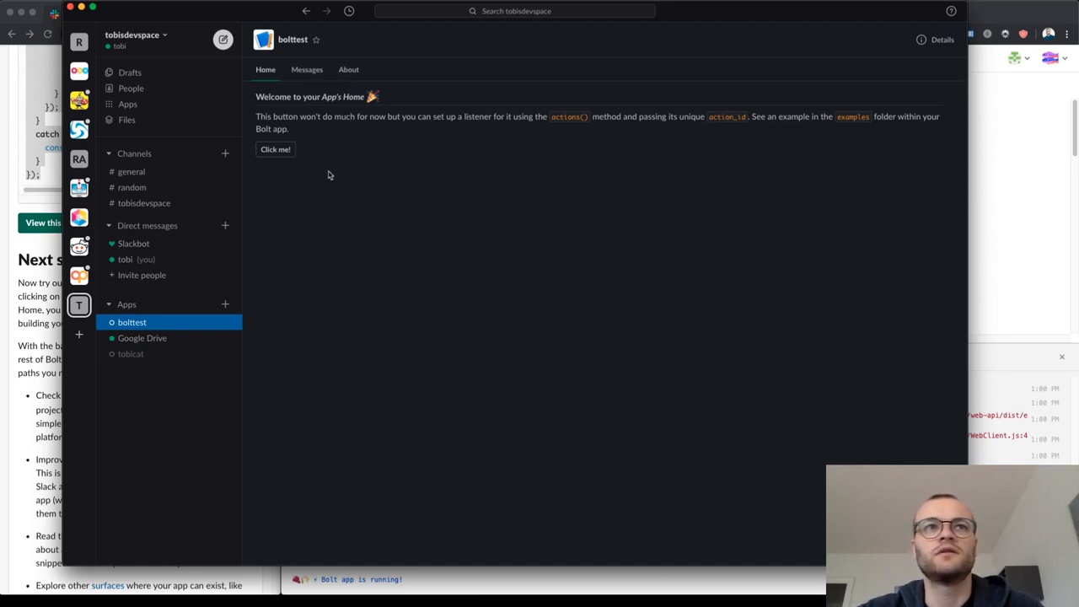
{"action": "left_click", "coordinate": [275, 148]}
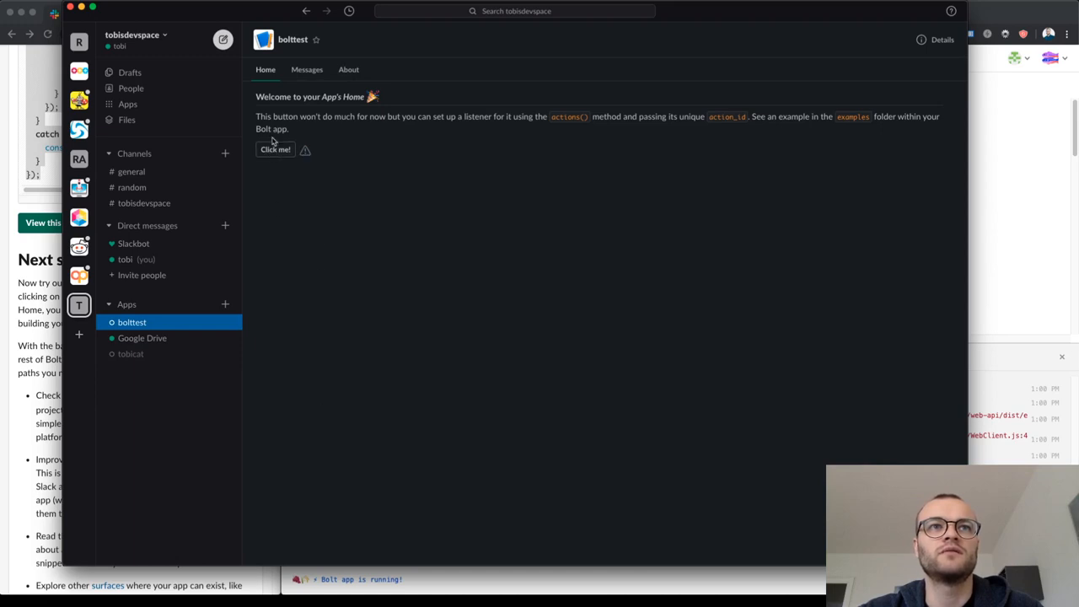
{"action": "mouse_move", "coordinate": [477, 425]}
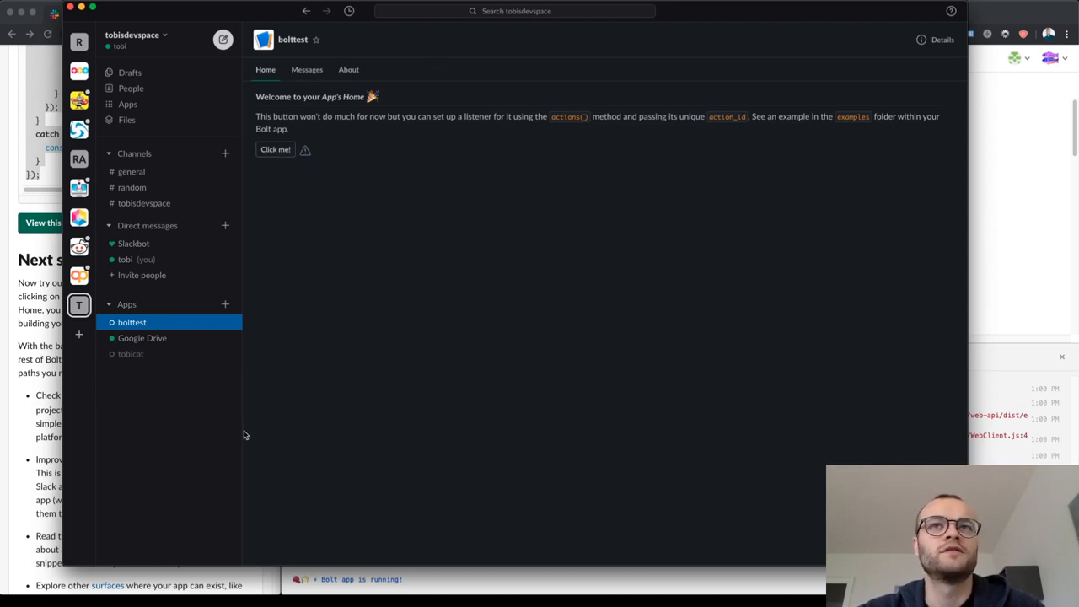
{"action": "mouse_move", "coordinate": [1035, 263]}
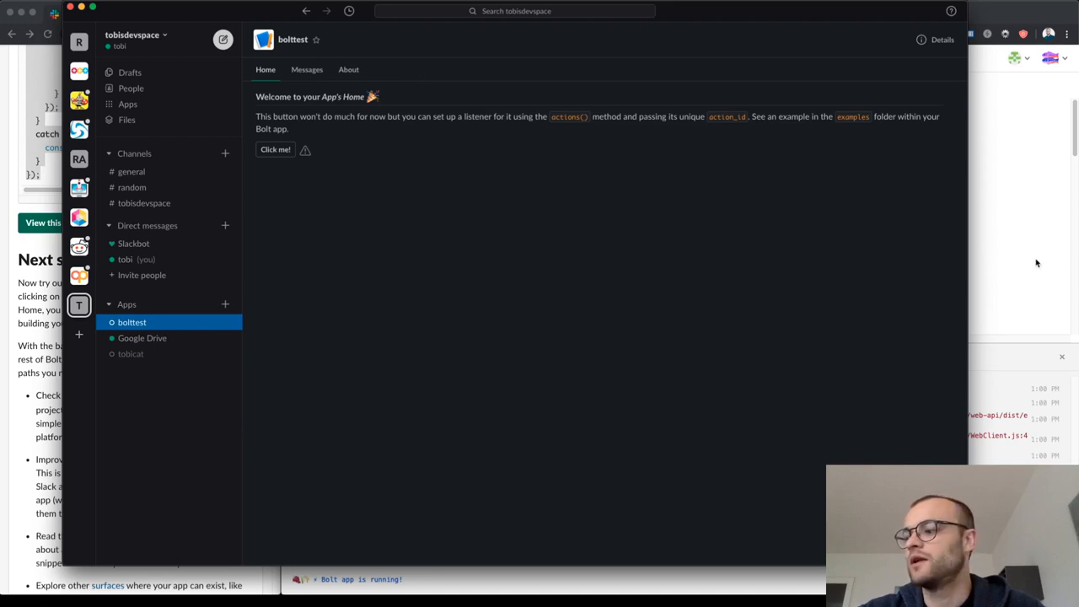
{"action": "mouse_move", "coordinate": [947, 231]}
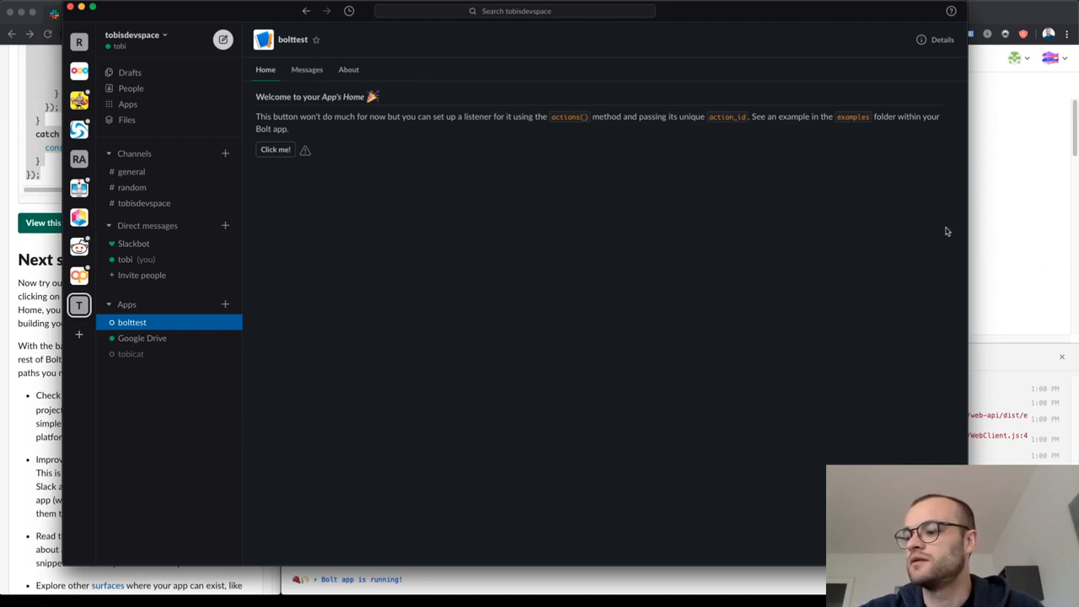
{"action": "mouse_move", "coordinate": [944, 228]}
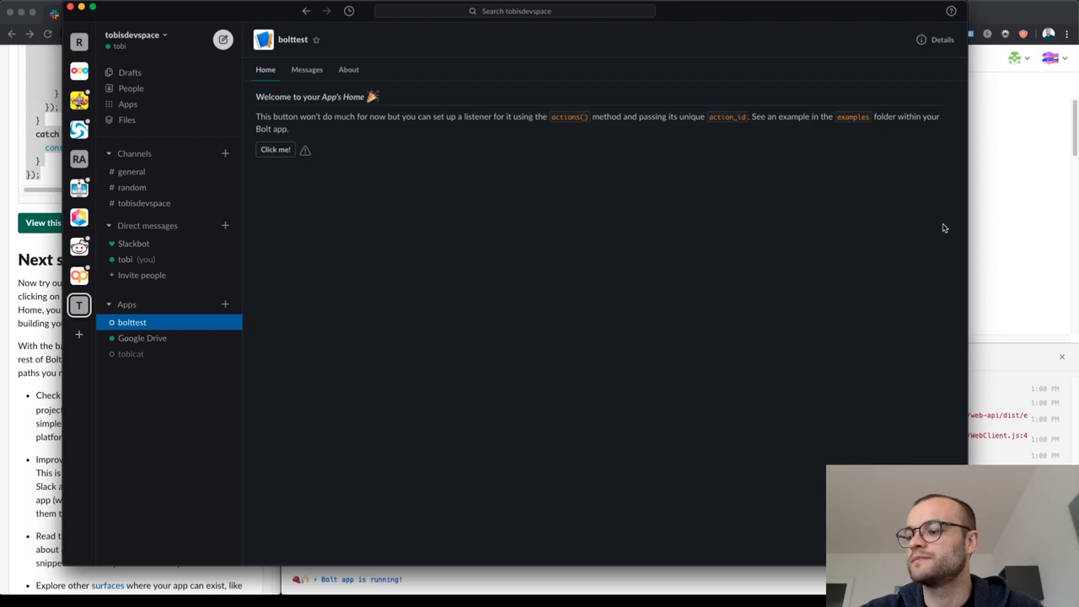
{"action": "mouse_move", "coordinate": [946, 219]}
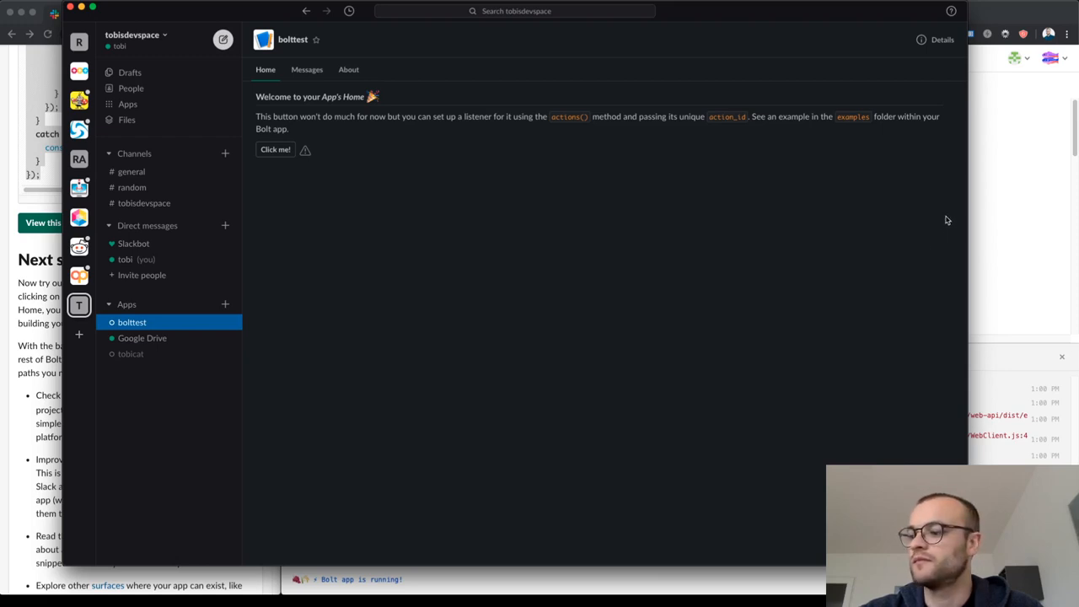
{"action": "mouse_move", "coordinate": [286, 192]}
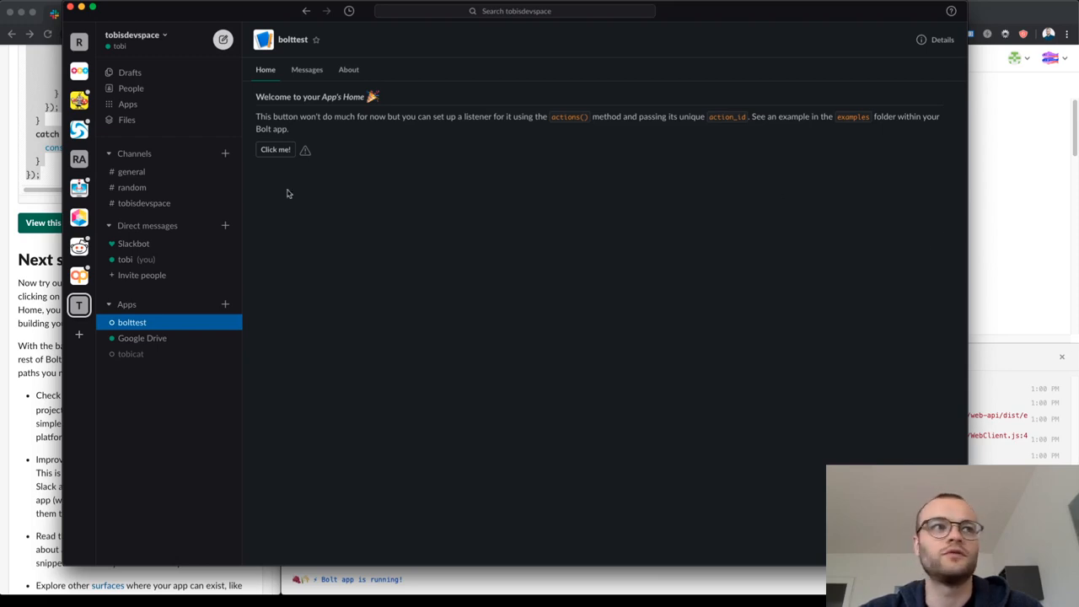